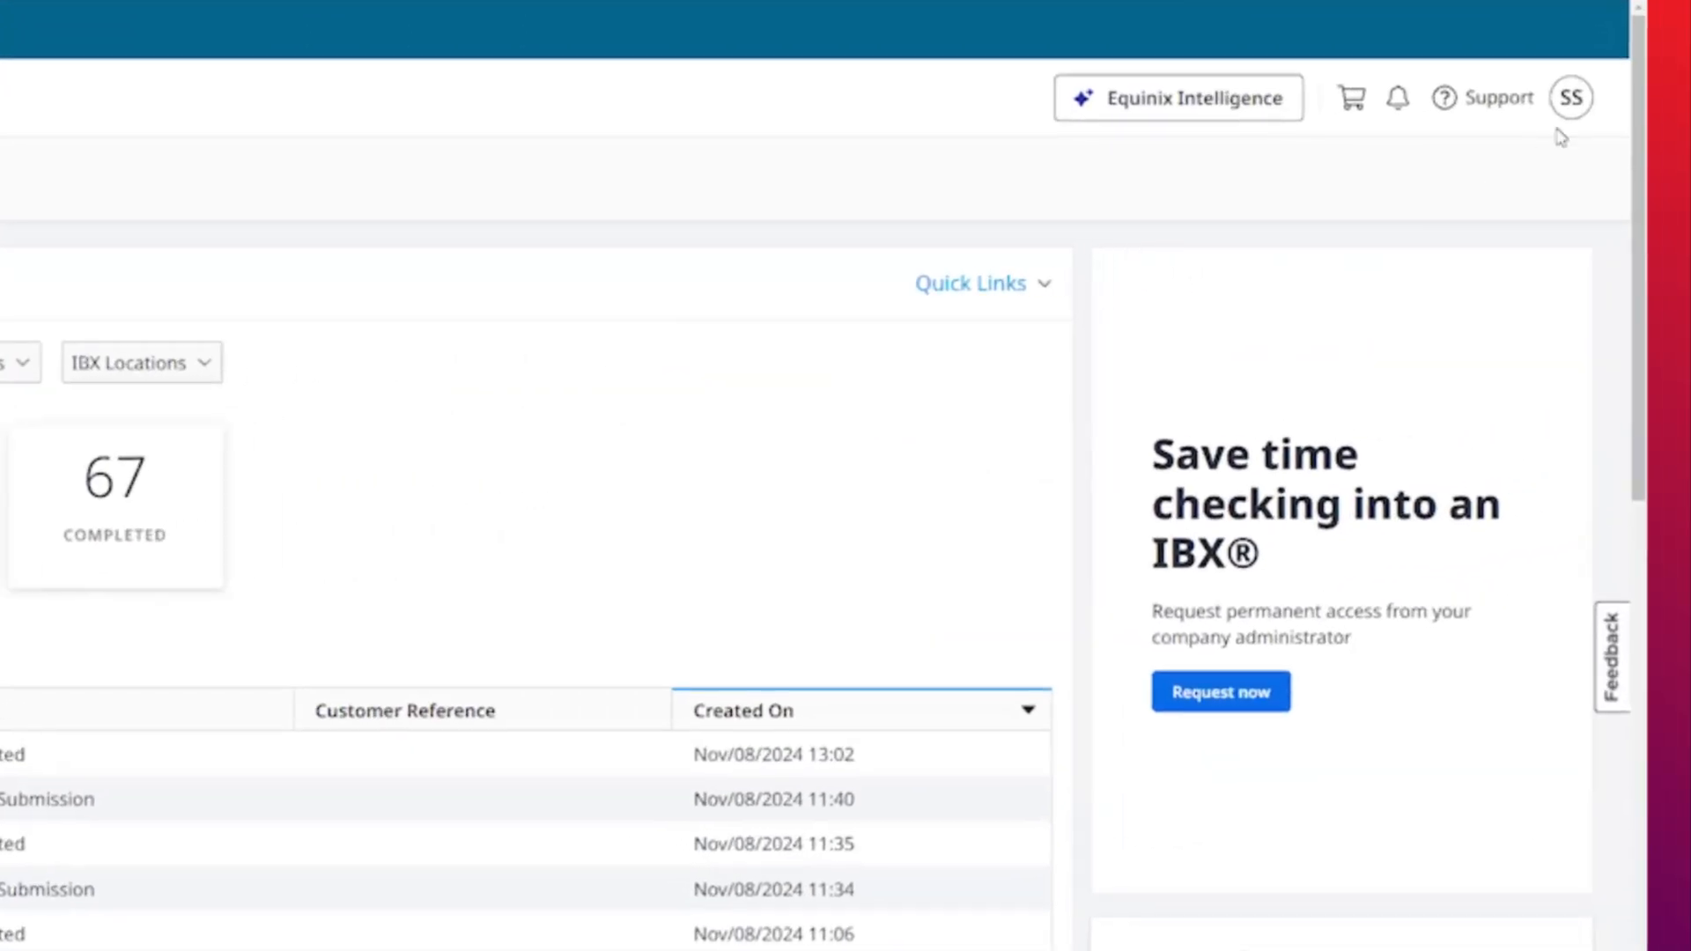
Open User Settings from the avatar menu and show the Power Consumption Report permission details under Permissions
click(1570, 97)
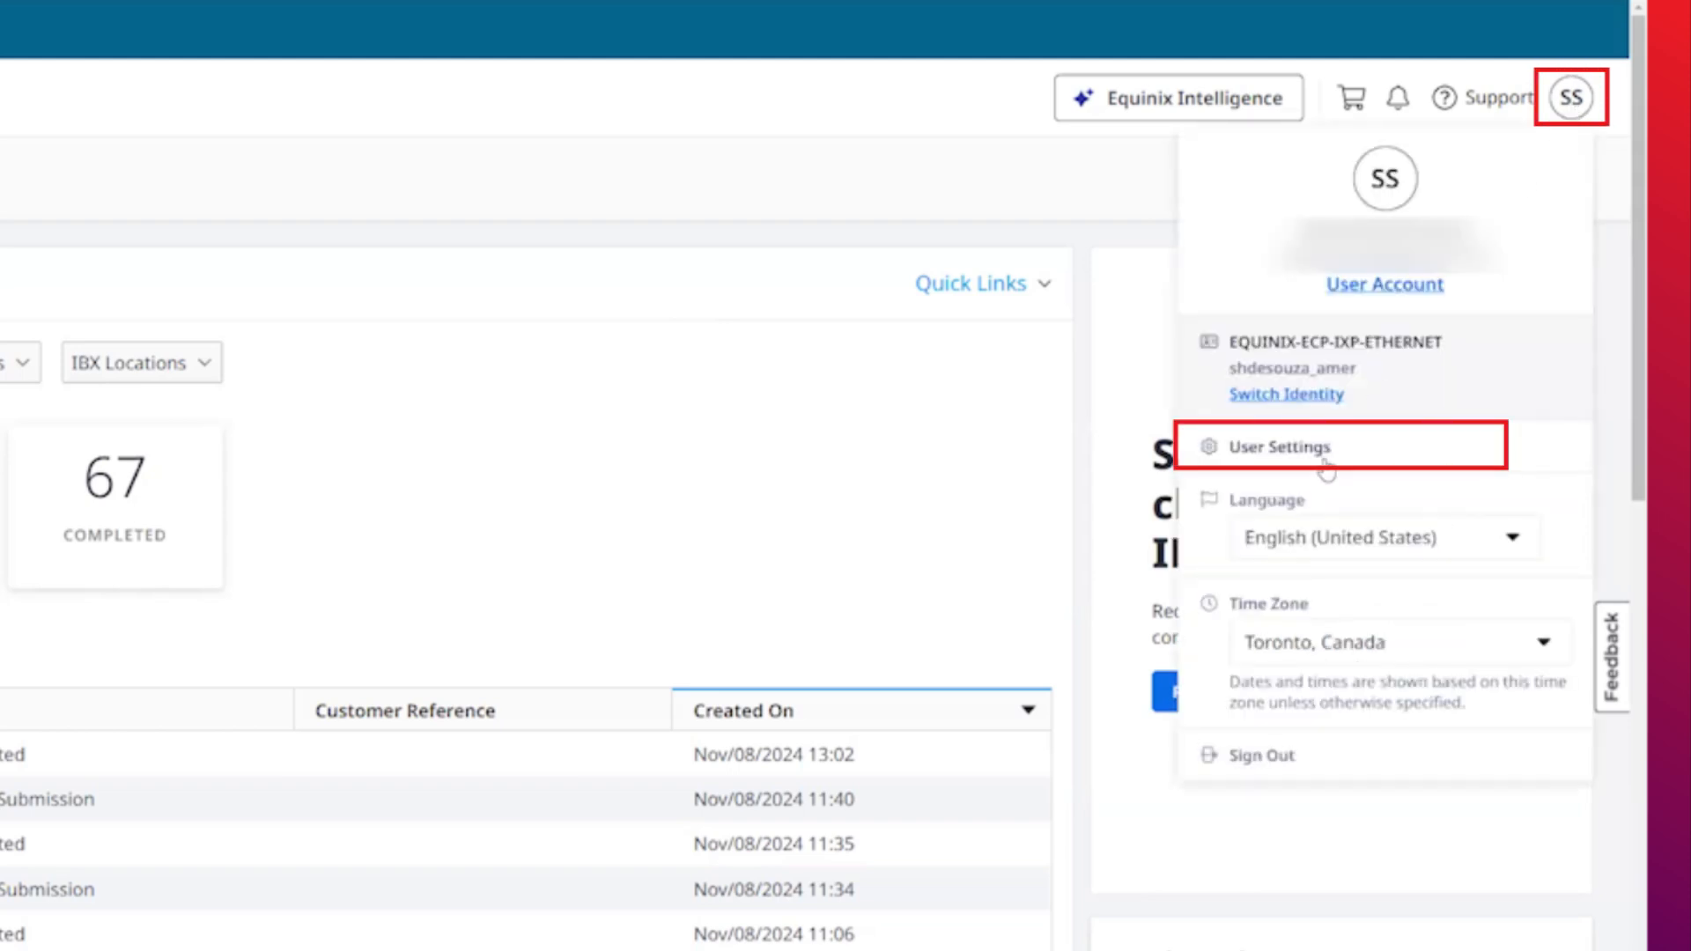
click(1279, 445)
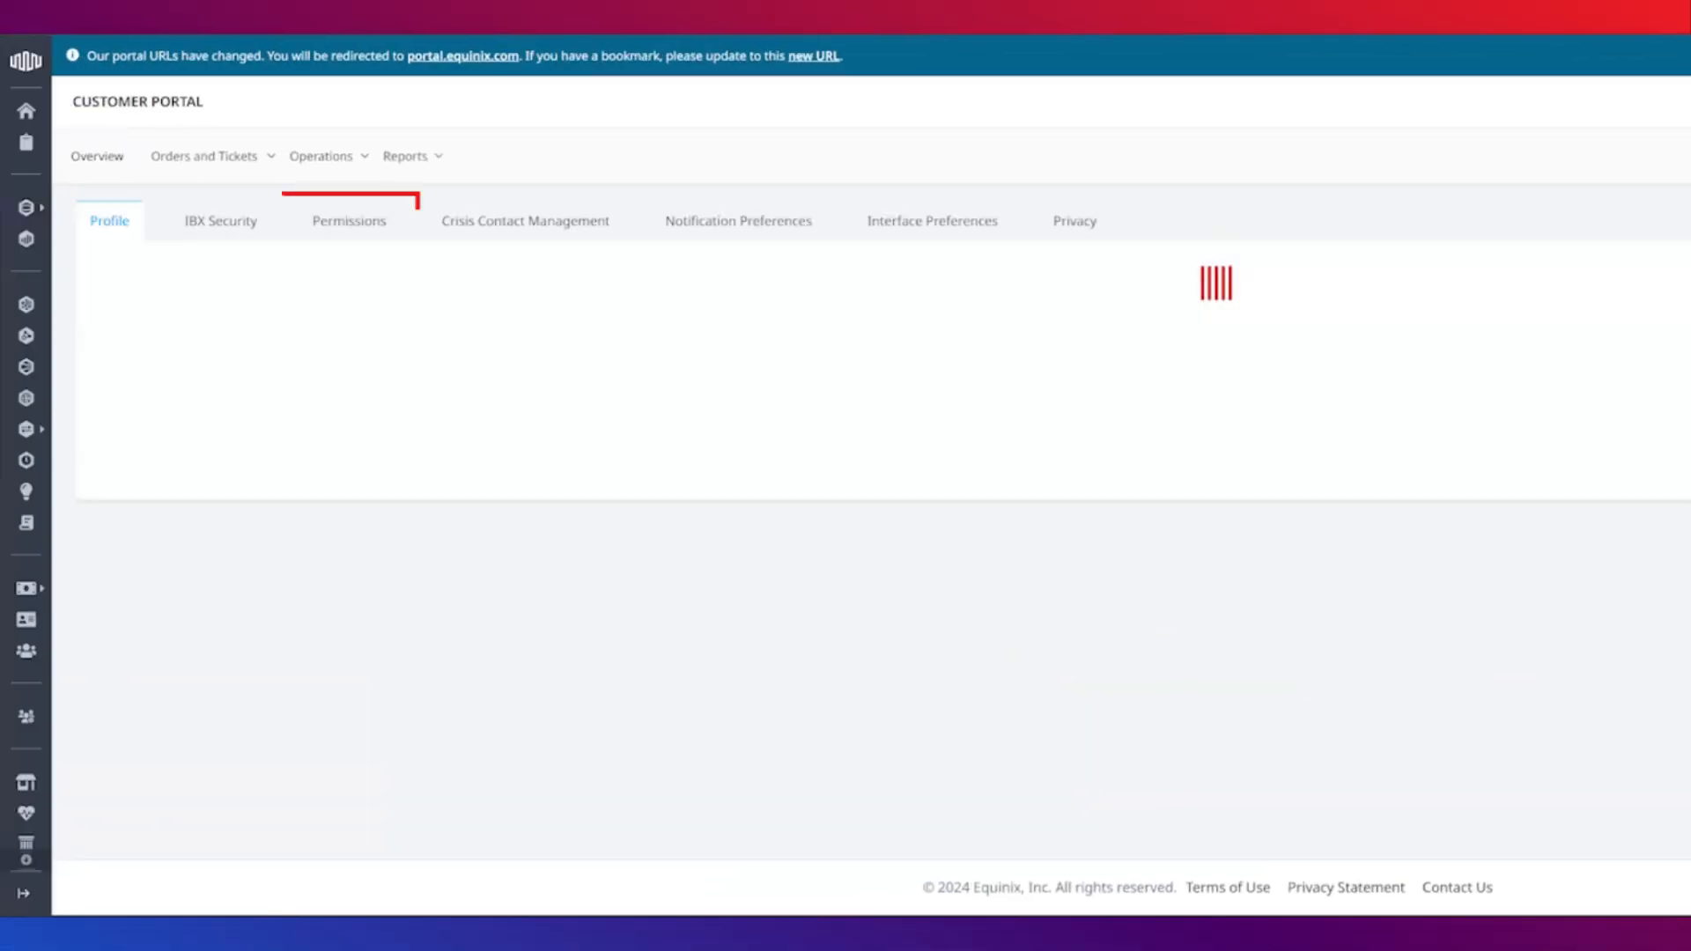
click(348, 222)
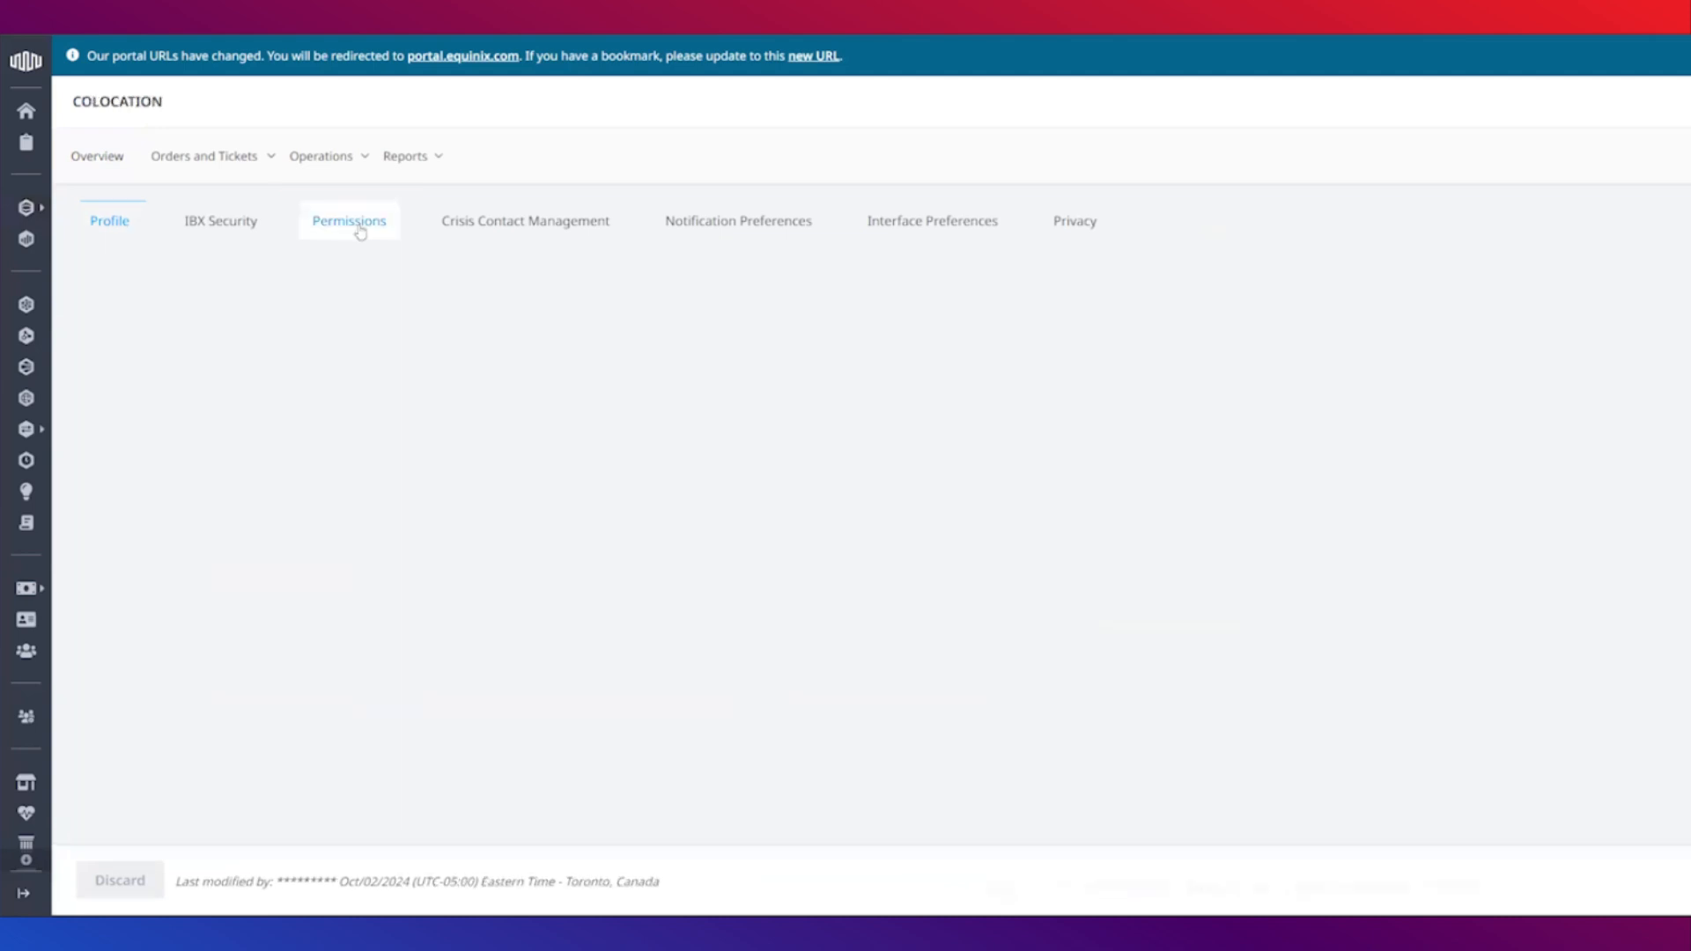
click(349, 220)
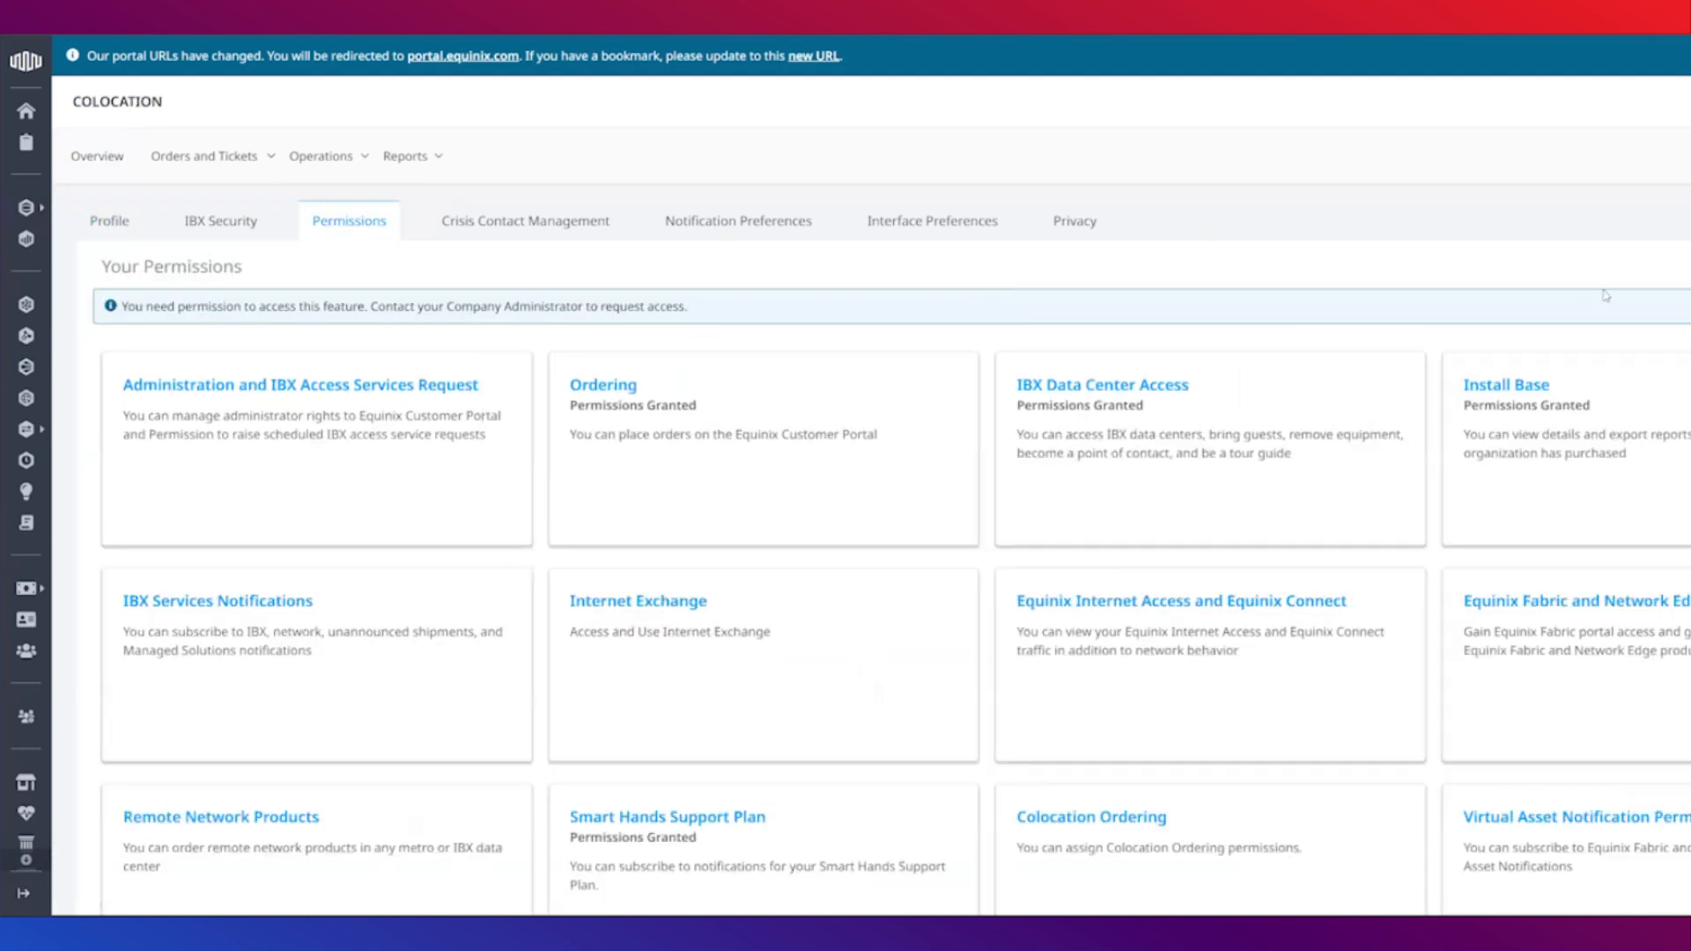
scroll(down, 3)
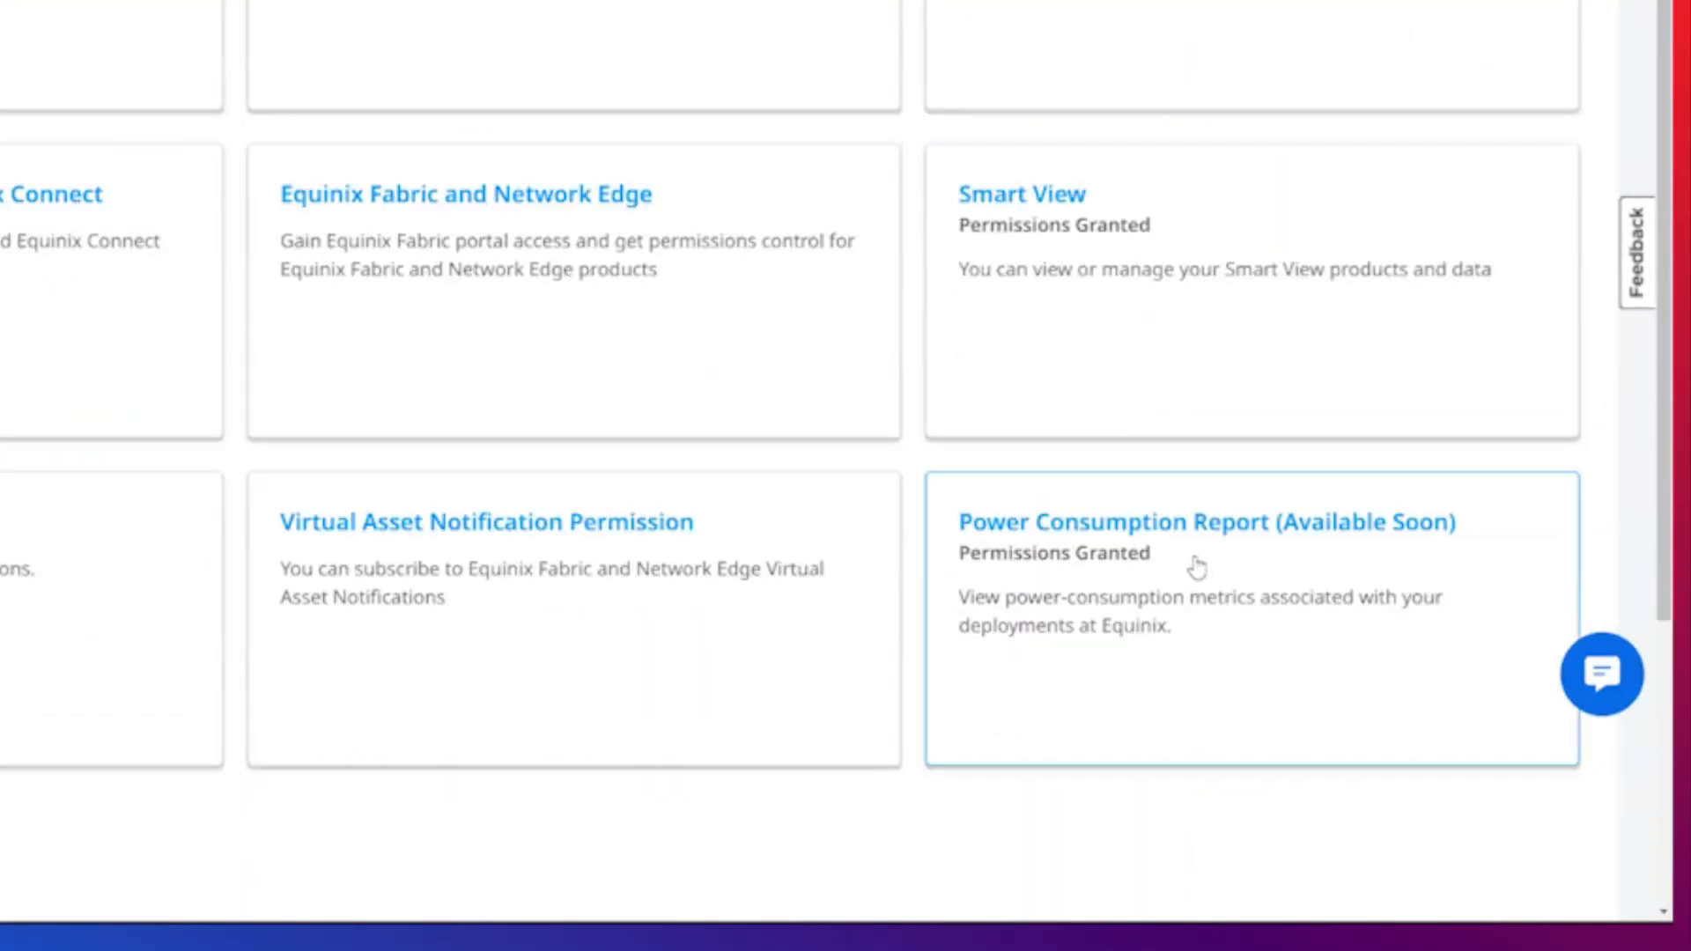
click(1205, 521)
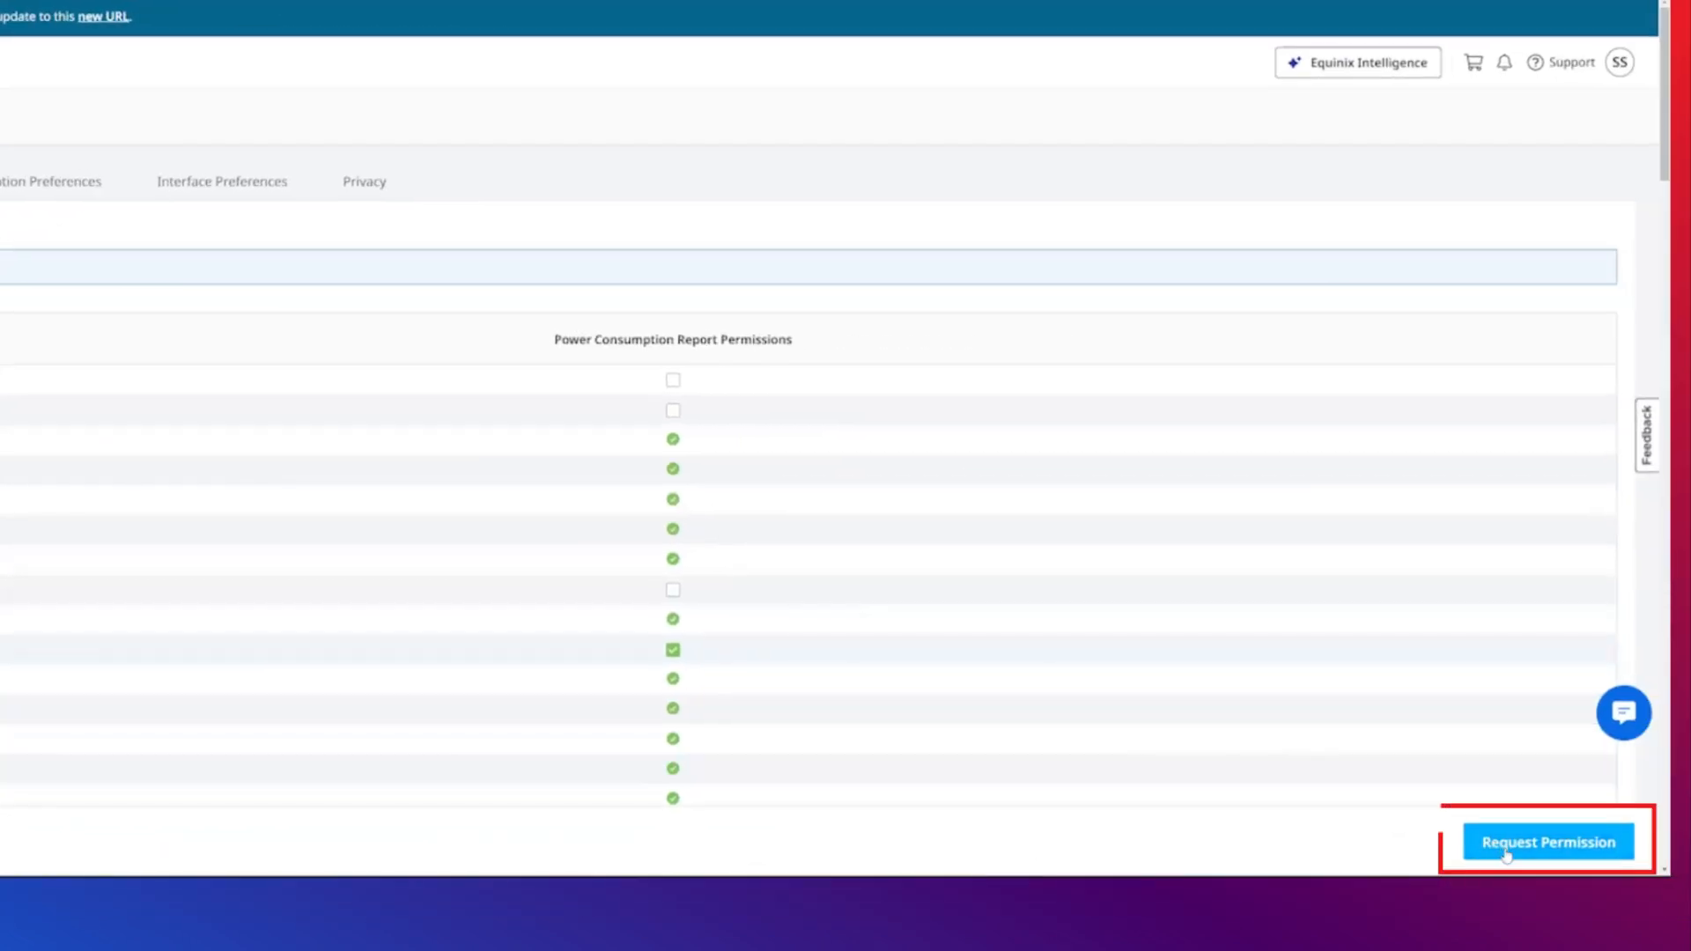
Request permission for the Power Consumption Report, then go to the Report Center via the Reports menu
click(1546, 842)
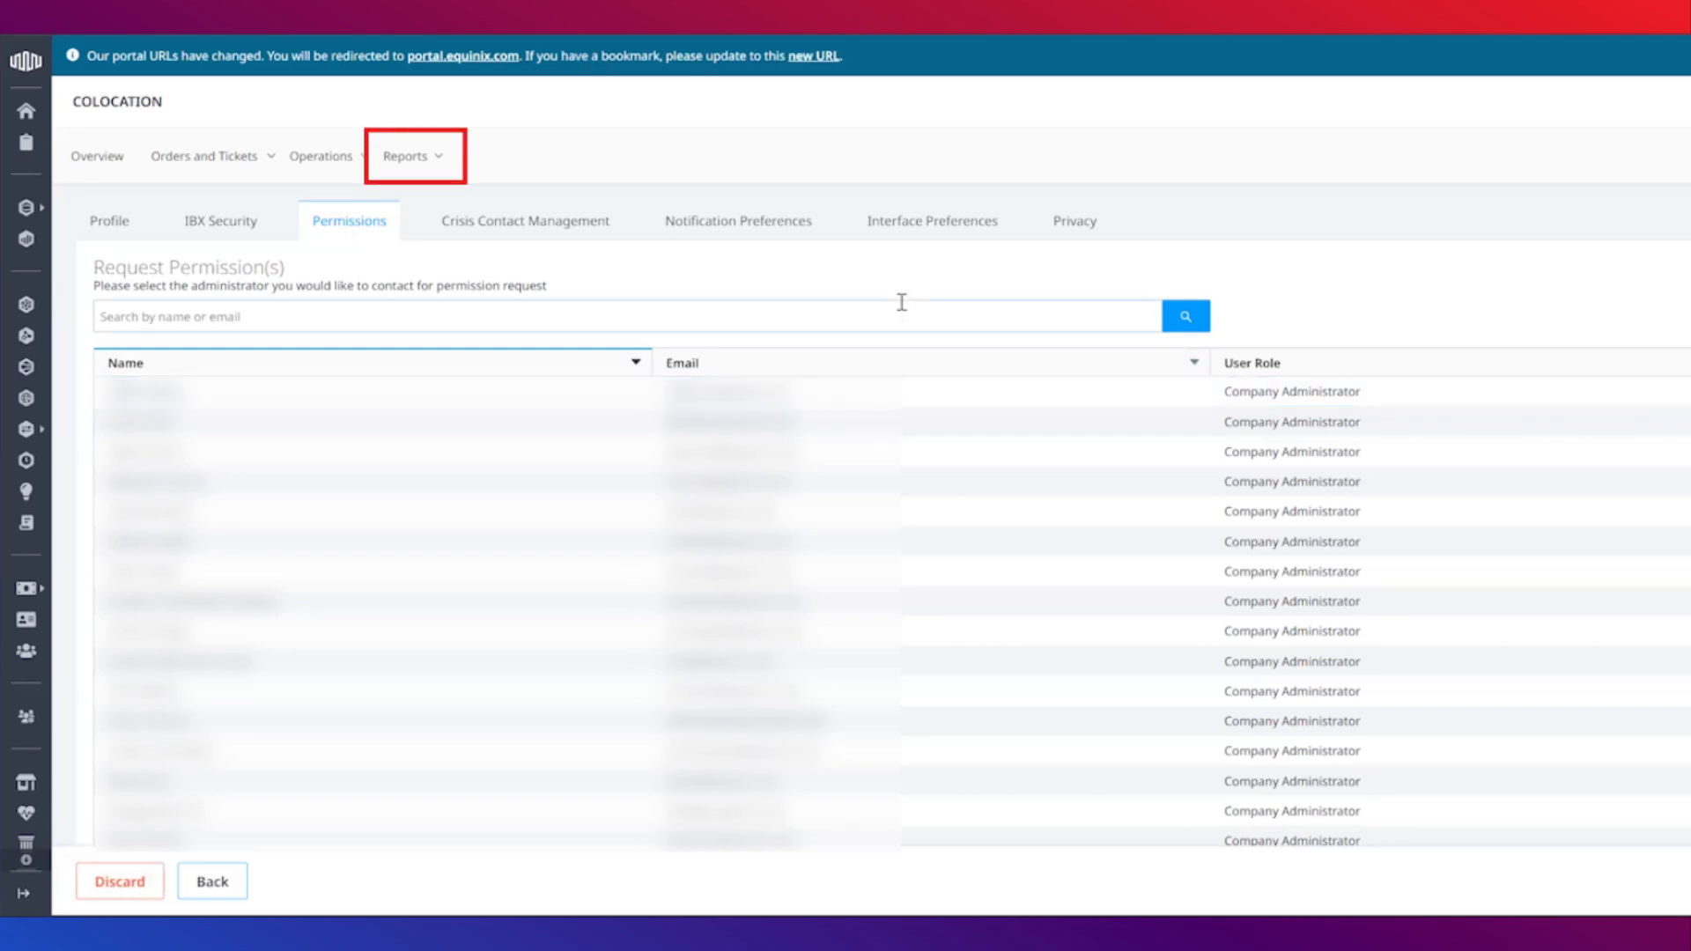
mouse_move(406, 54)
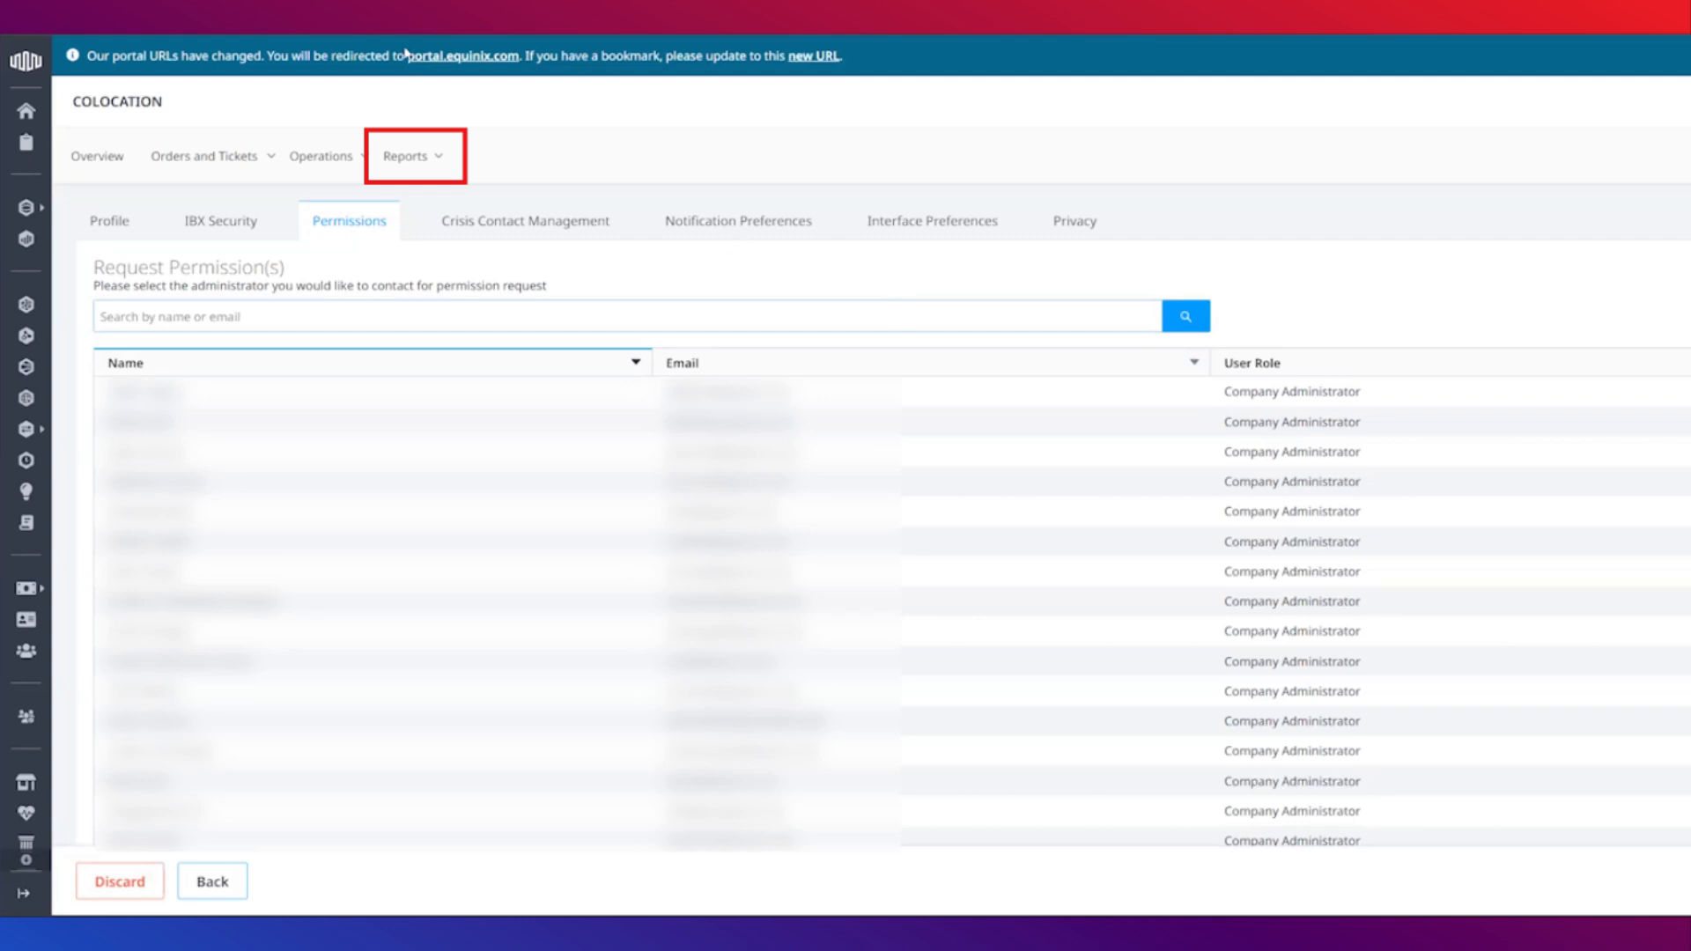
click(407, 155)
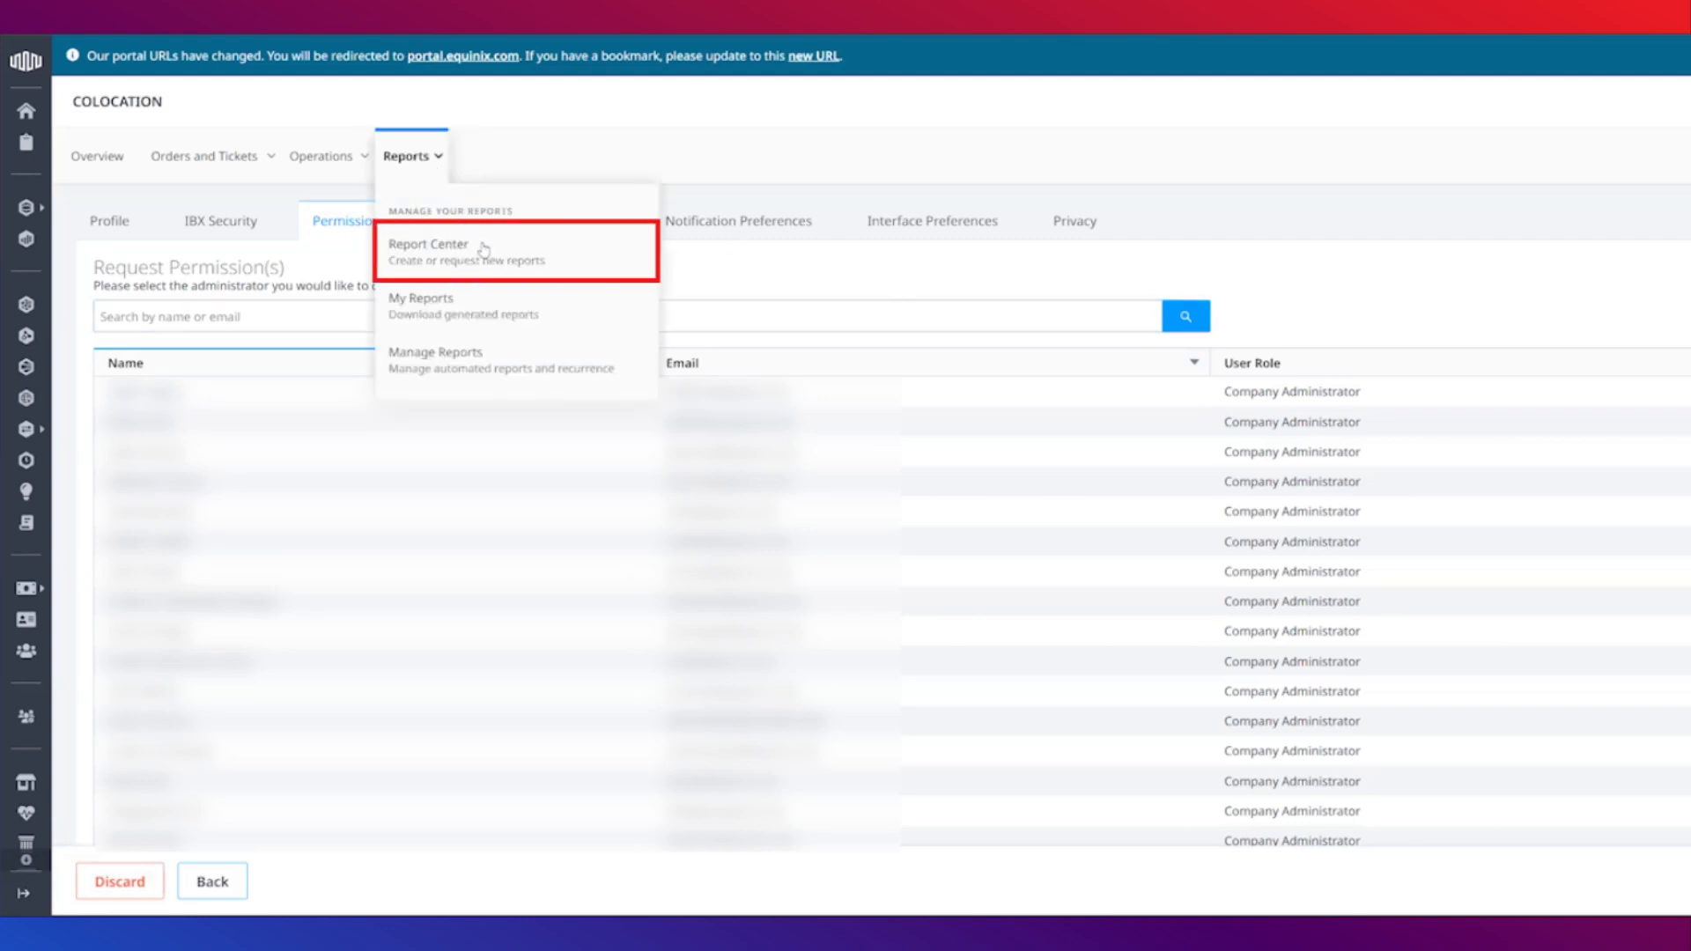
click(426, 243)
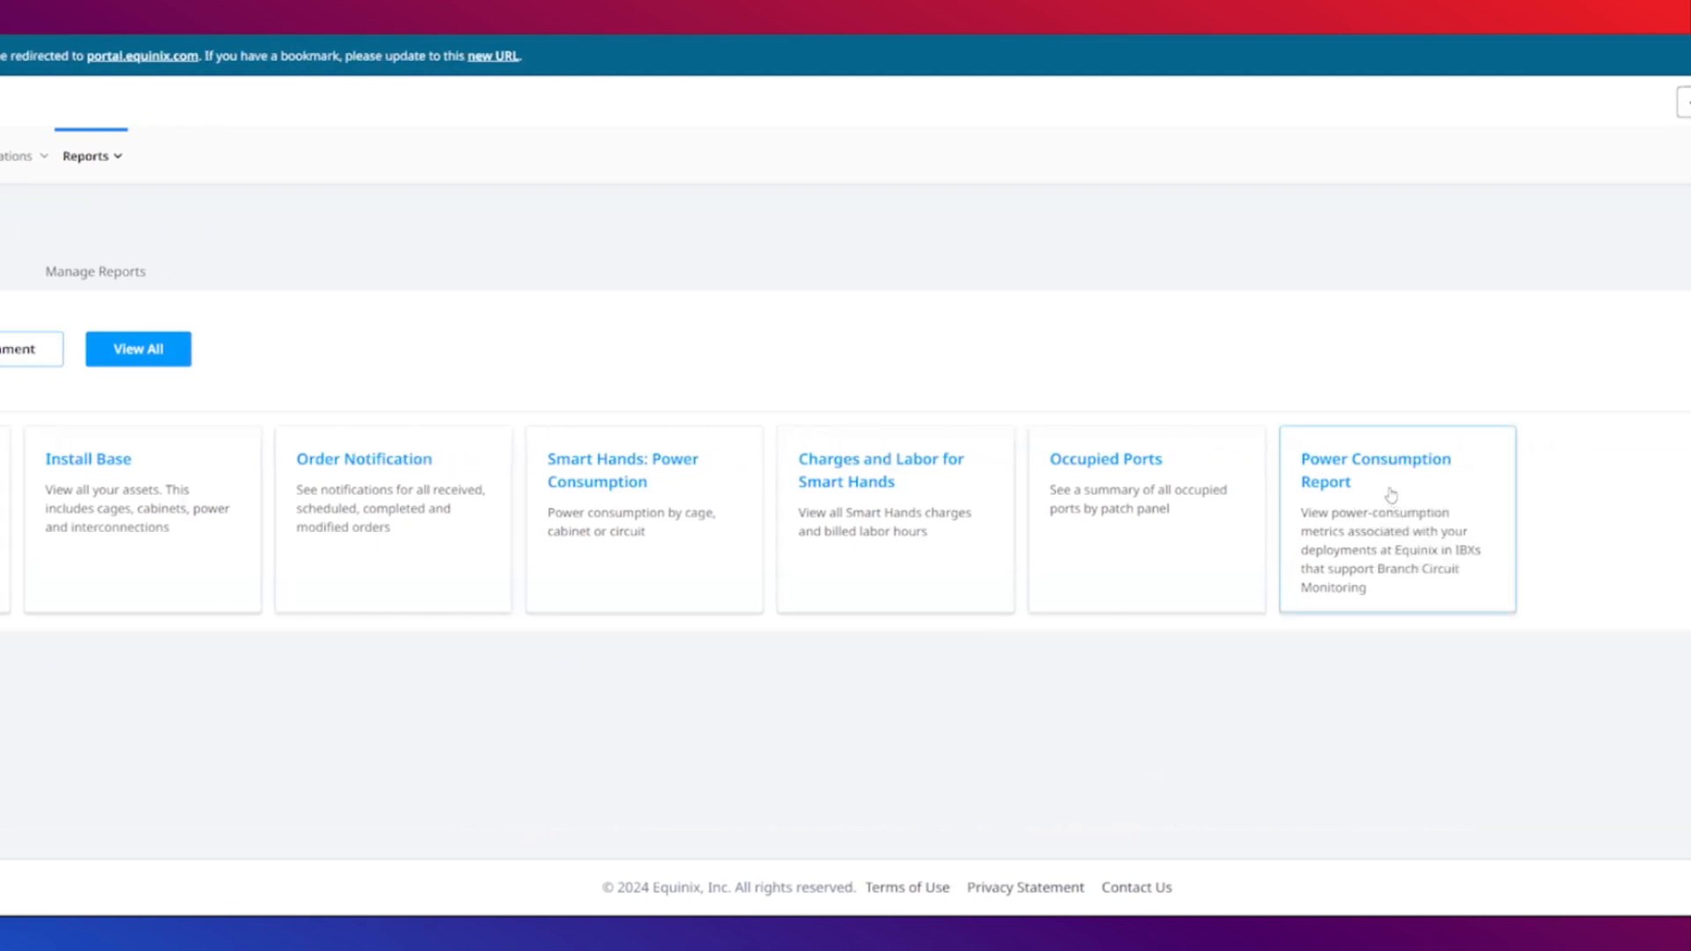
Start a Power Consumption Report request with AT1 - Atlanta as the only location
click(1395, 474)
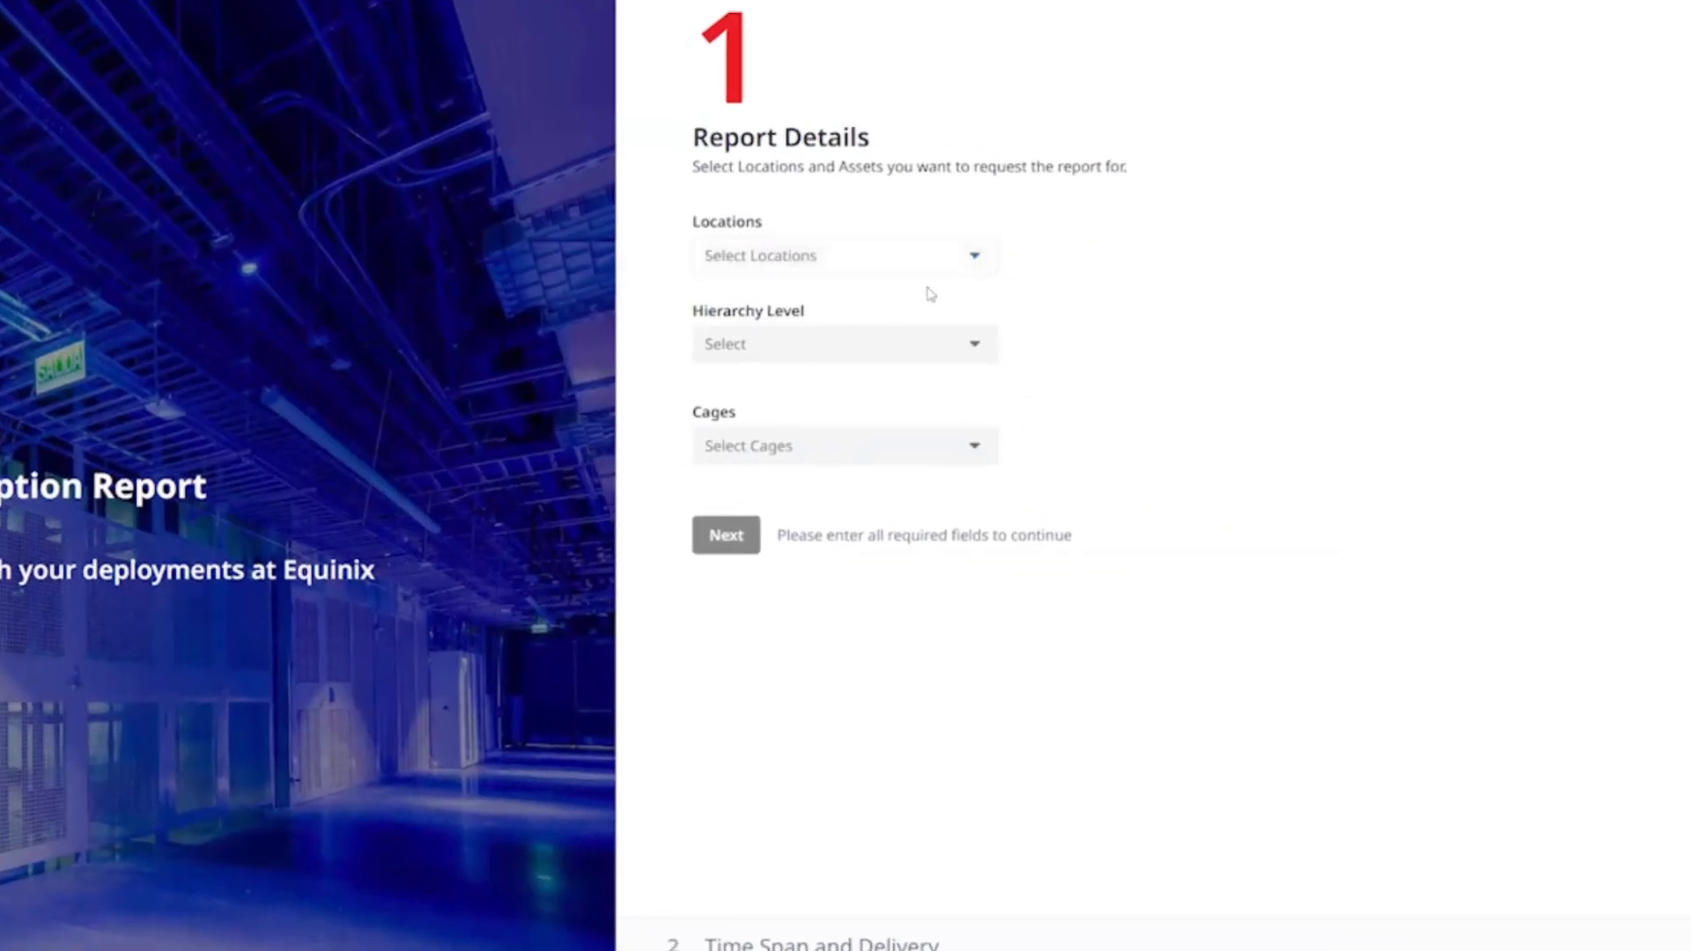
click(843, 255)
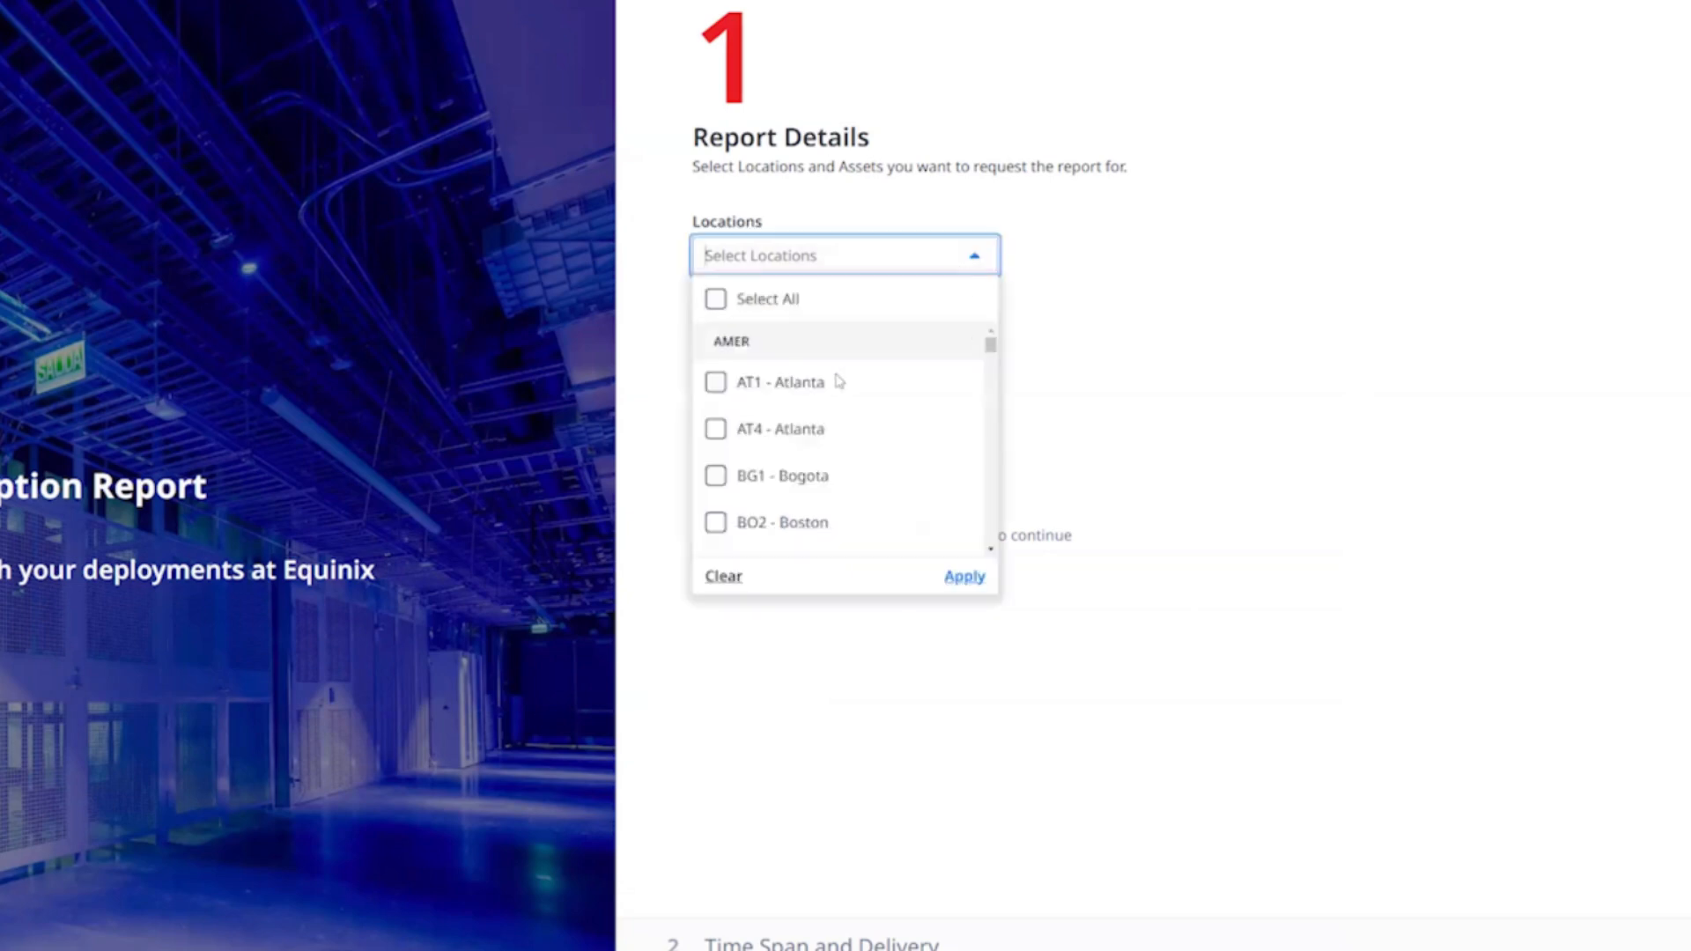
click(716, 382)
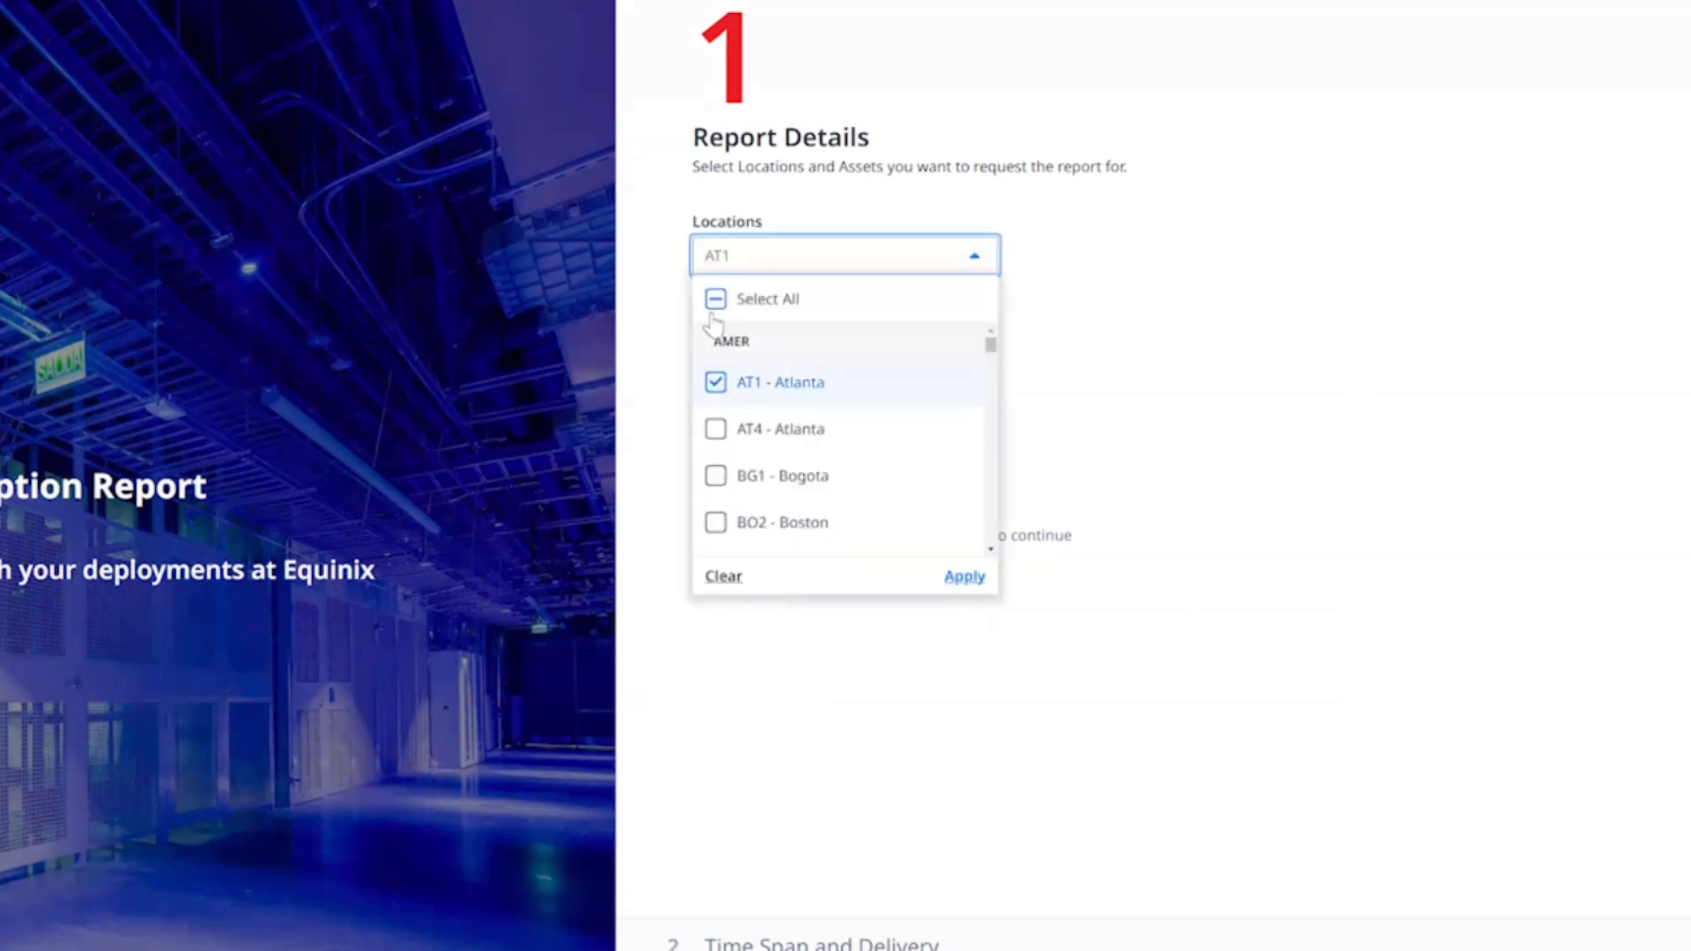
click(713, 299)
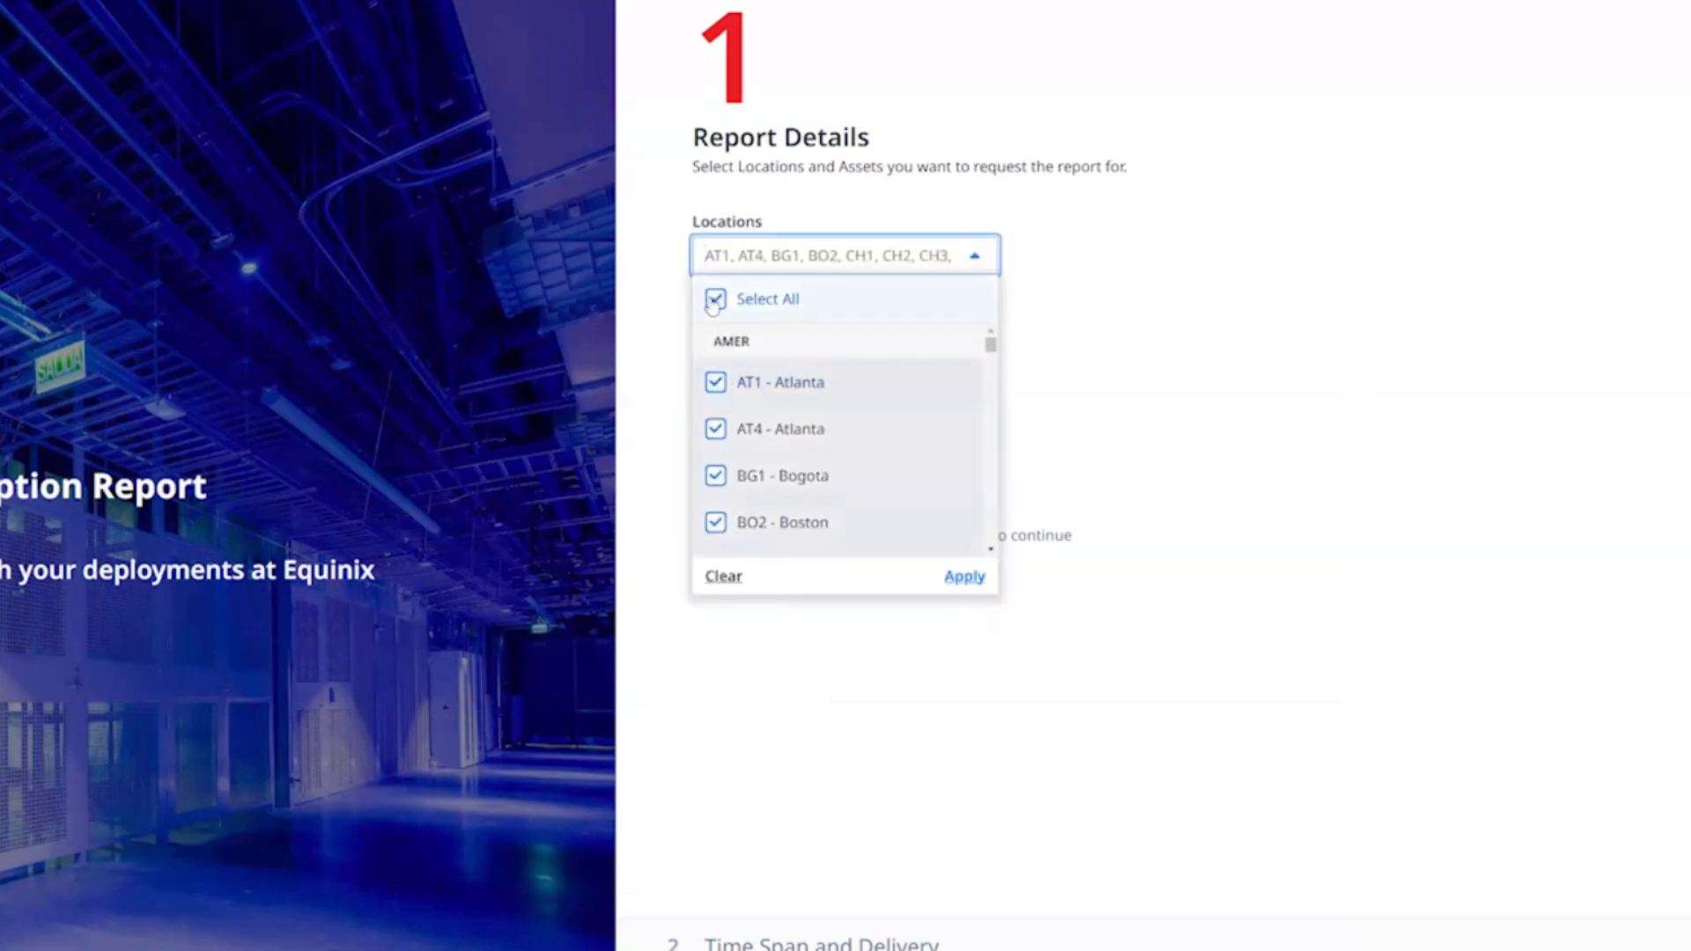
click(715, 300)
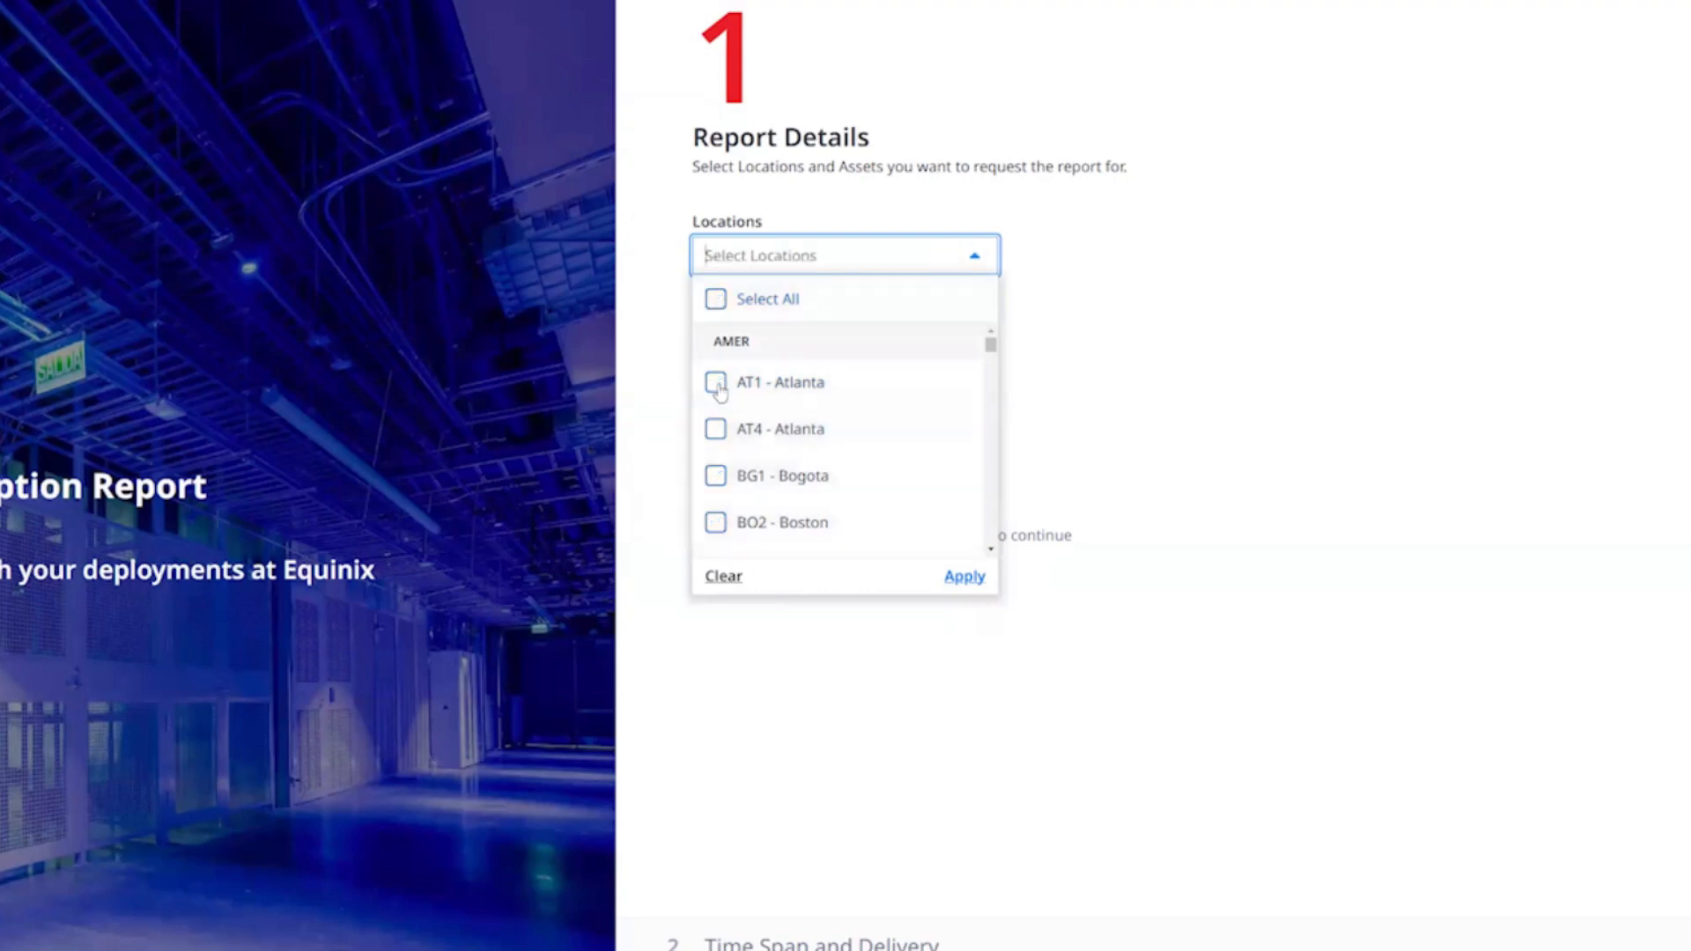
click(715, 382)
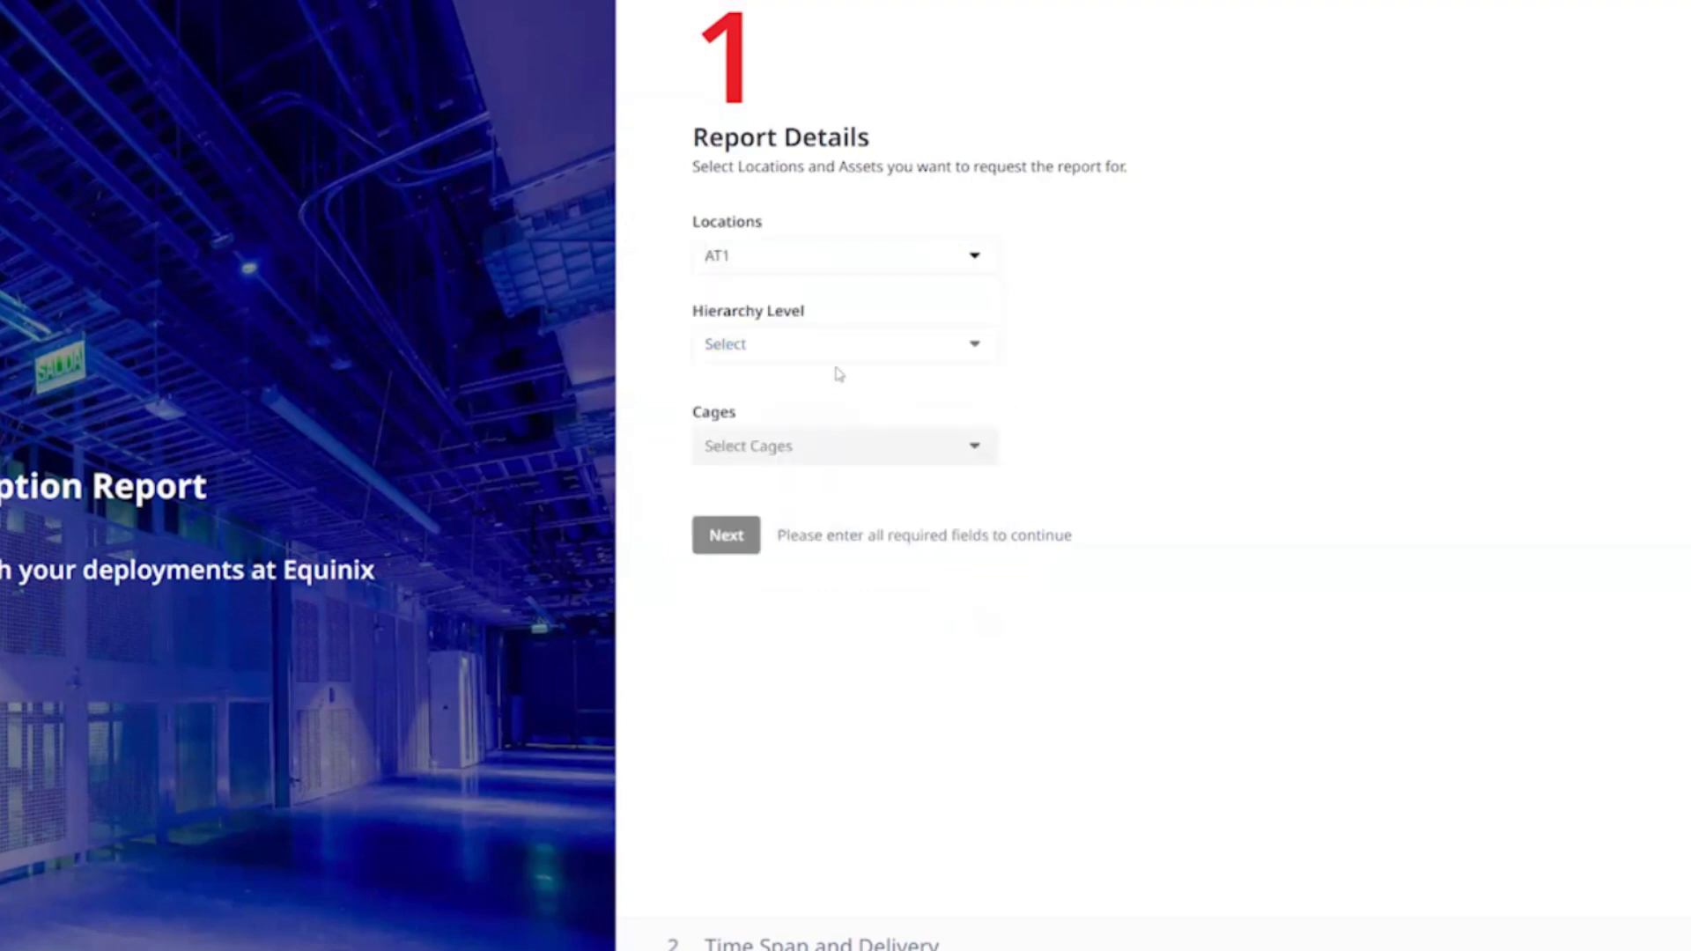
Show the Hierarchy Level choices for the report
click(844, 344)
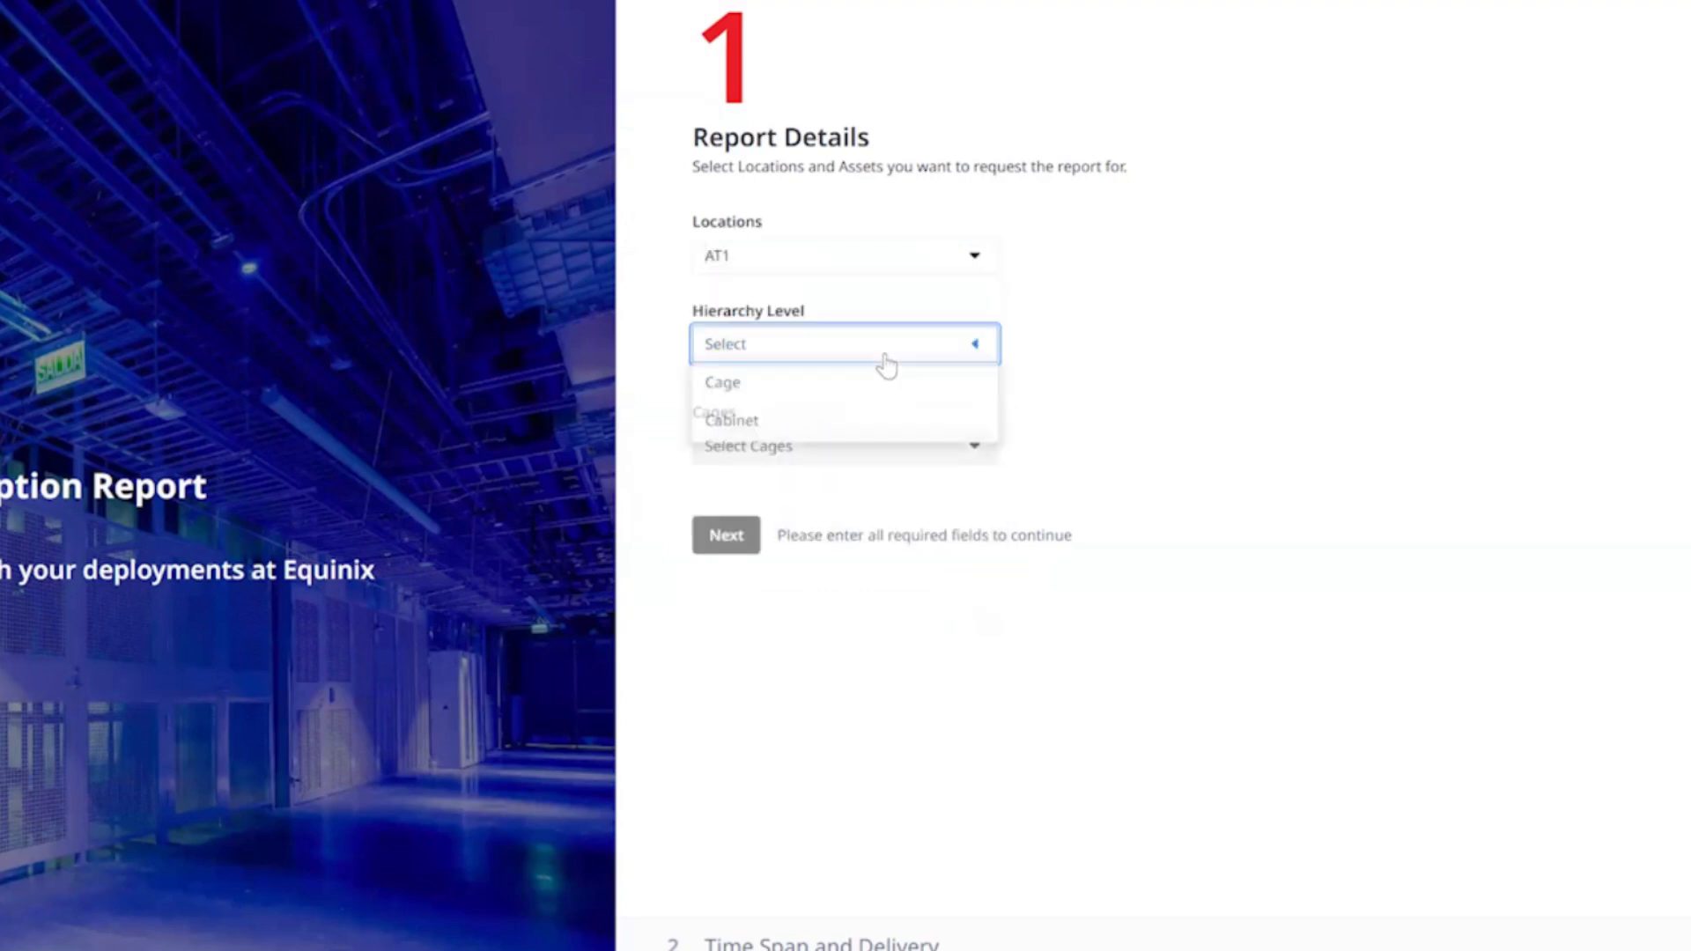
click(842, 344)
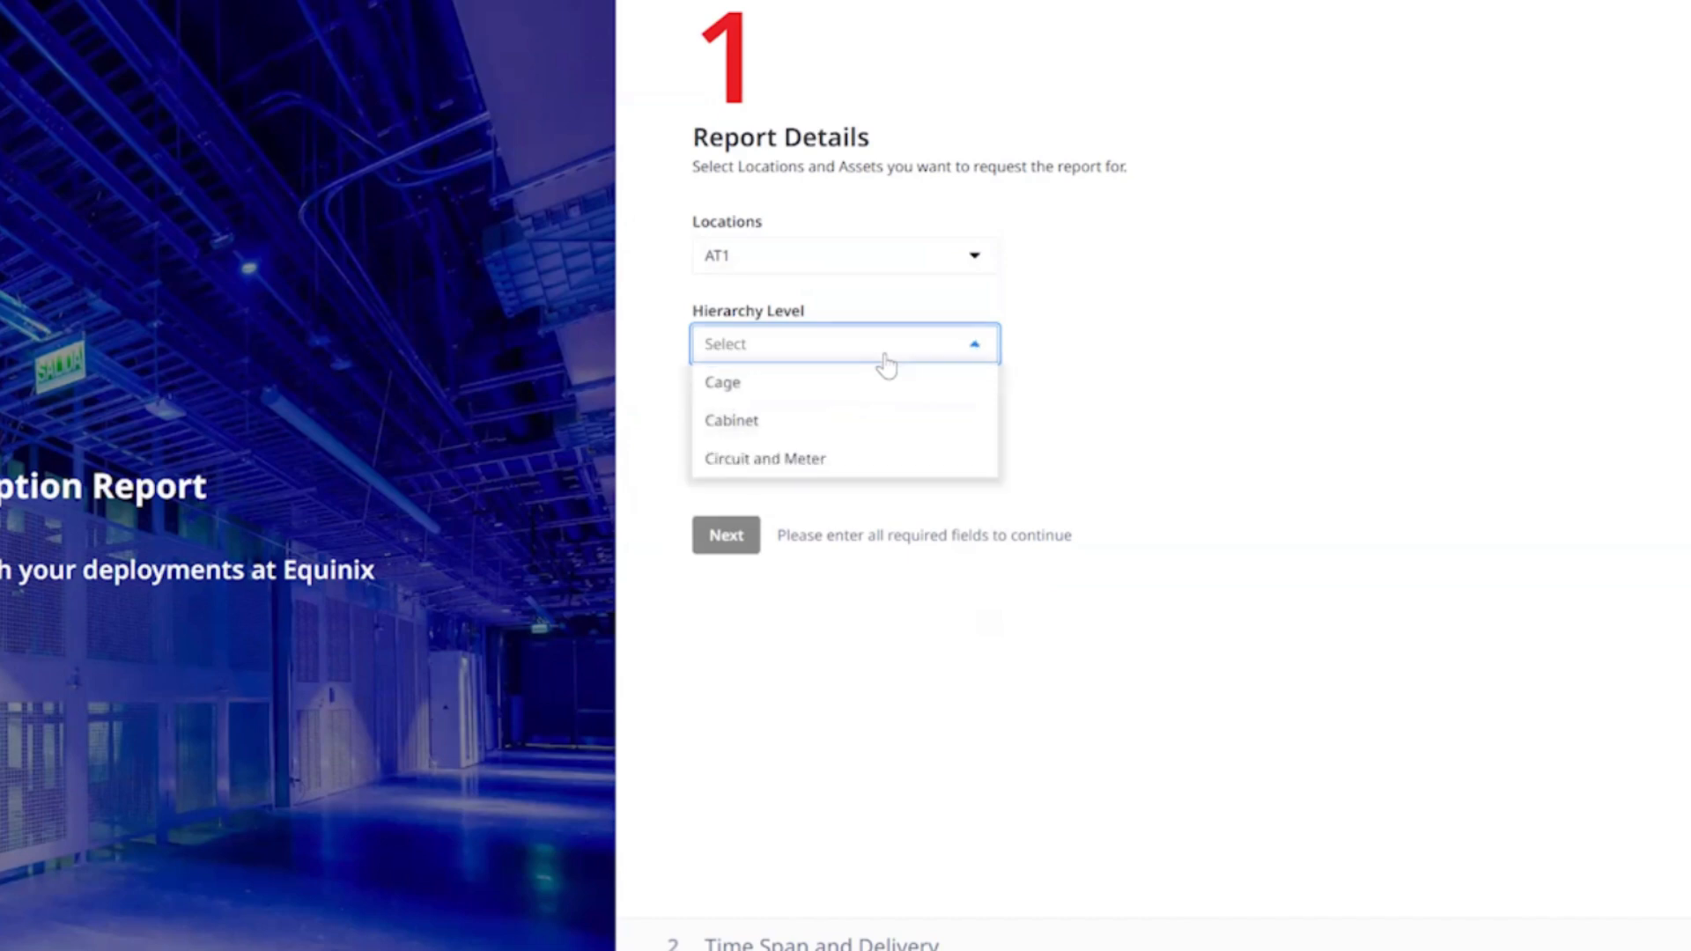
mouse_move(827, 426)
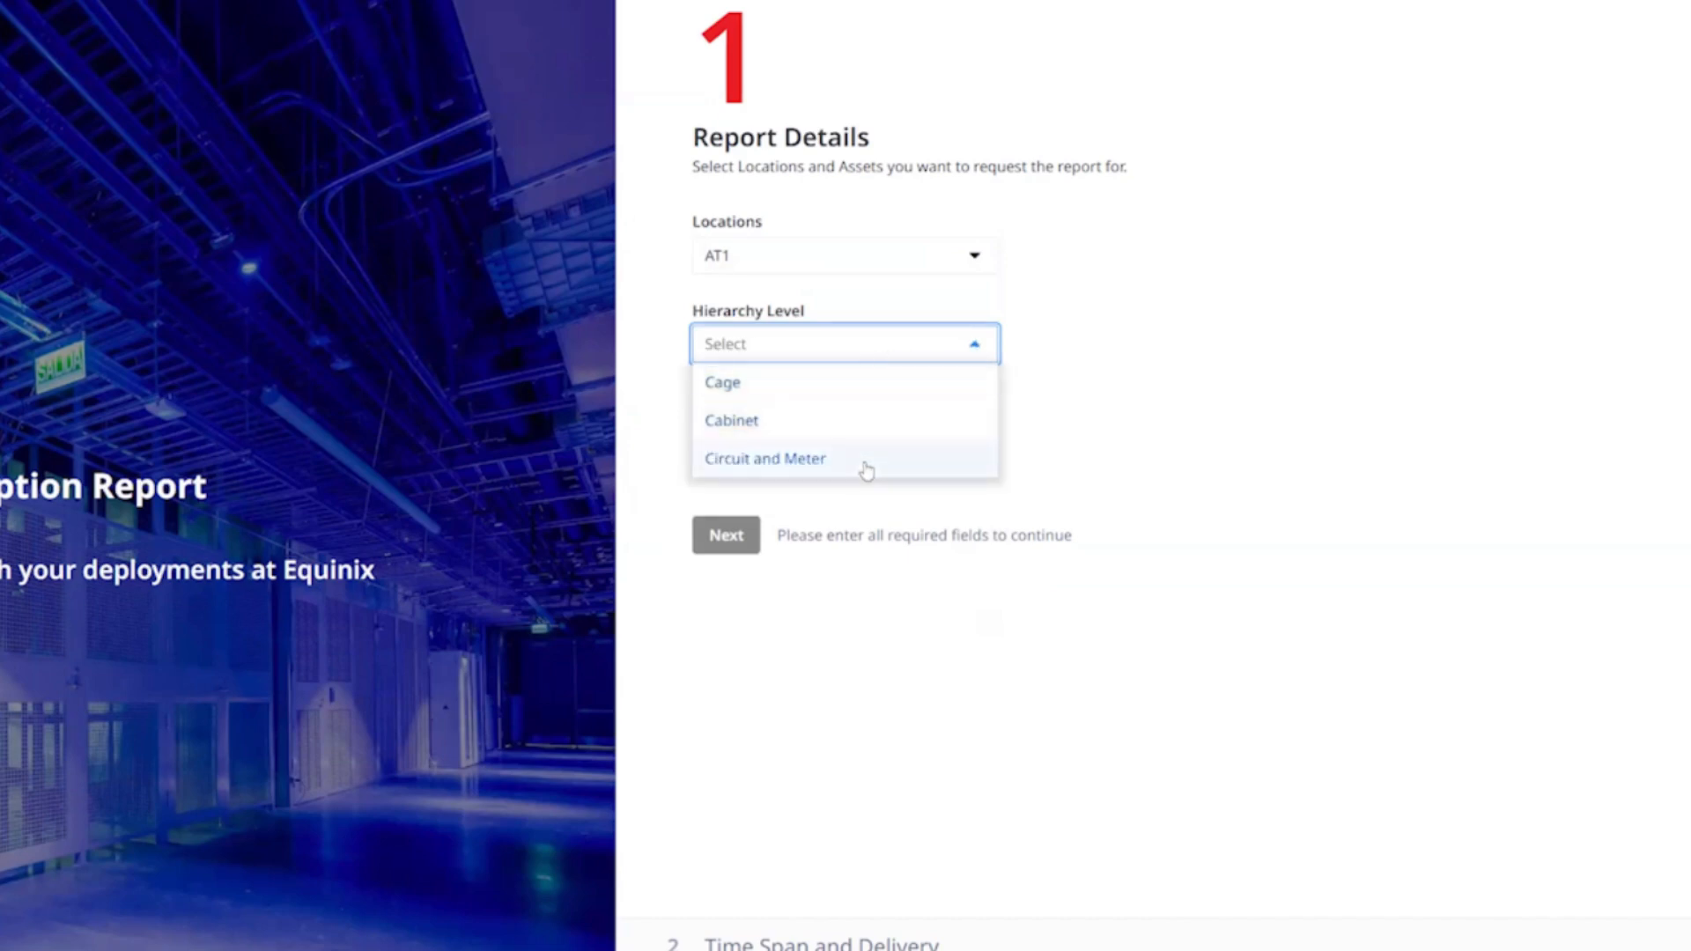
mouse_move(826, 389)
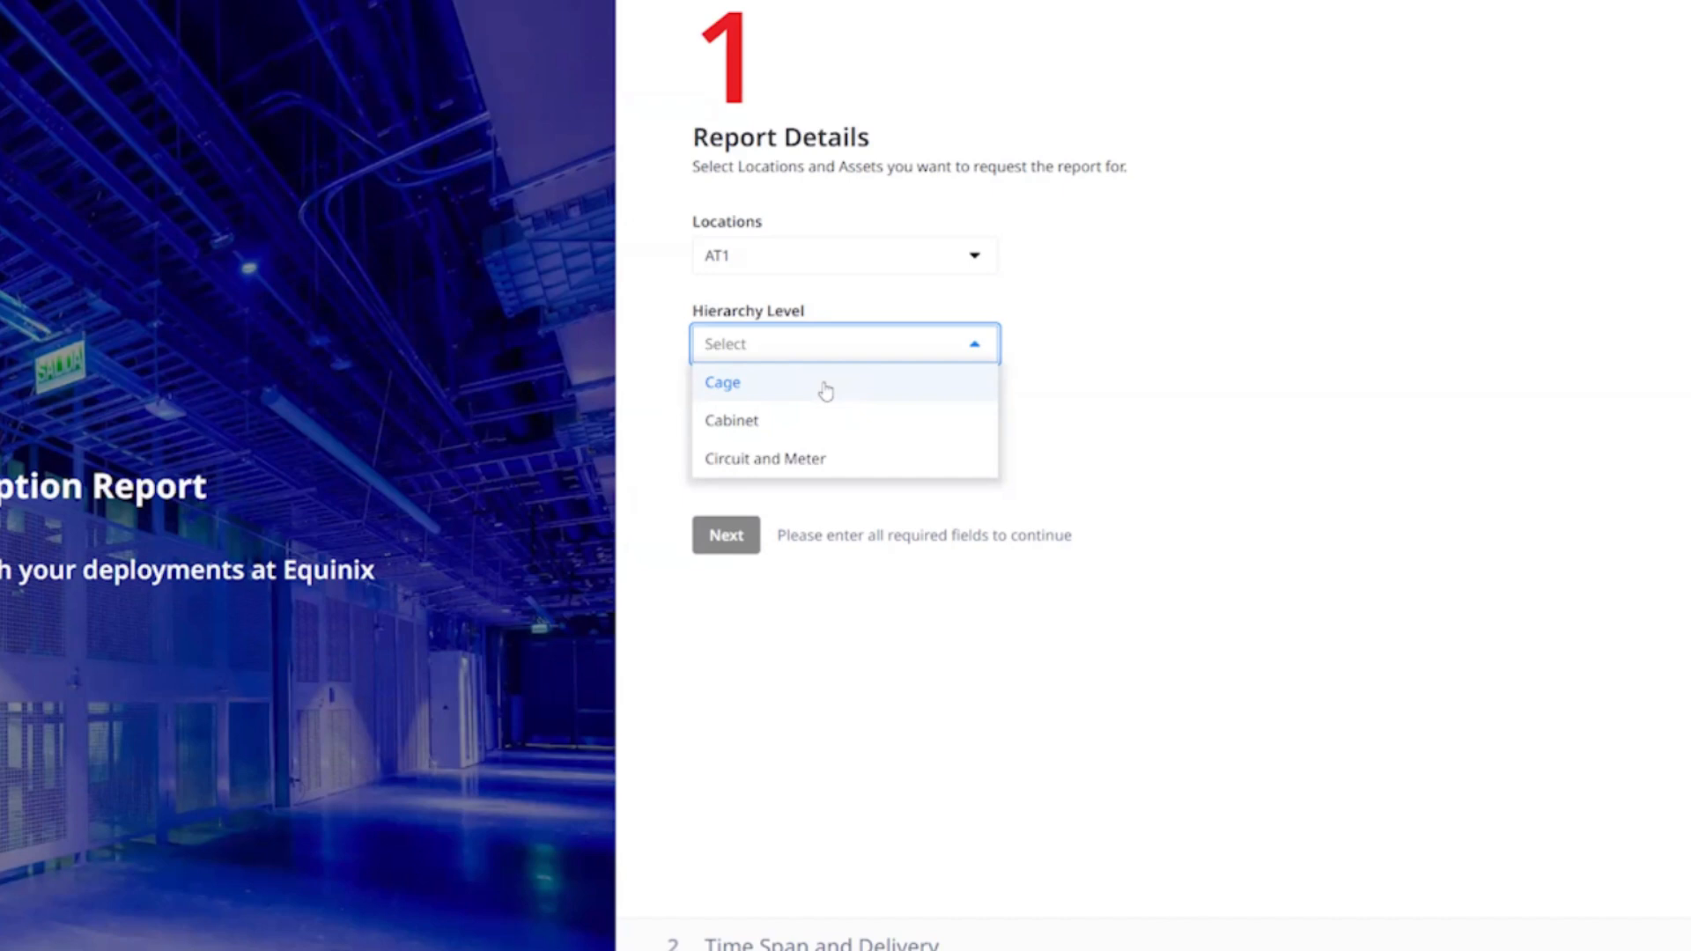
mouse_move(843, 458)
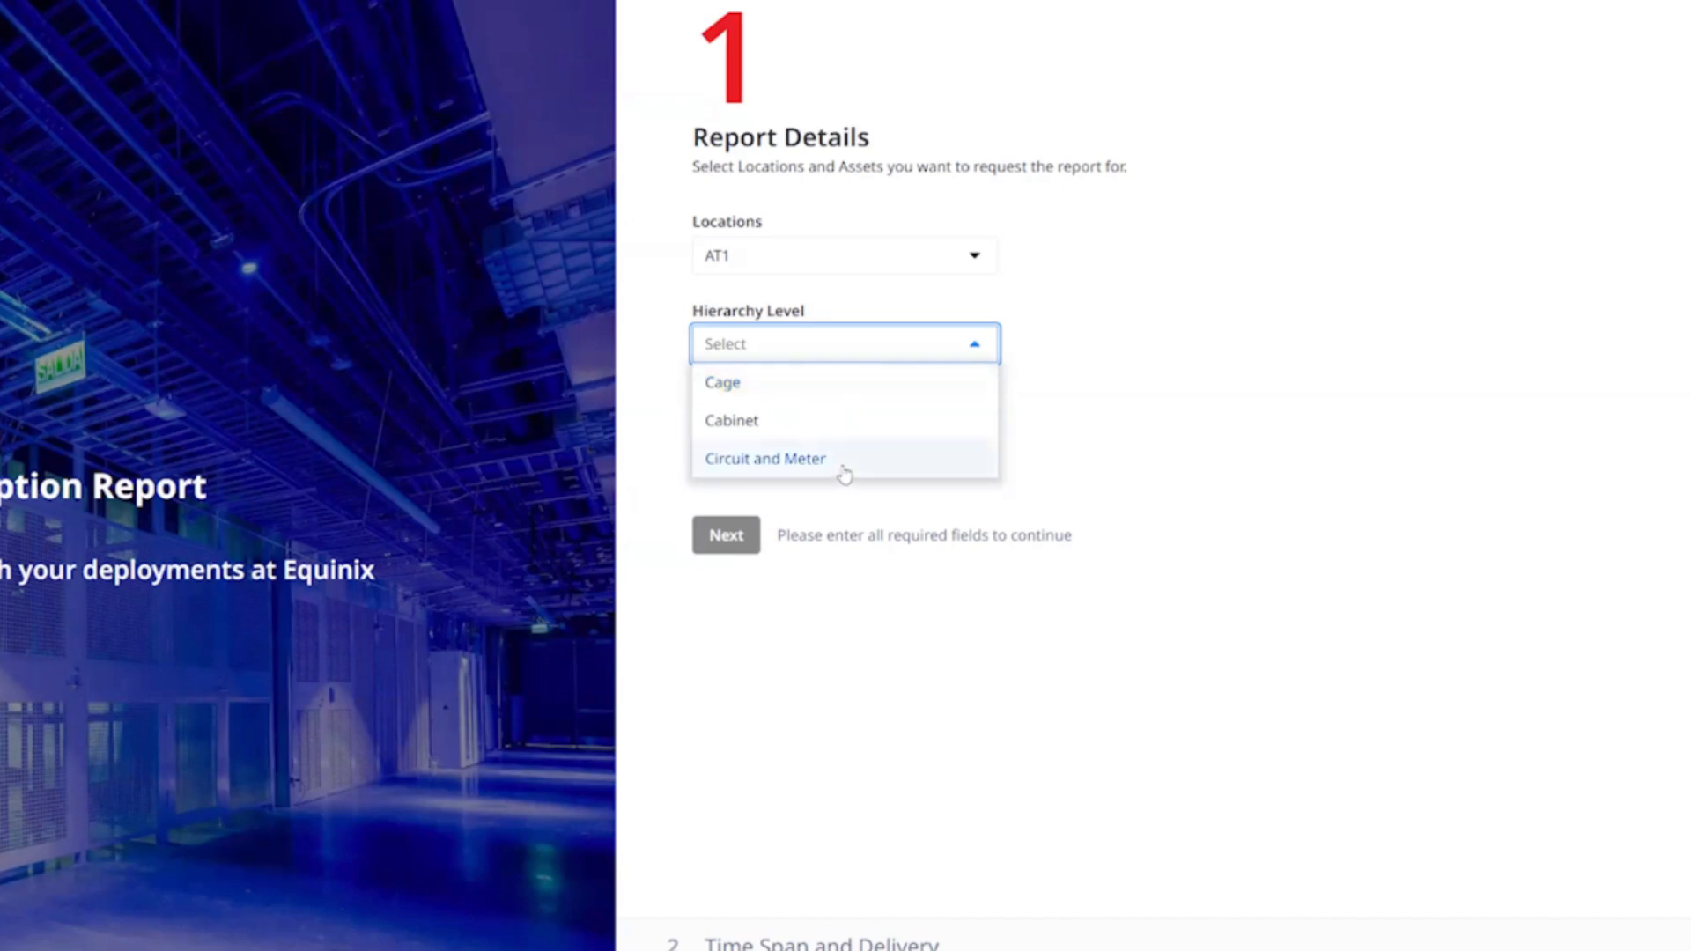
Set hierarchy level Circuit and Meter, leaving power meters used for billing excluded
click(765, 458)
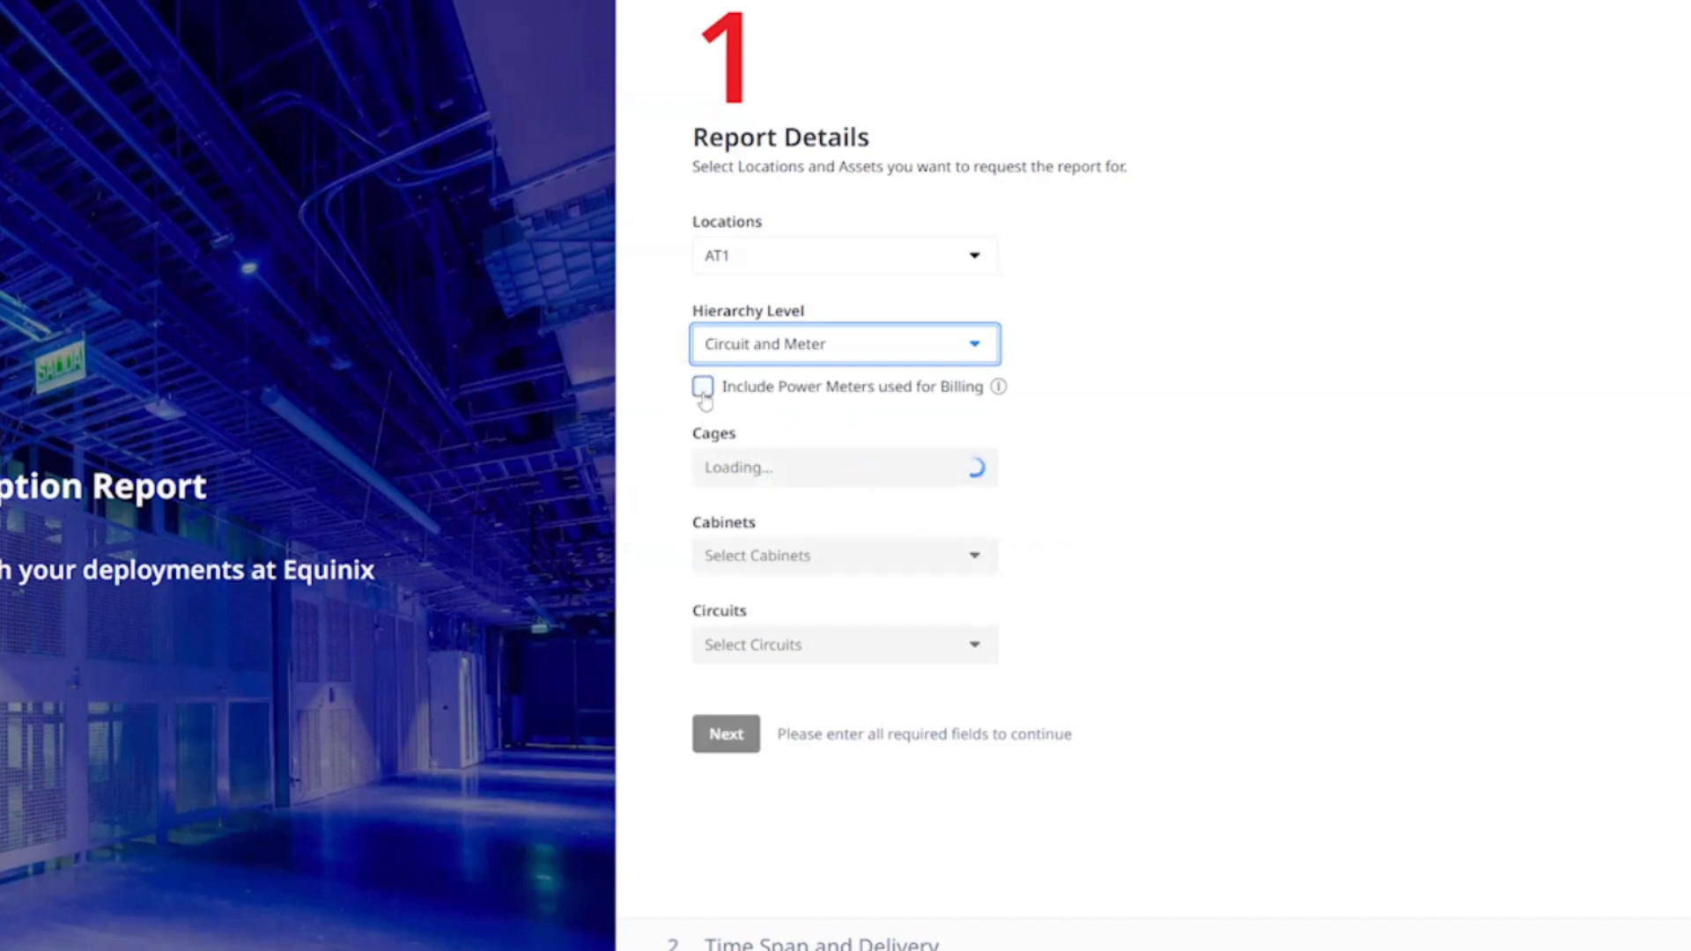
click(703, 386)
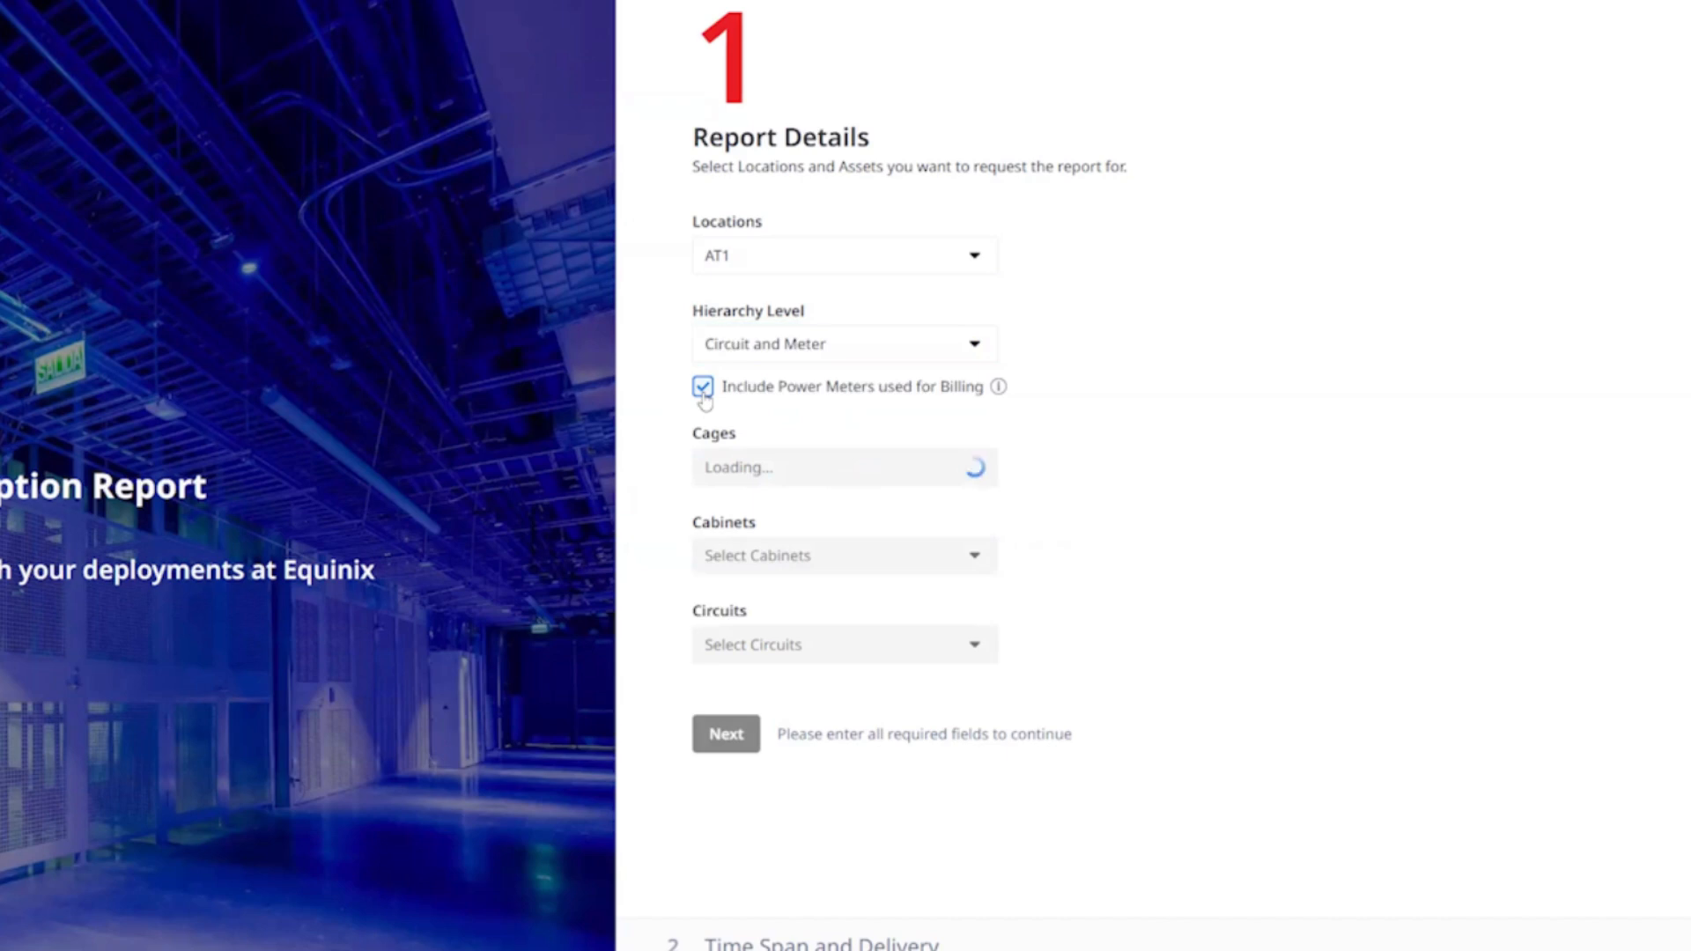
click(702, 386)
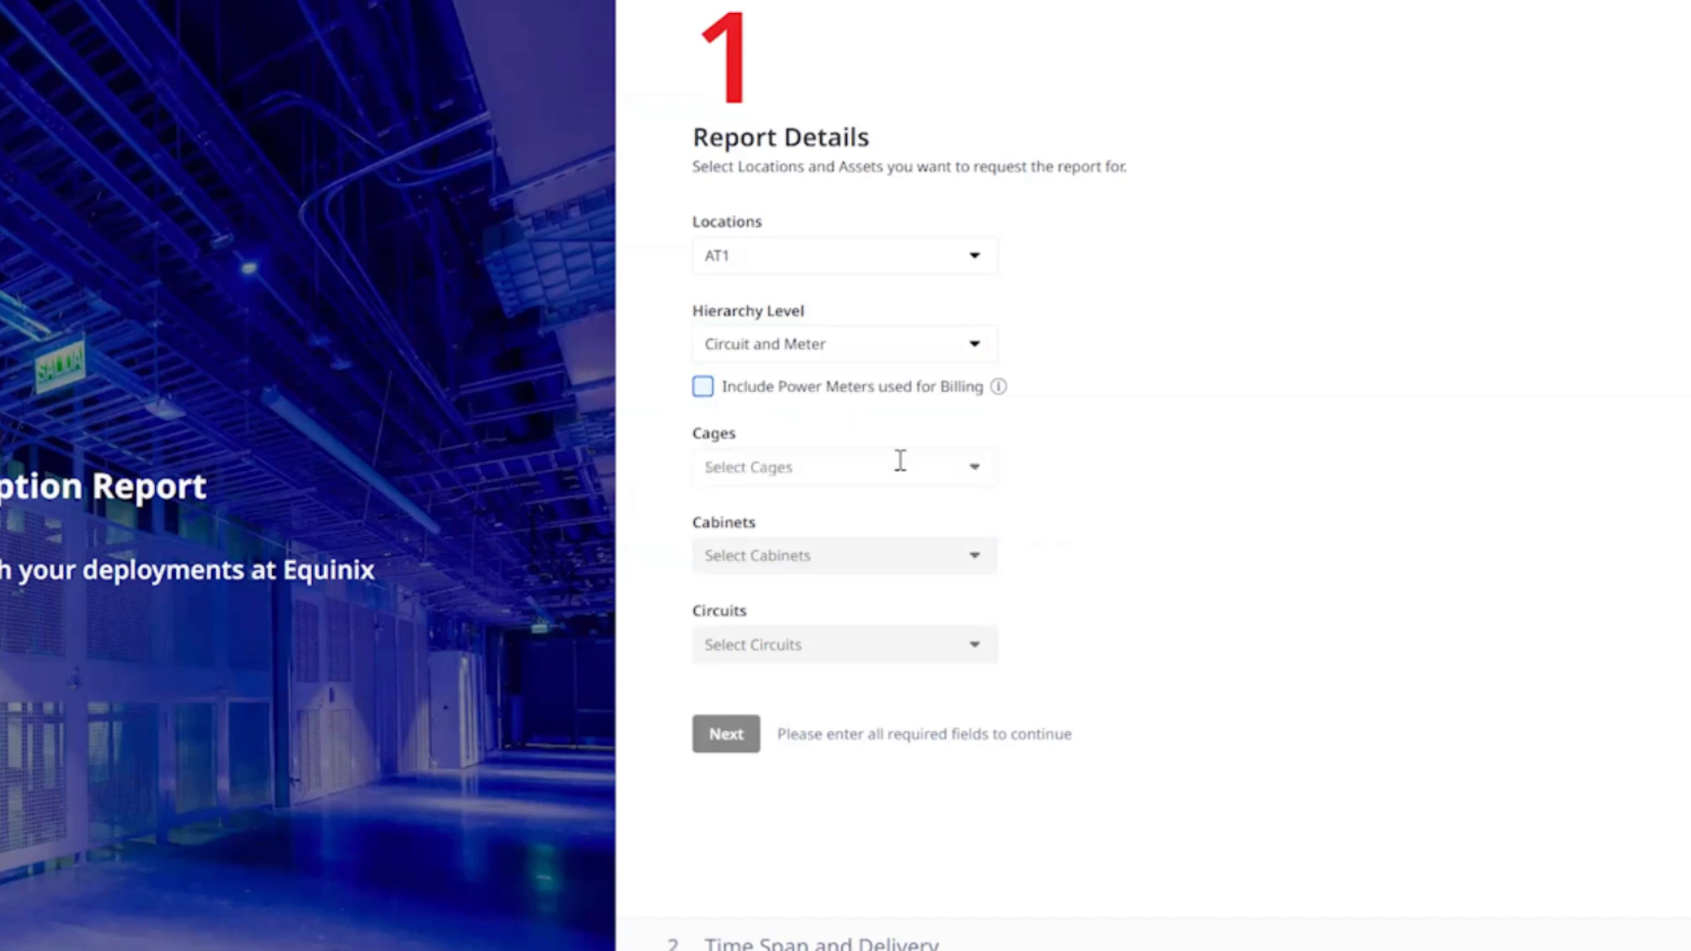
mouse_move(969, 469)
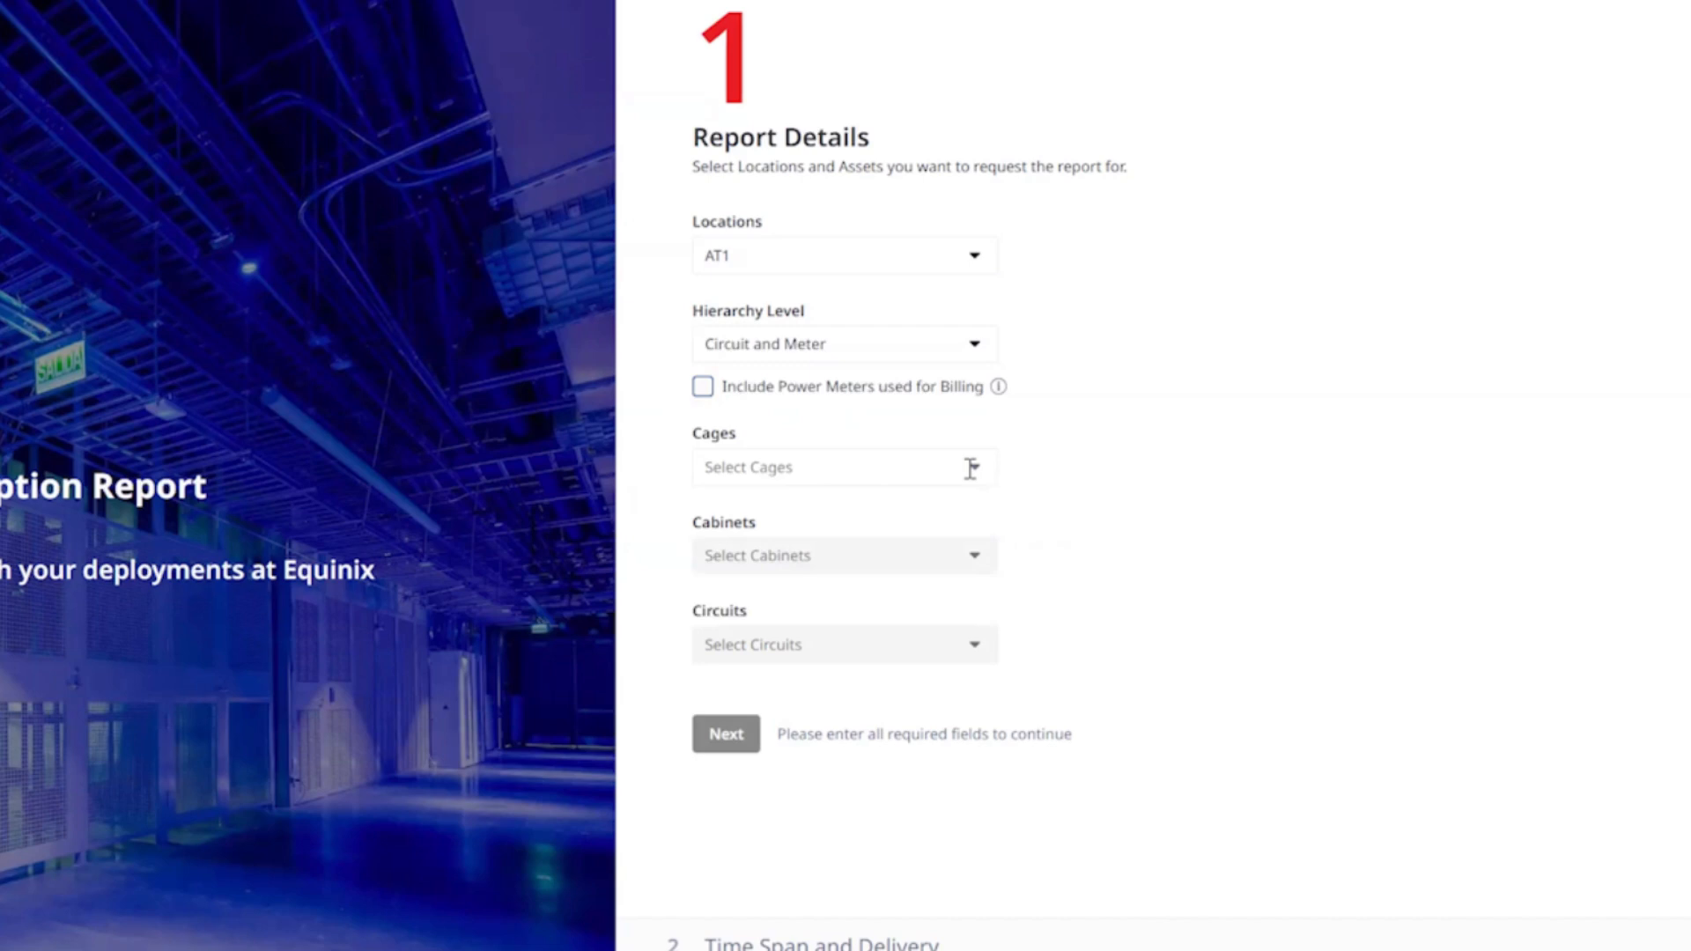
Choose the cages, cabinets and circuits at AT1 for the report
click(842, 467)
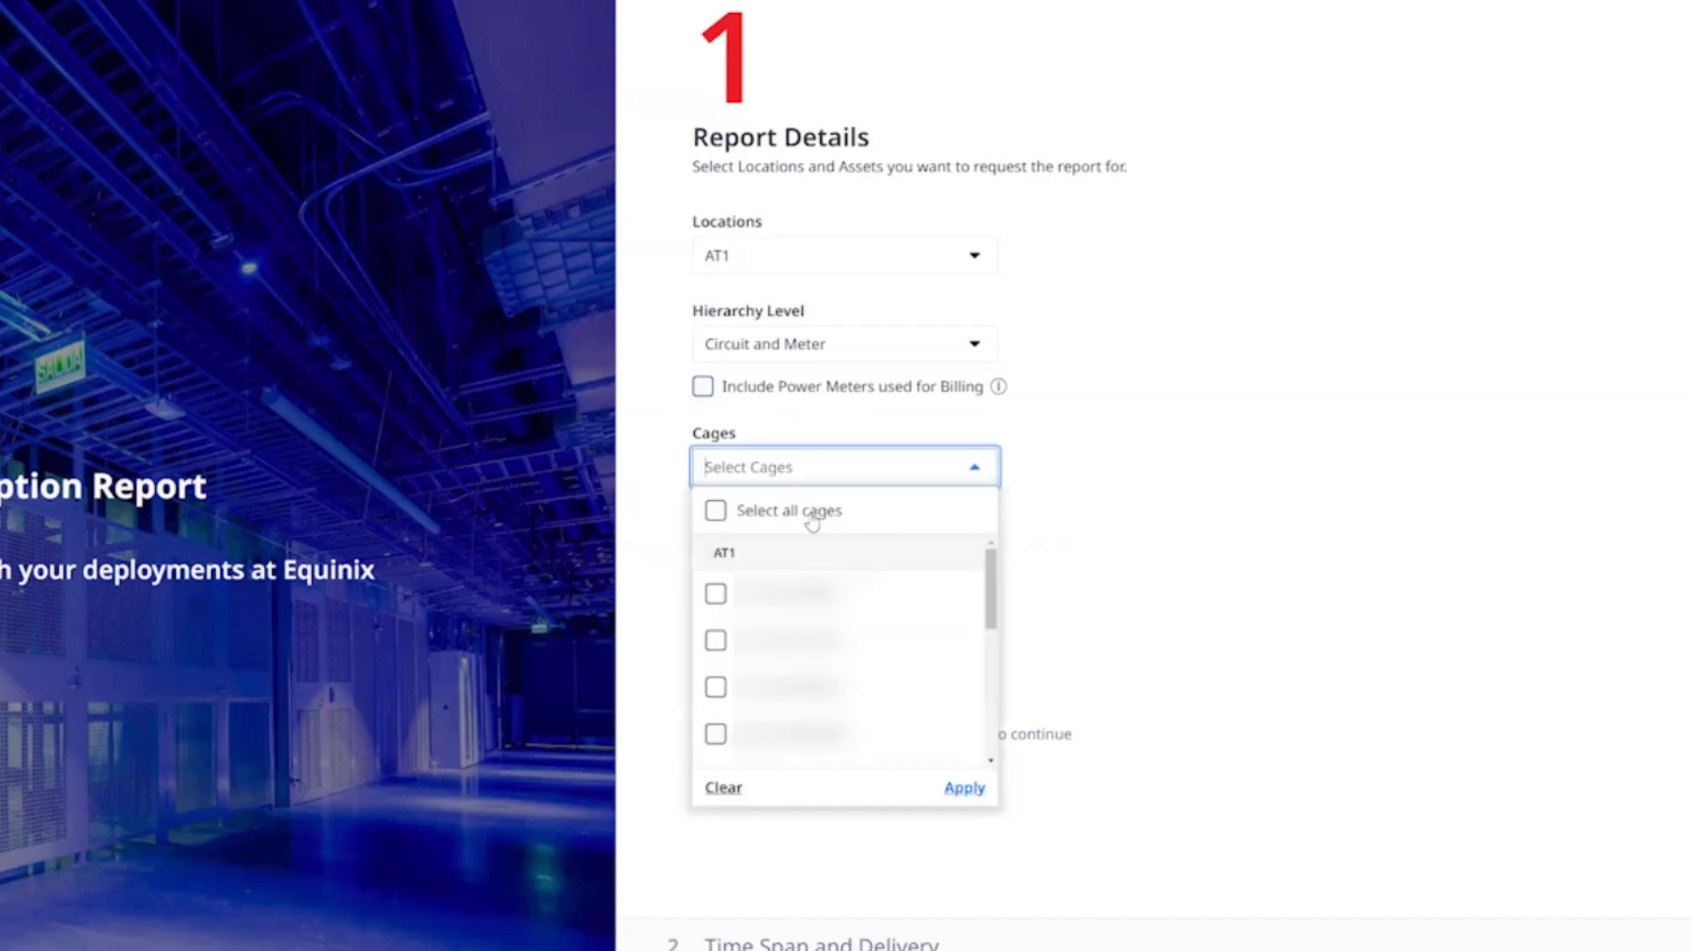
click(714, 511)
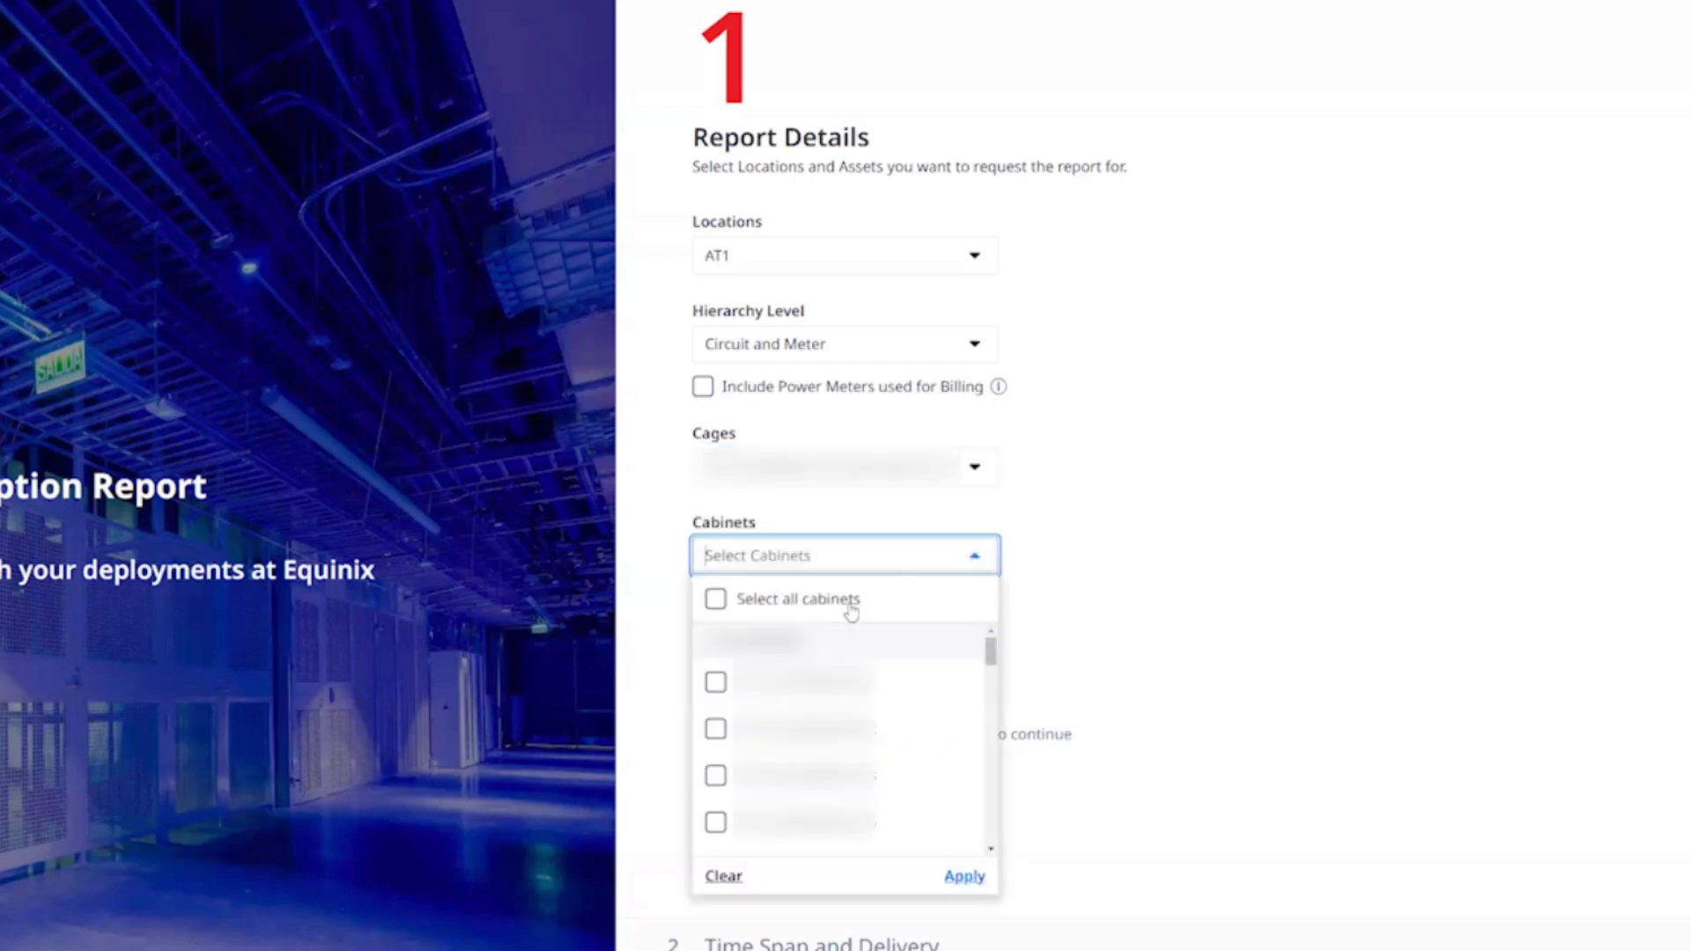
click(964, 876)
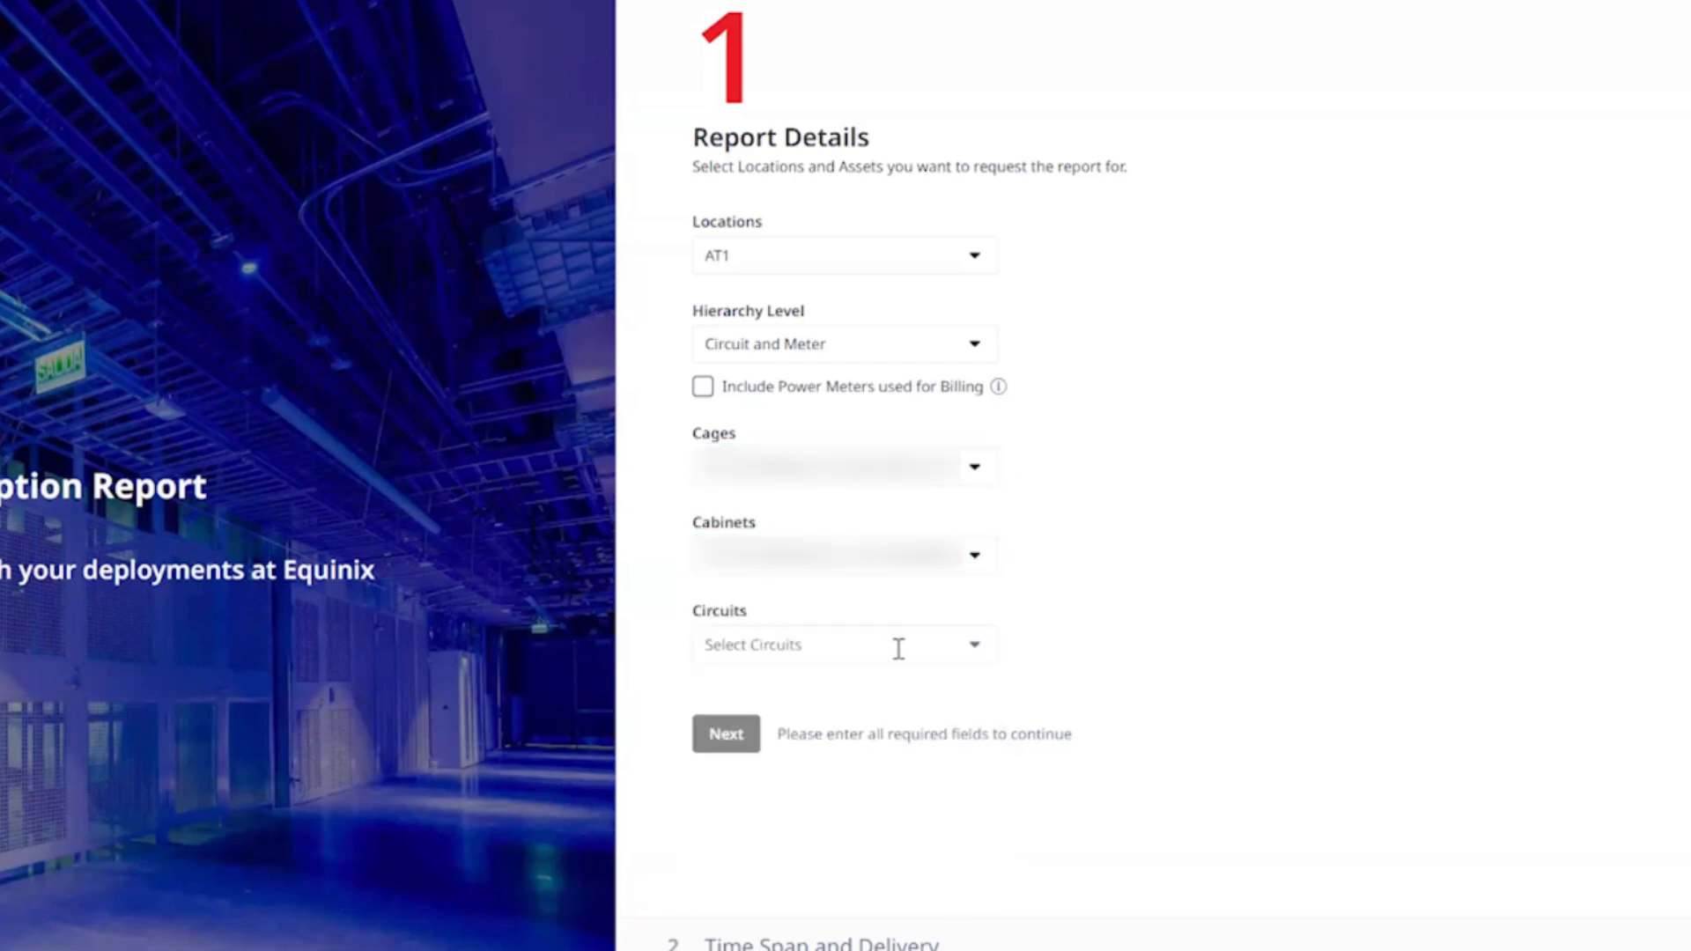
click(842, 645)
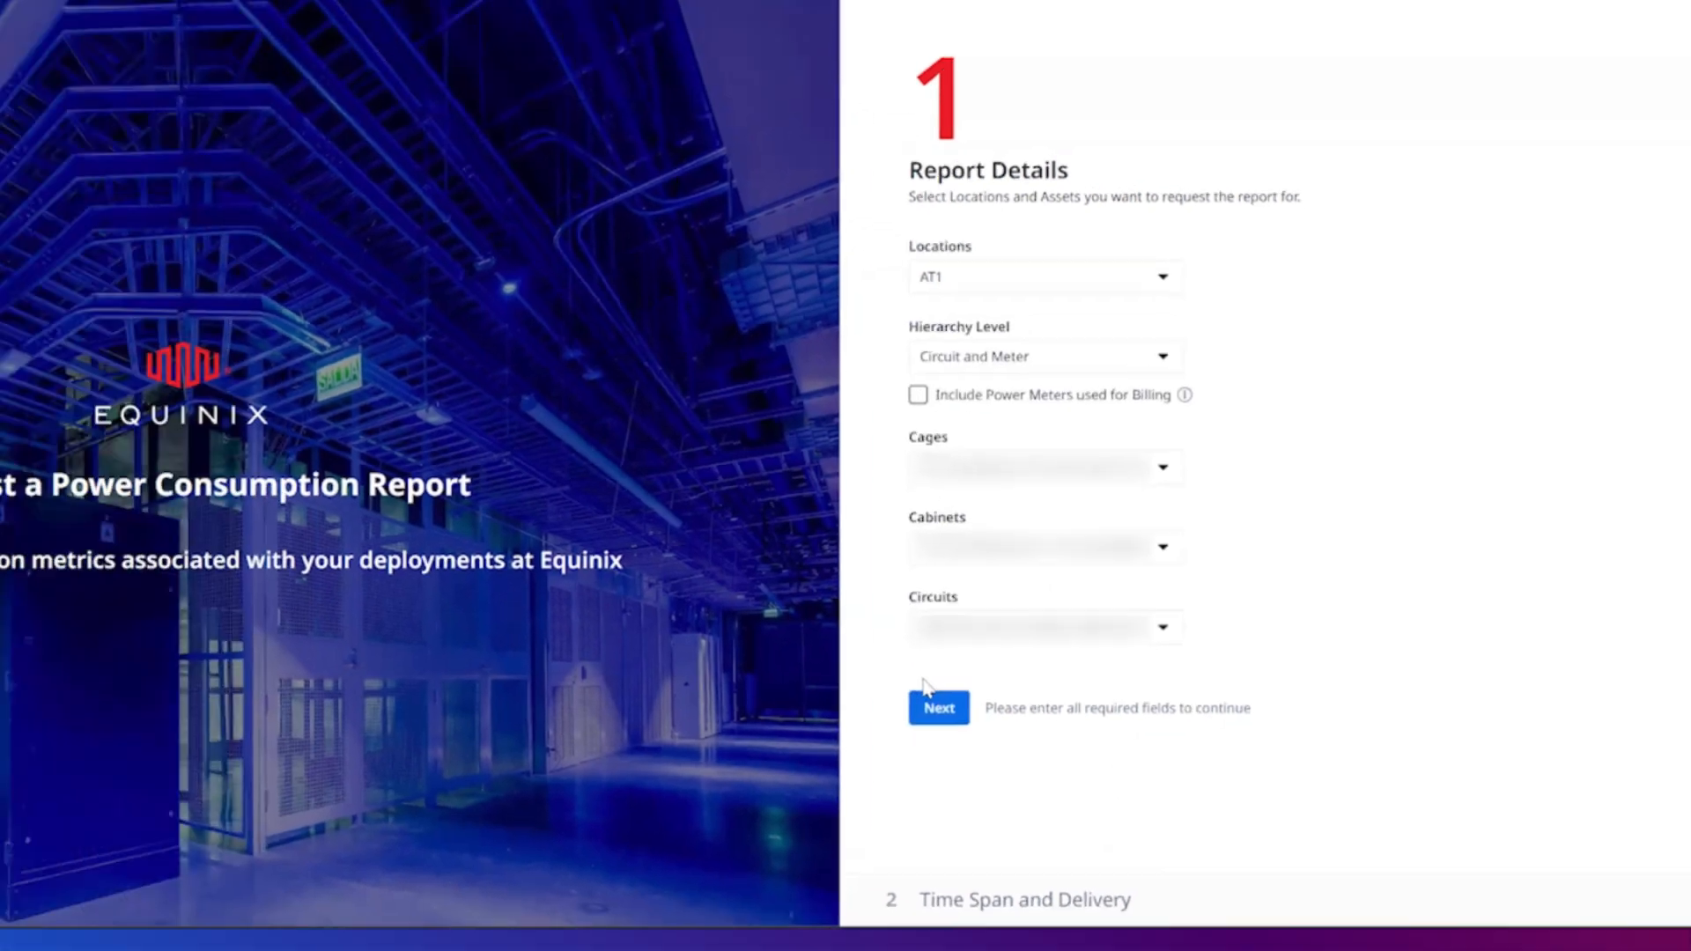
Continue to Time Span and Delivery, glance at the Custom Date calendar and return to the preset time spans
click(937, 708)
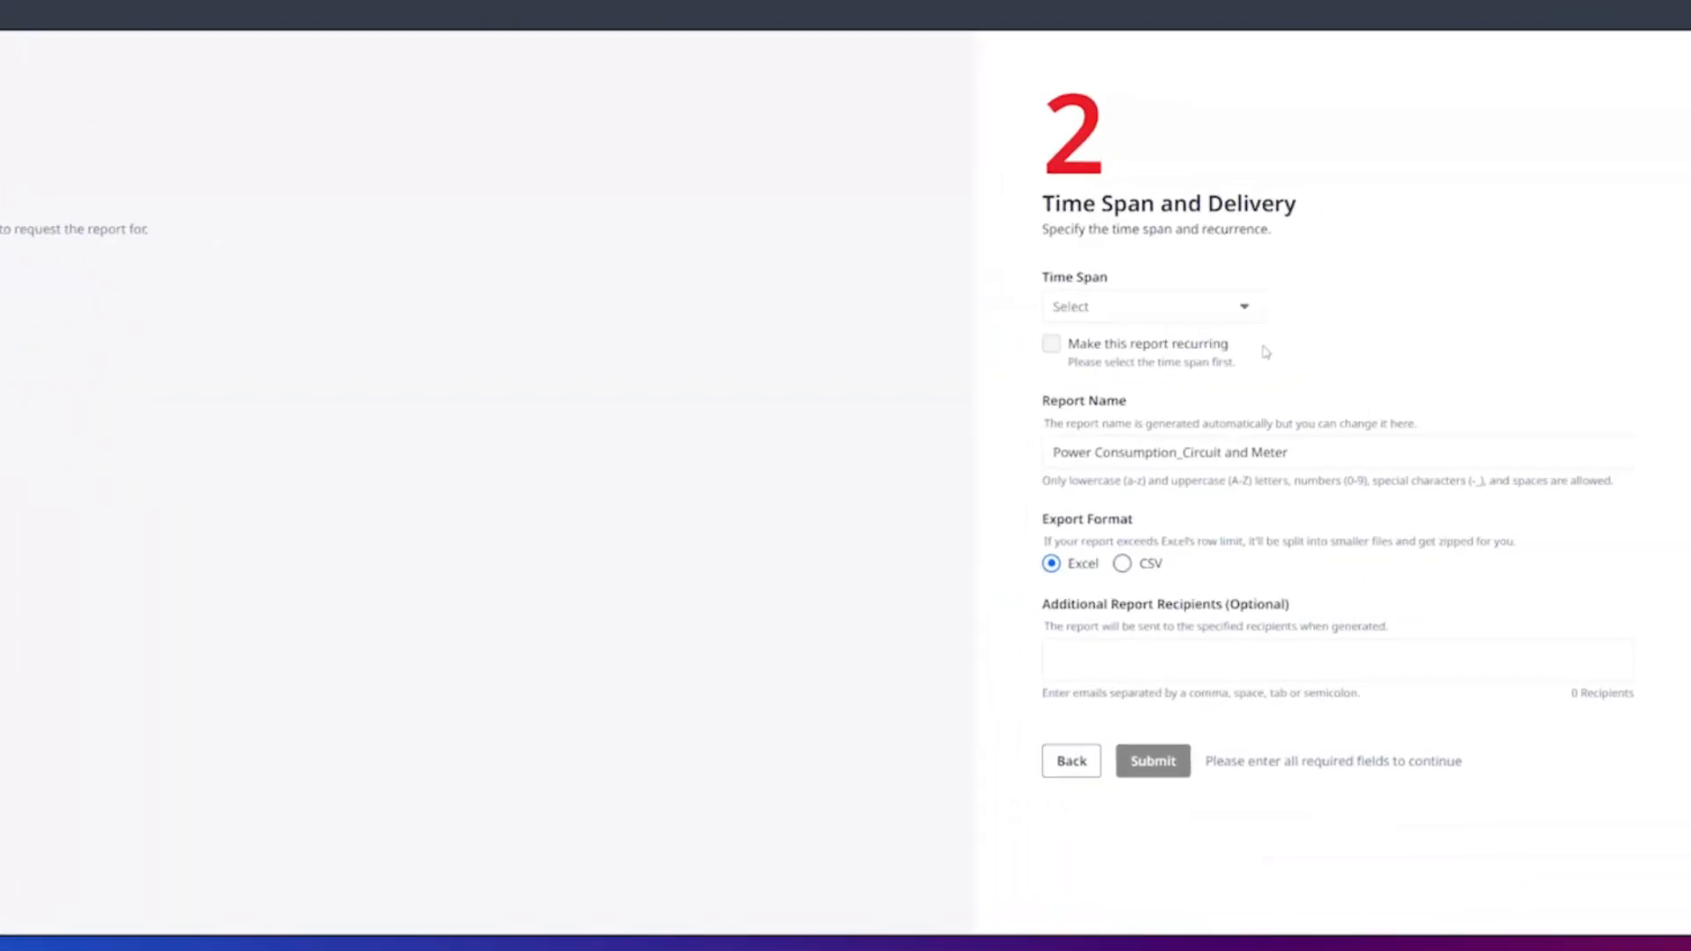
click(1149, 306)
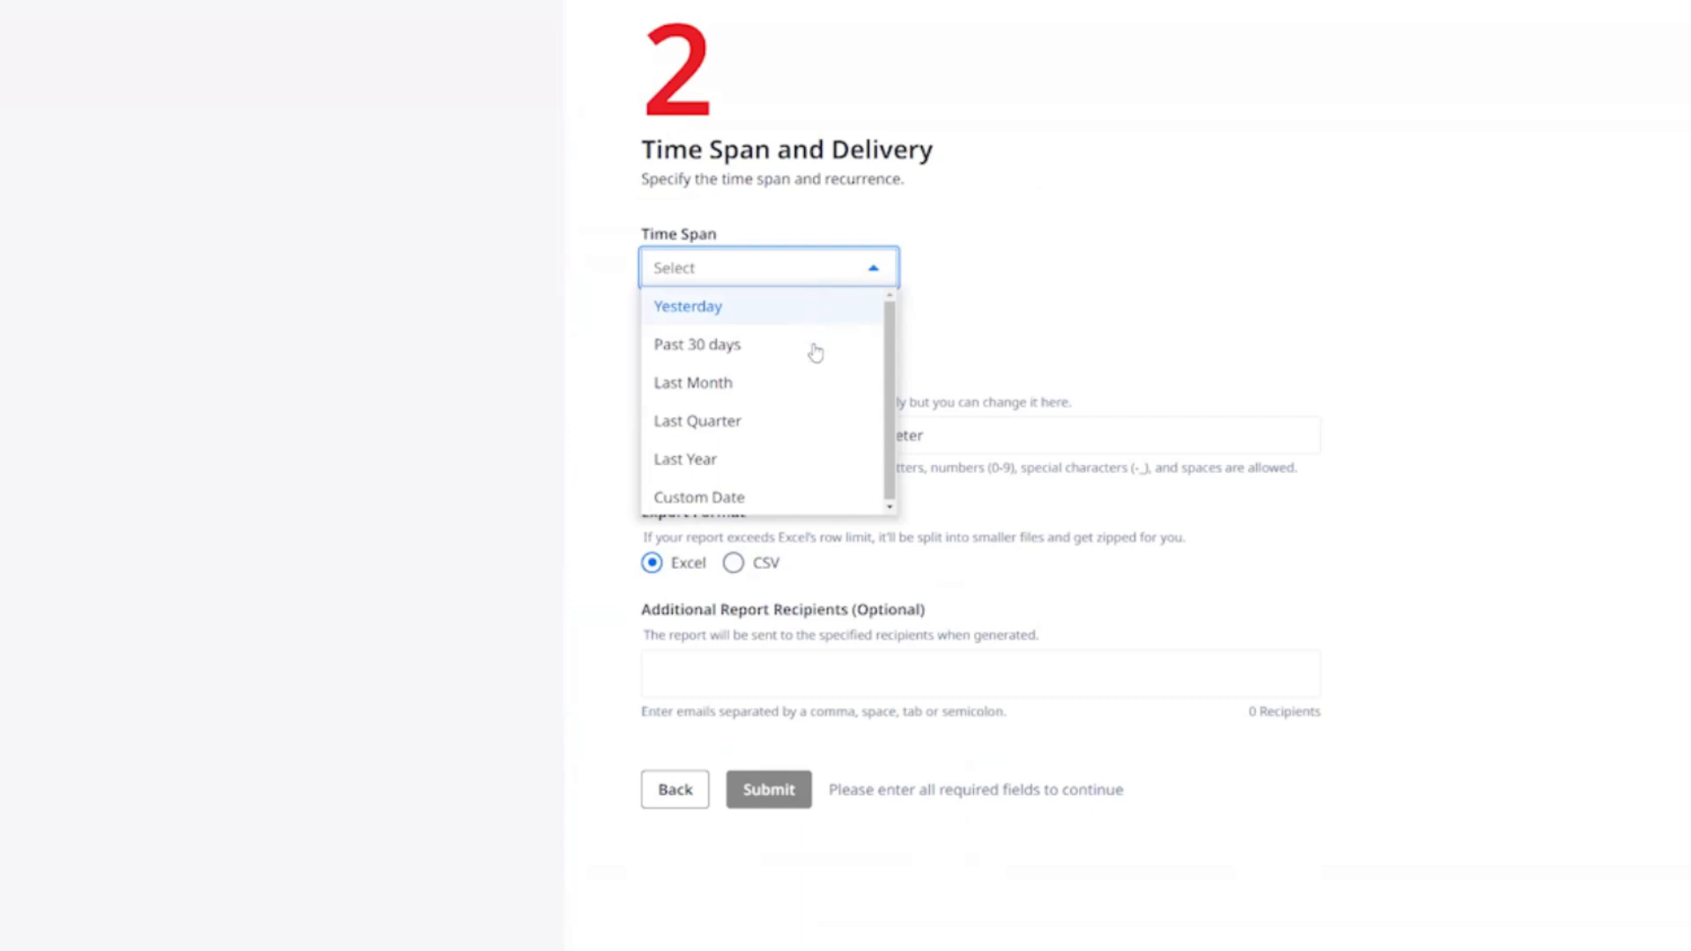
mouse_move(784, 429)
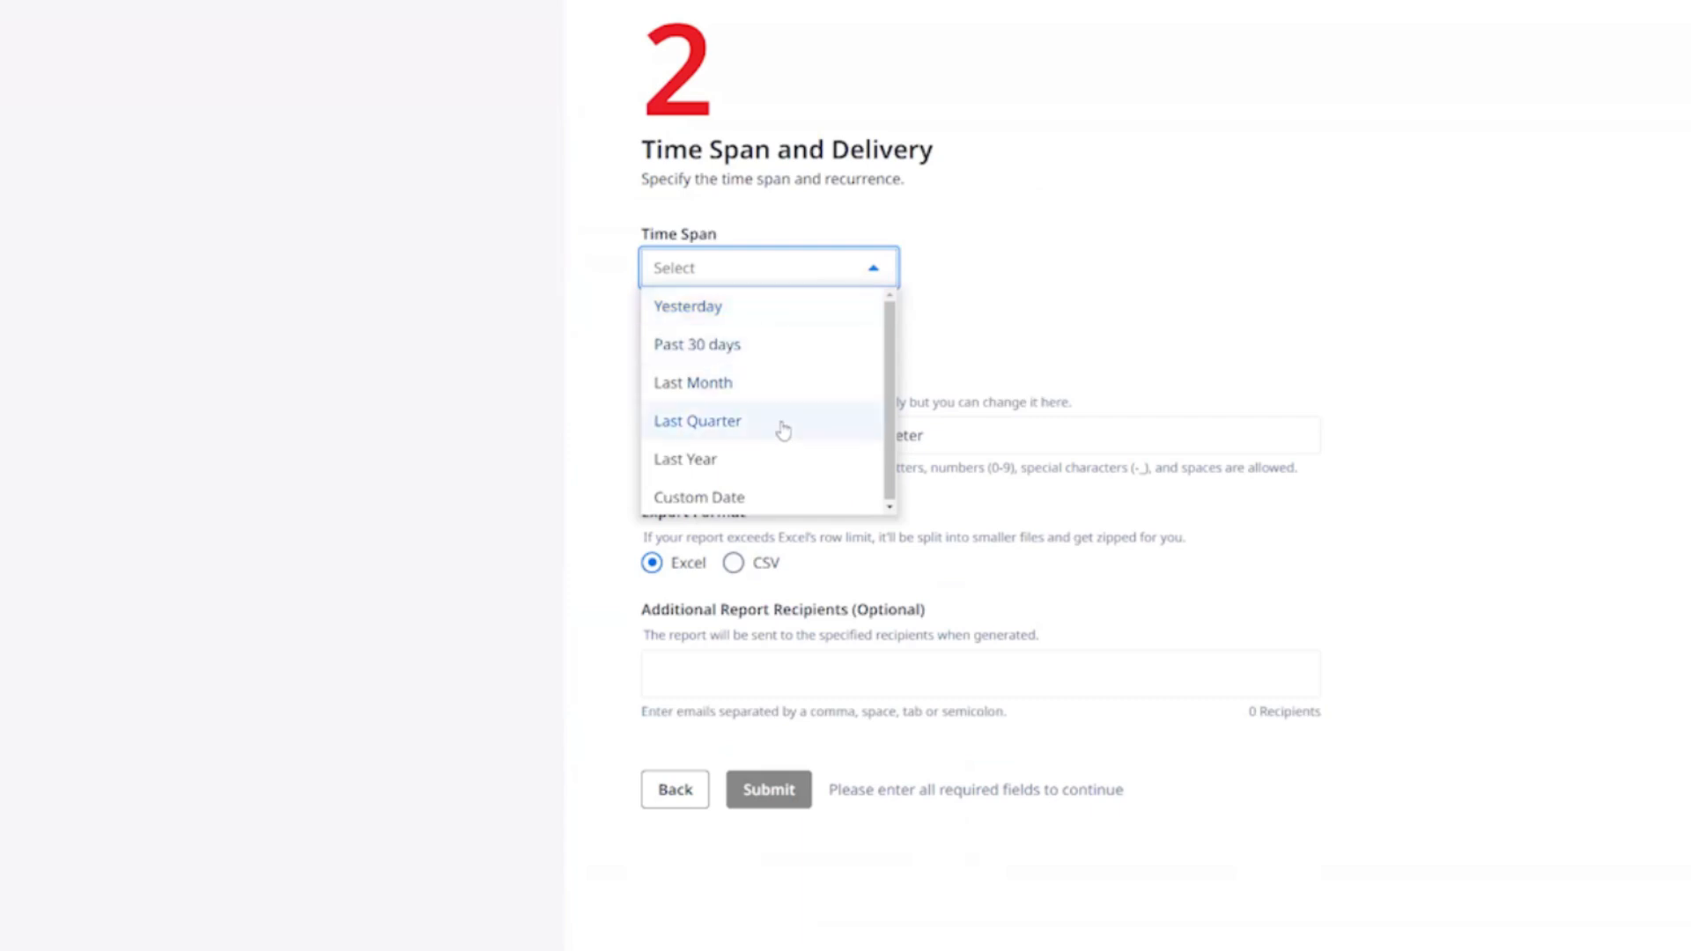
mouse_move(779, 488)
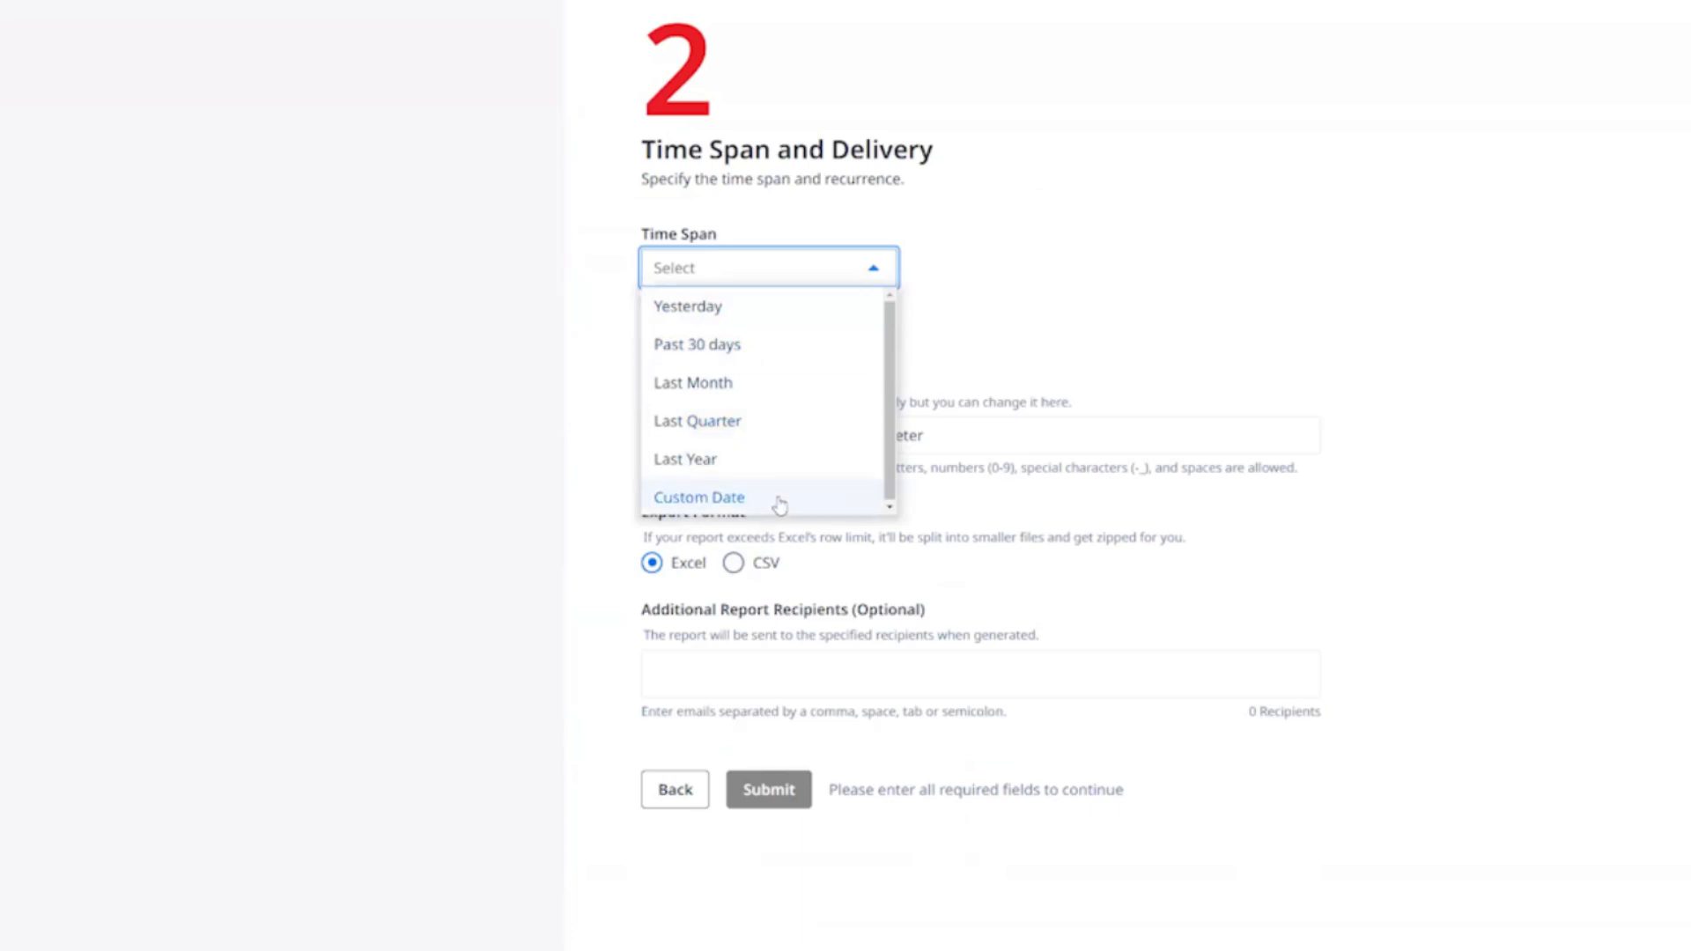
click(699, 497)
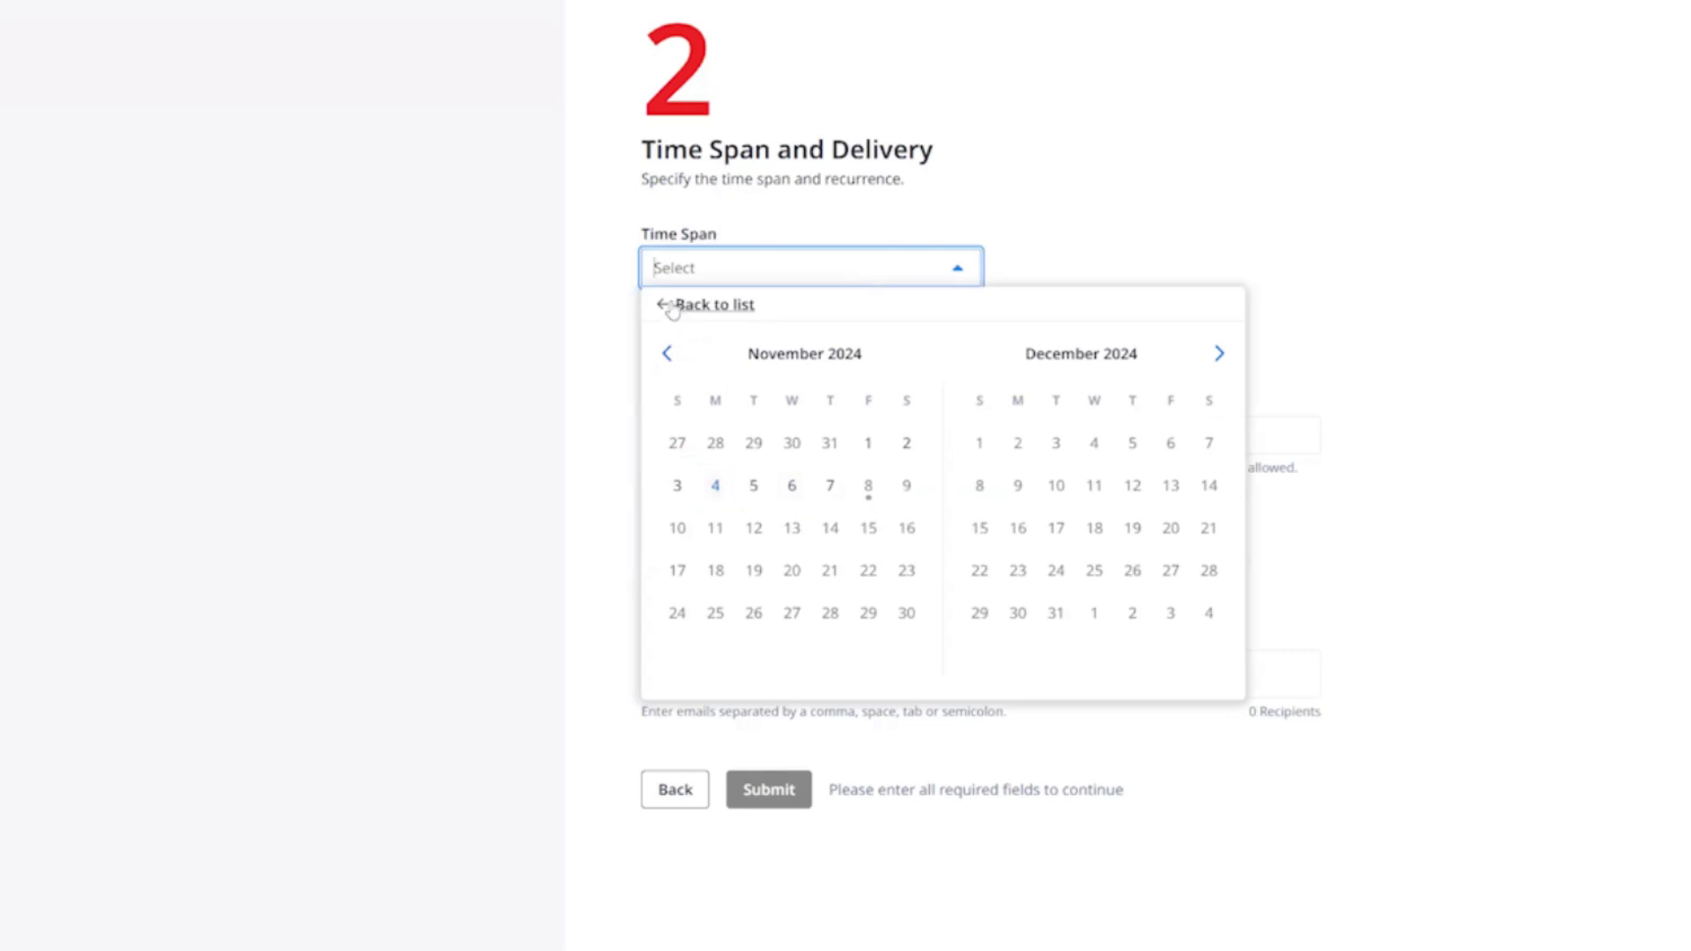
click(716, 305)
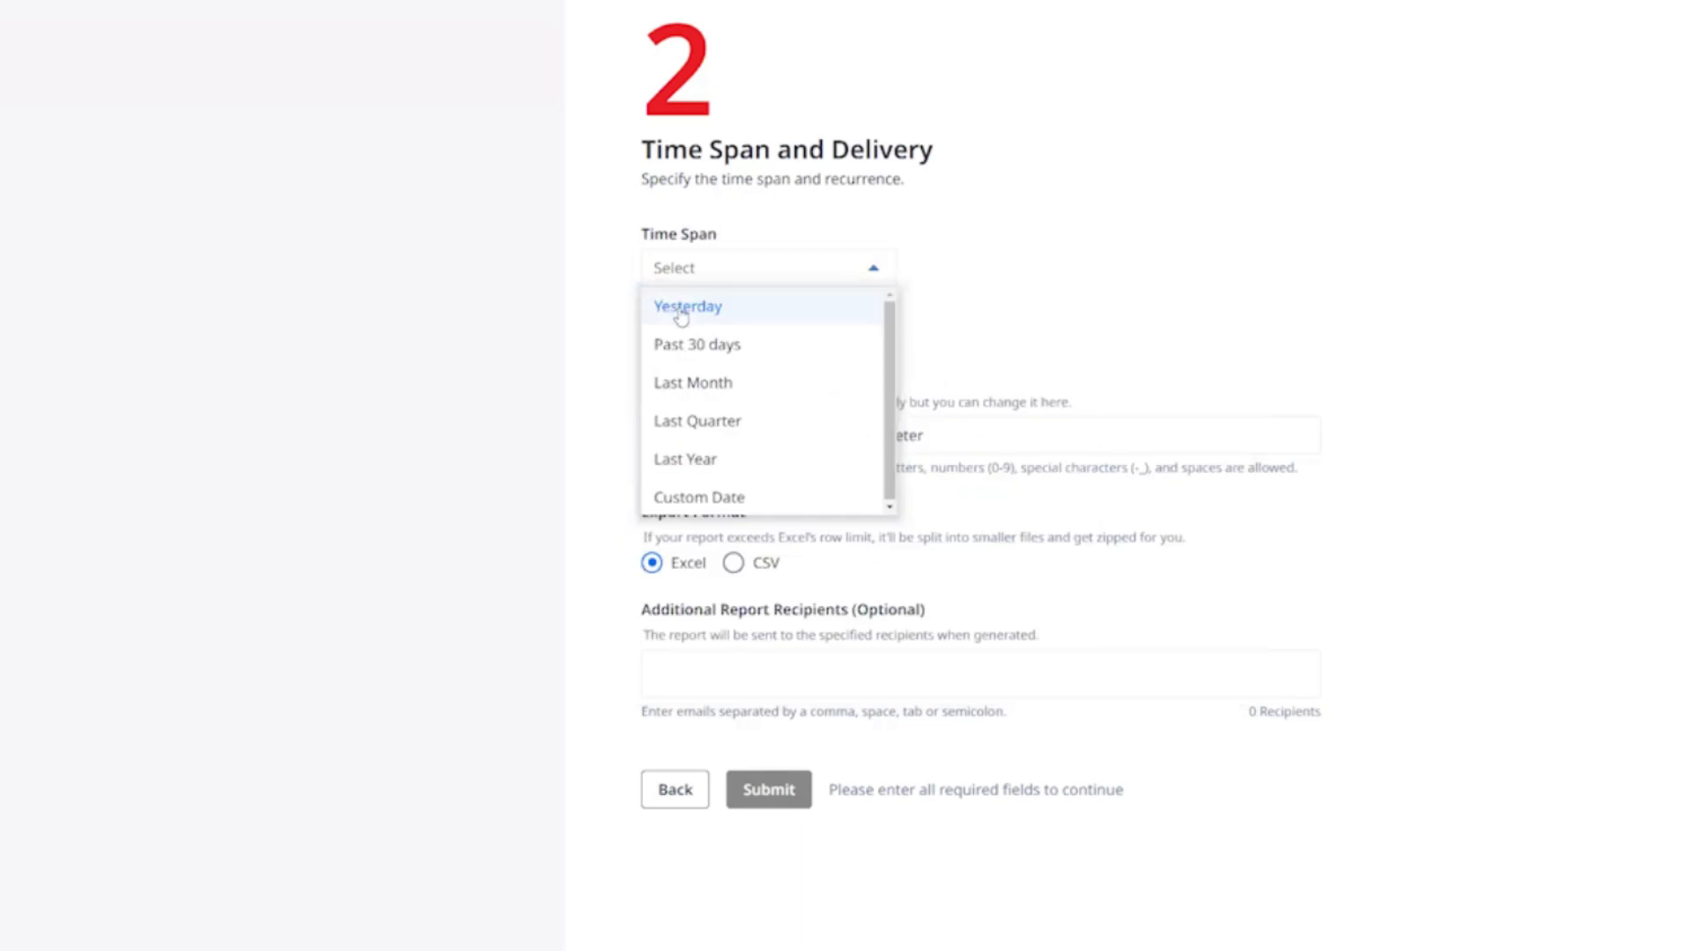
mouse_move(688, 320)
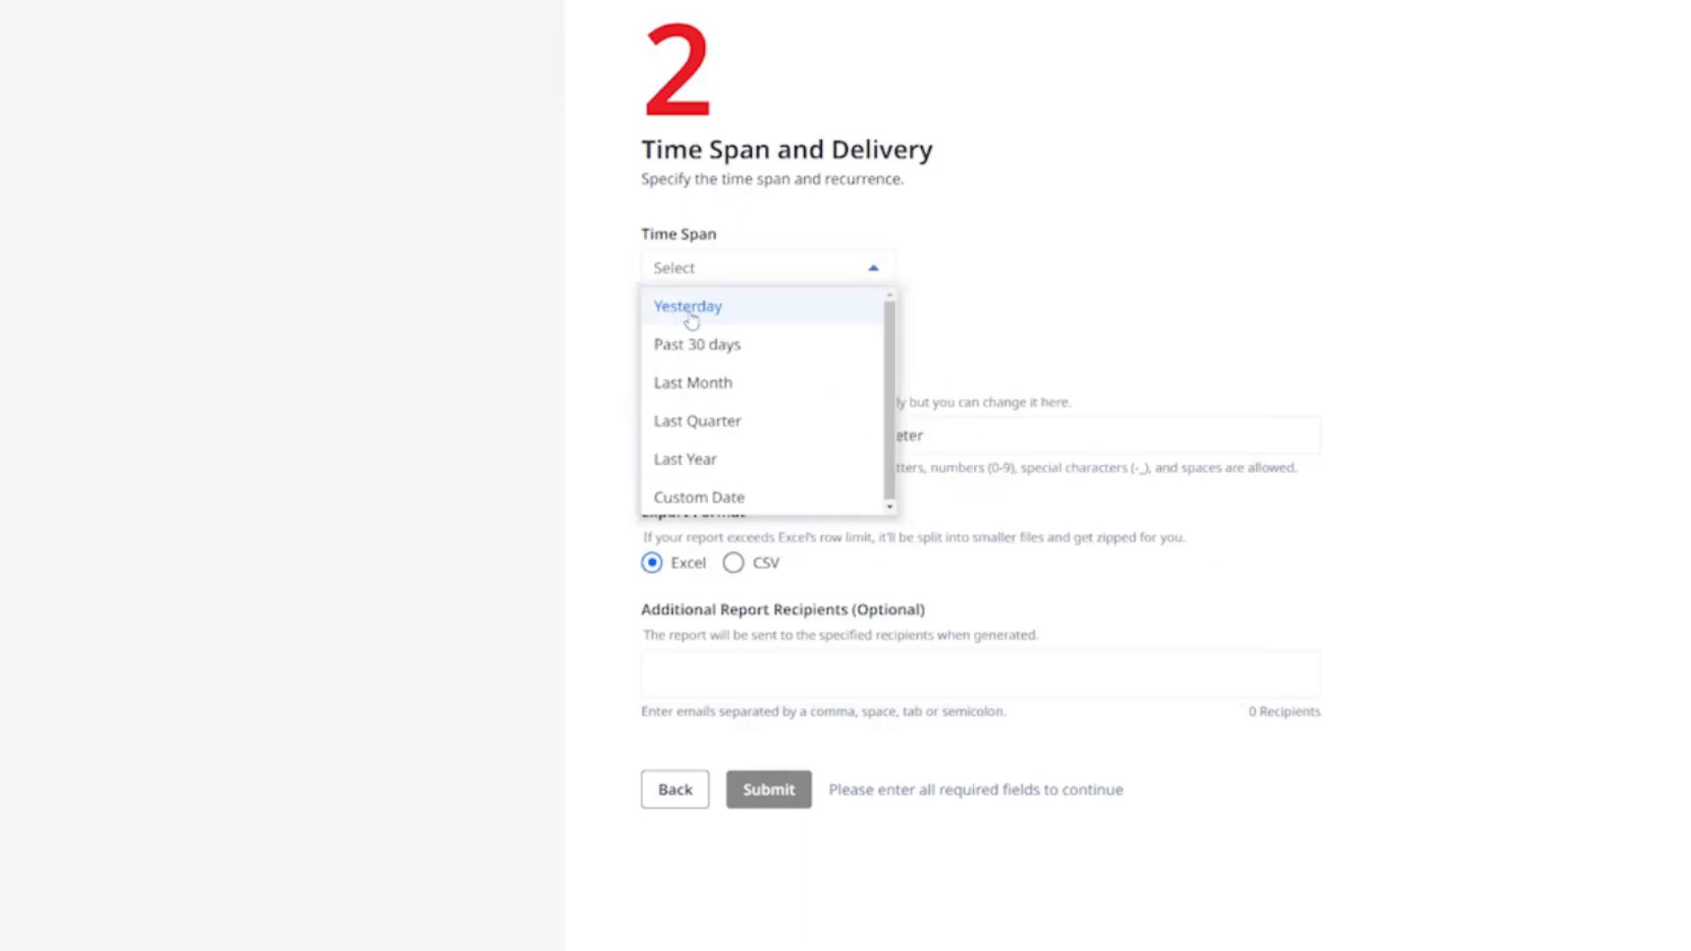
Set time span Yesterday with daily recurrence off, keeping Excel as the export format
click(689, 307)
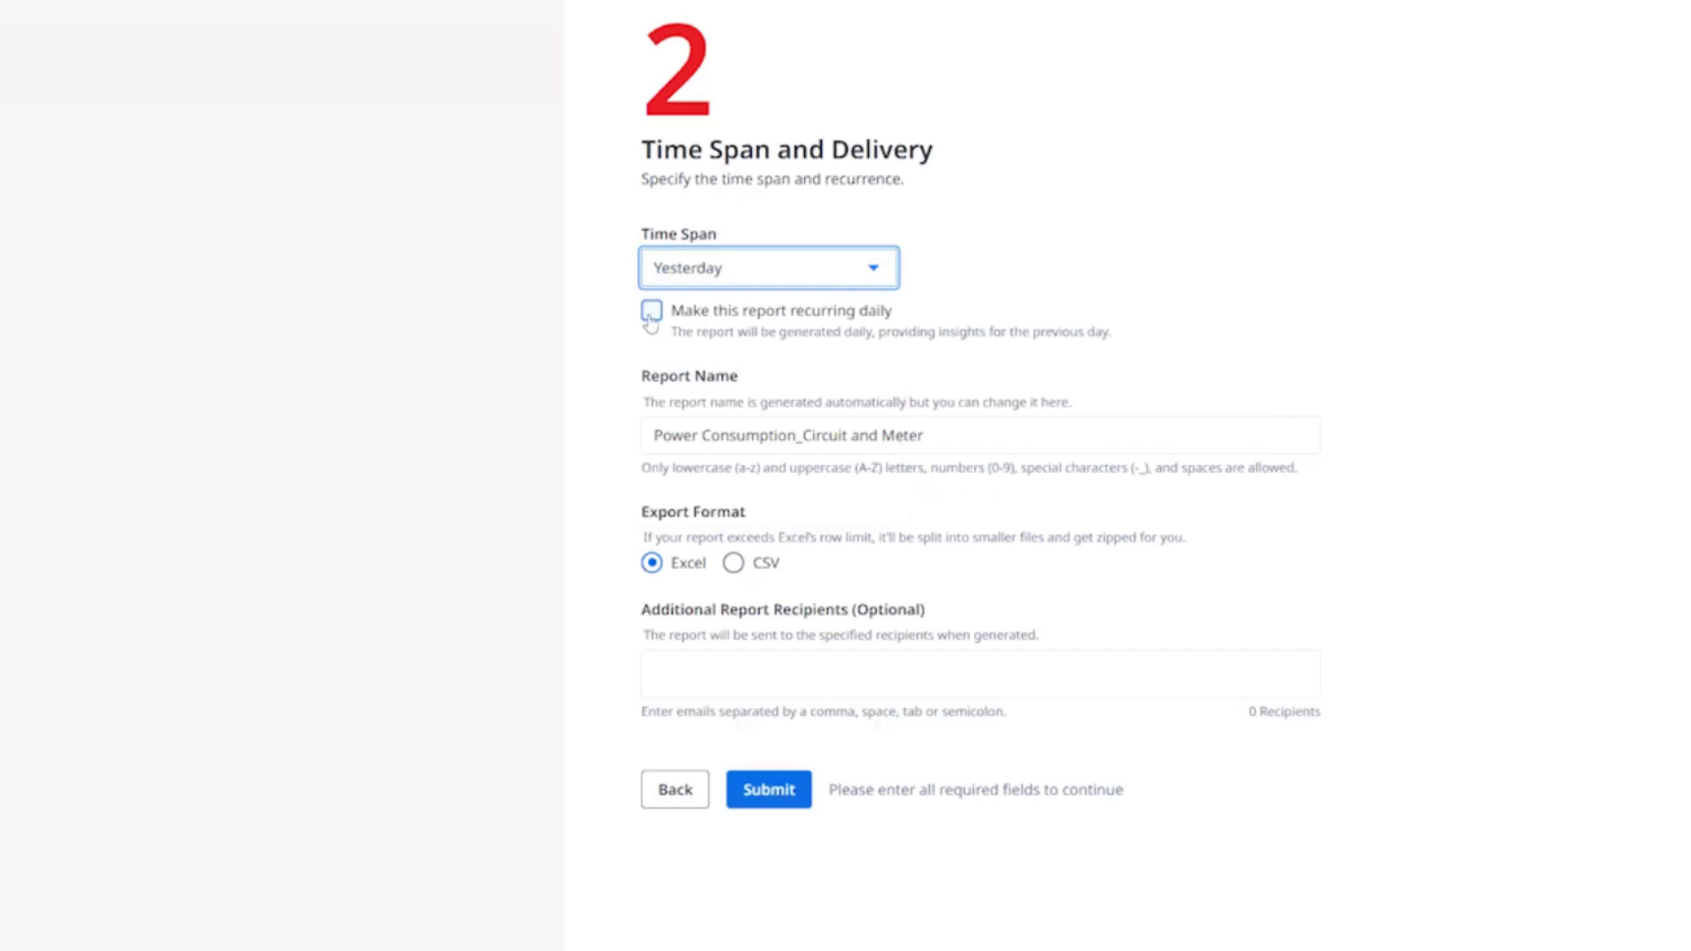
click(650, 311)
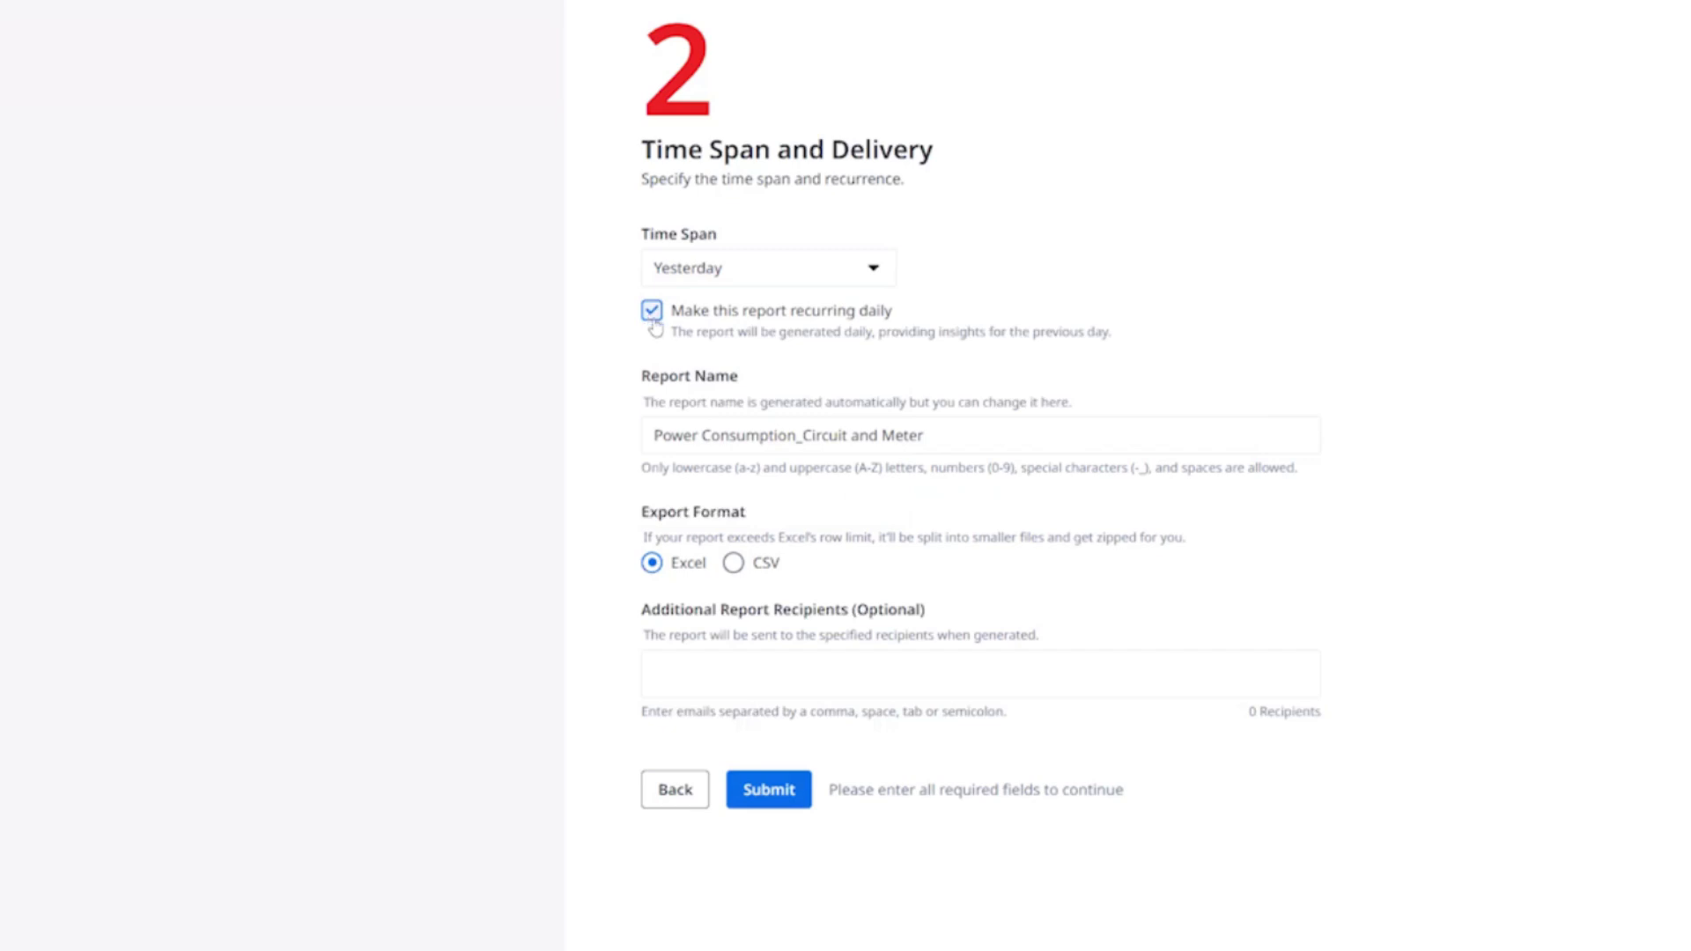
click(650, 310)
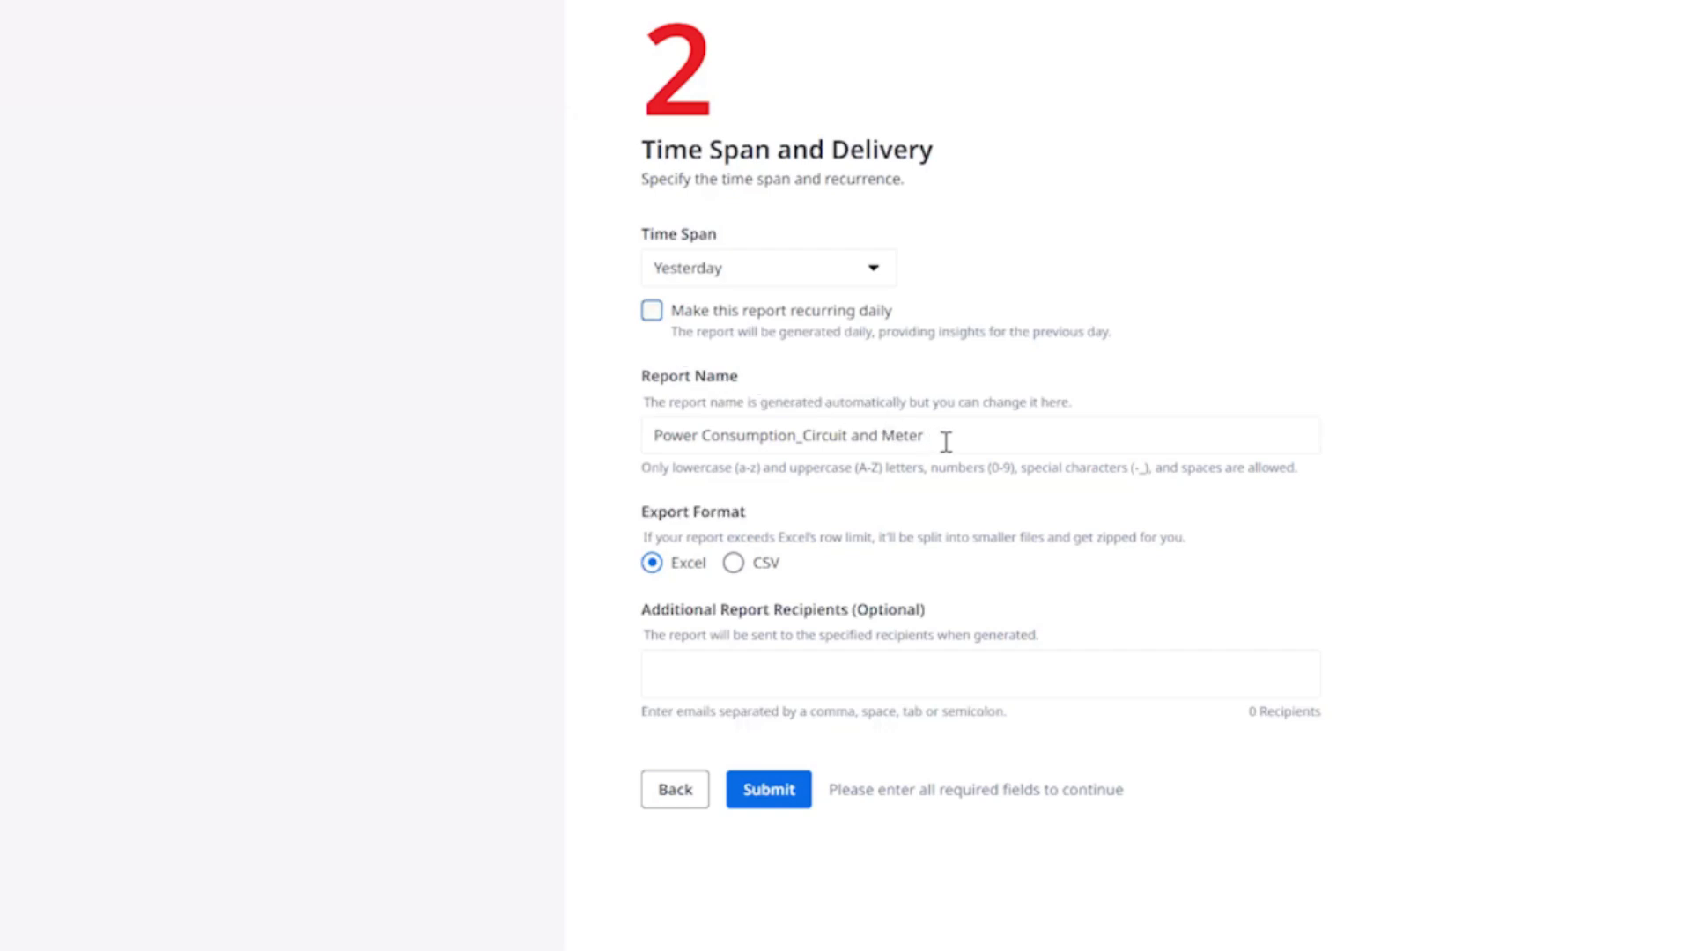
mouse_move(705, 594)
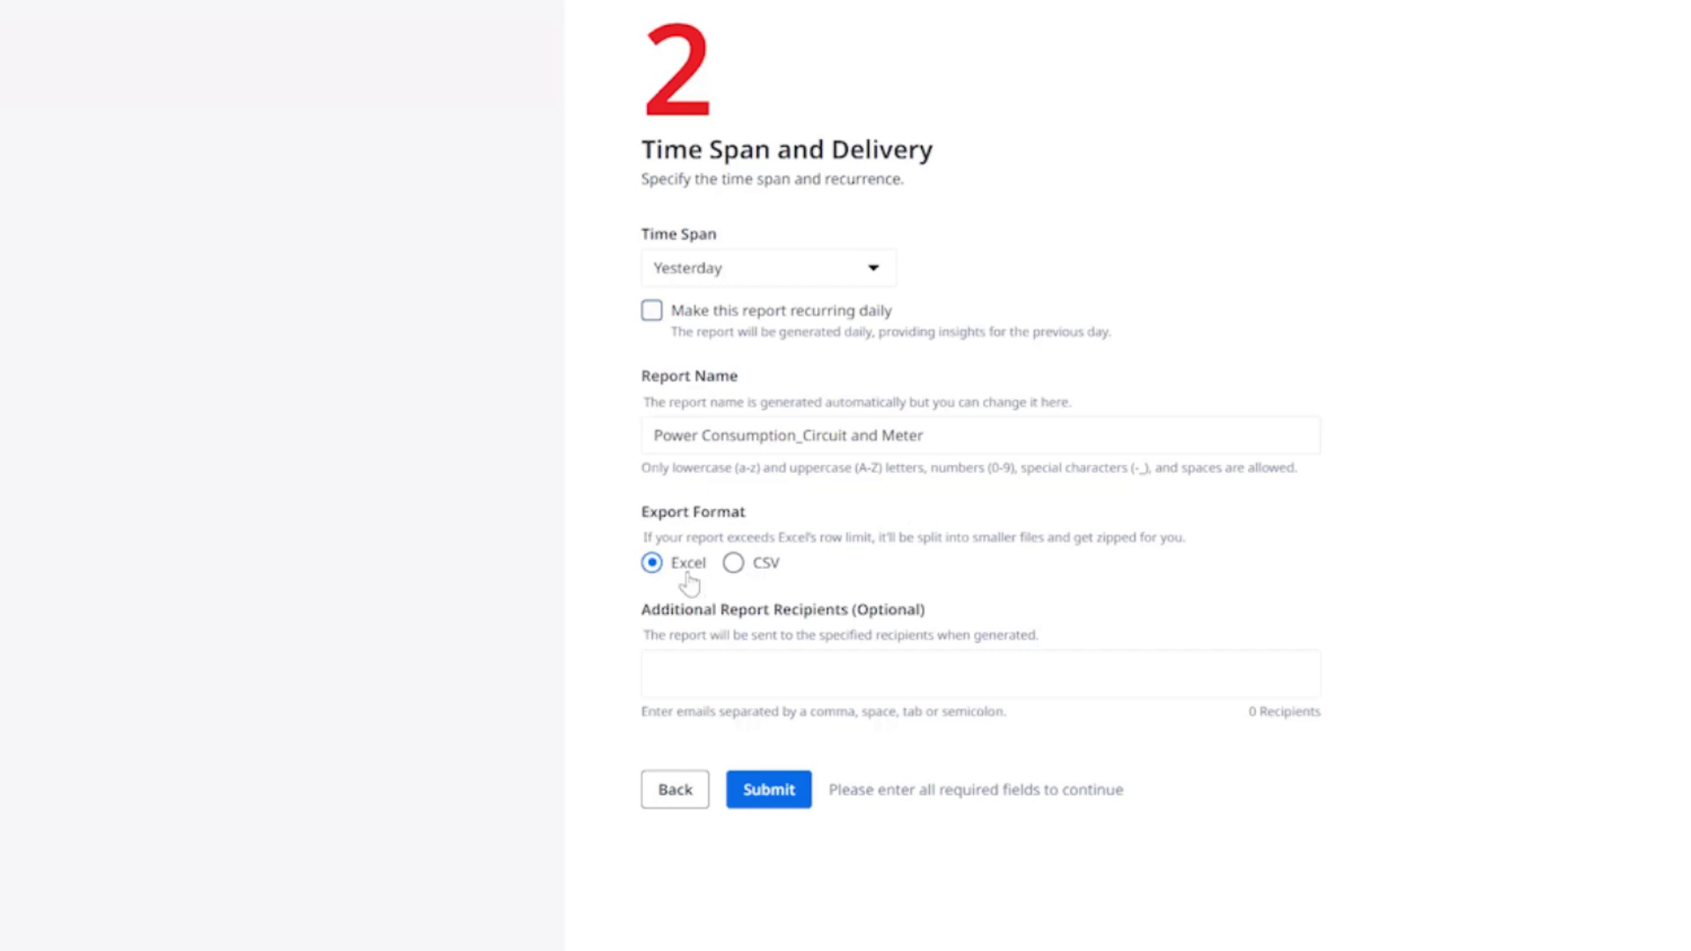
mouse_move(761, 569)
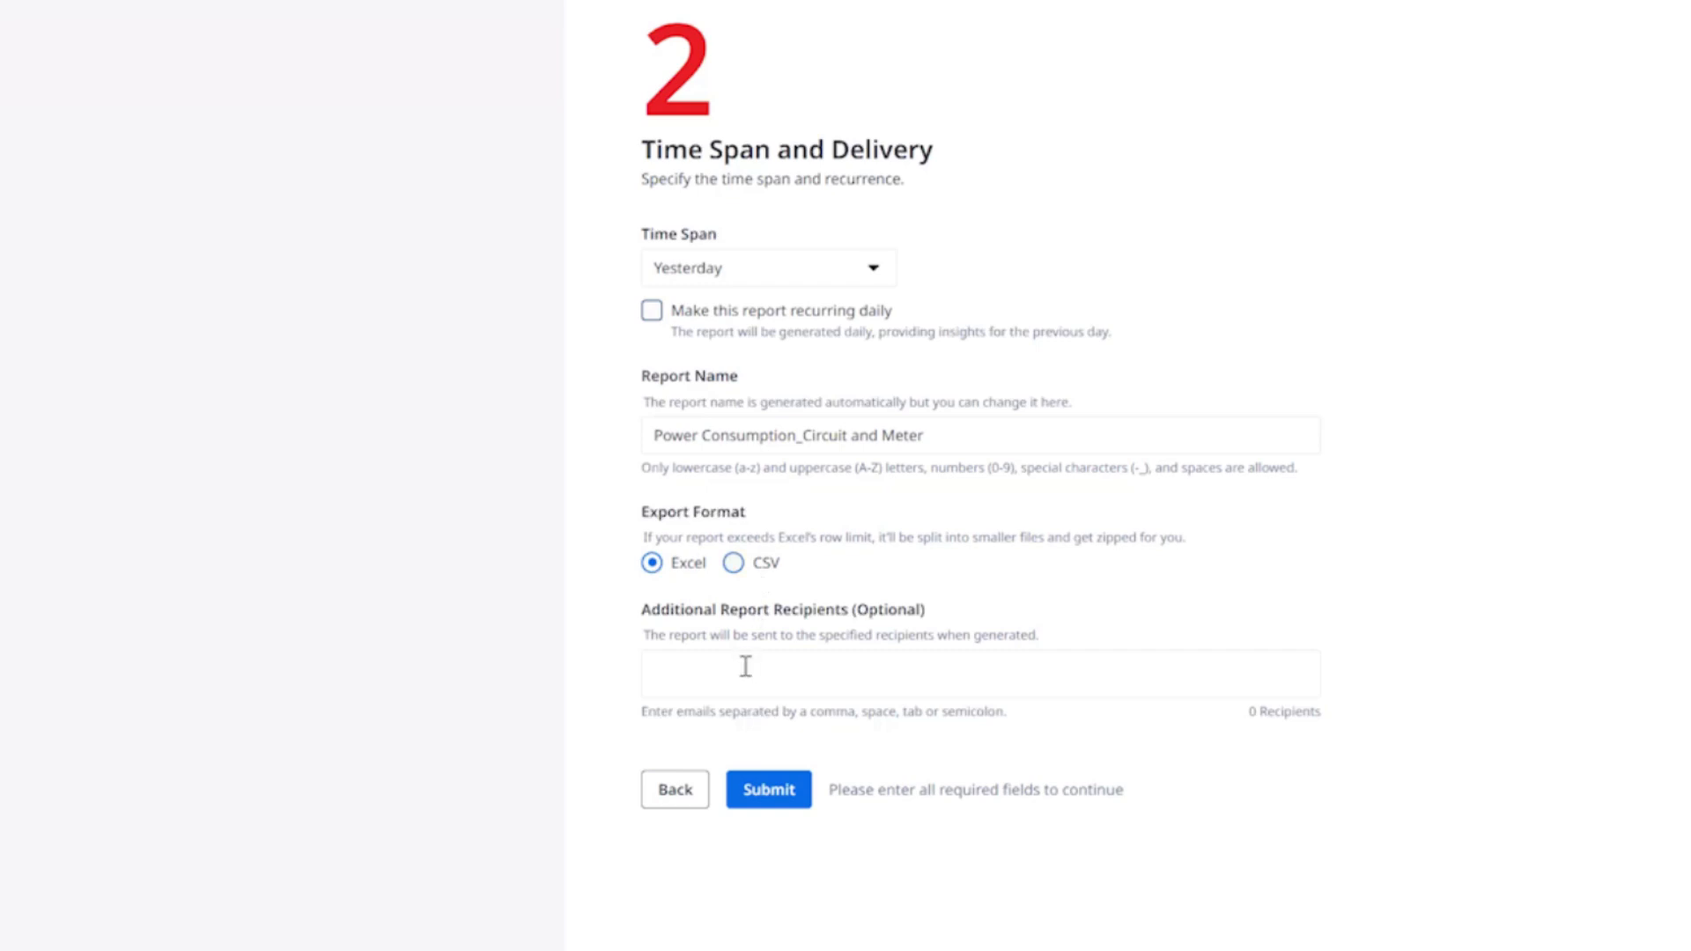
click(980, 675)
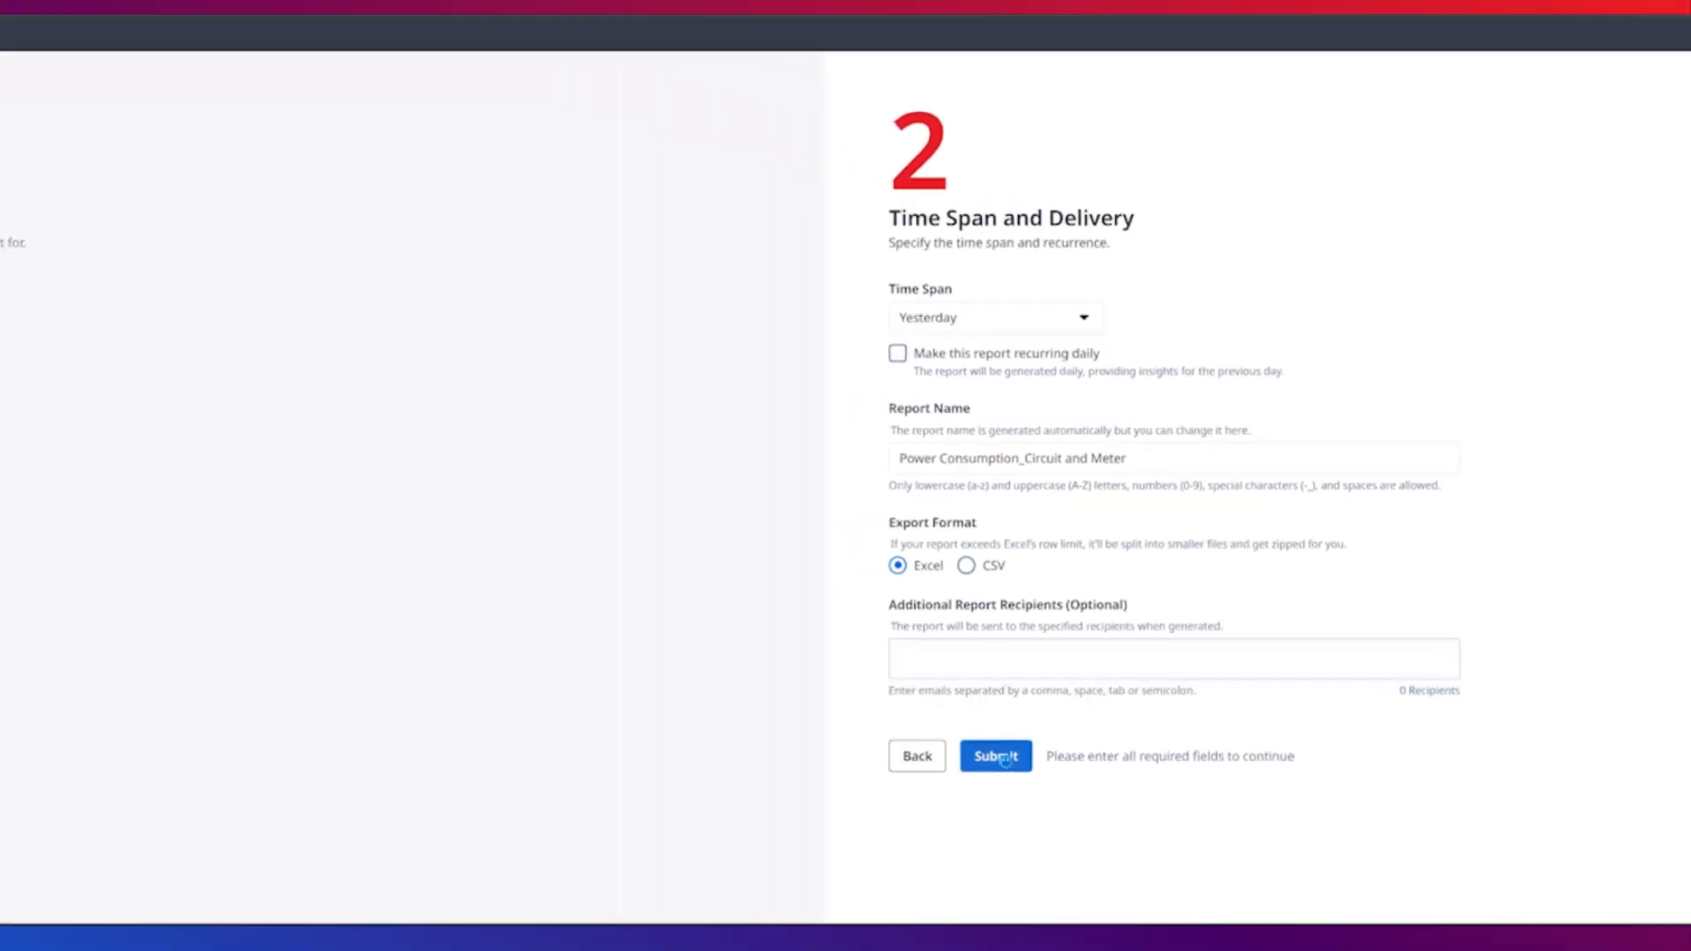
Submit the request, track it in My Reports, then view the recurring reports under Manage Reports
click(994, 756)
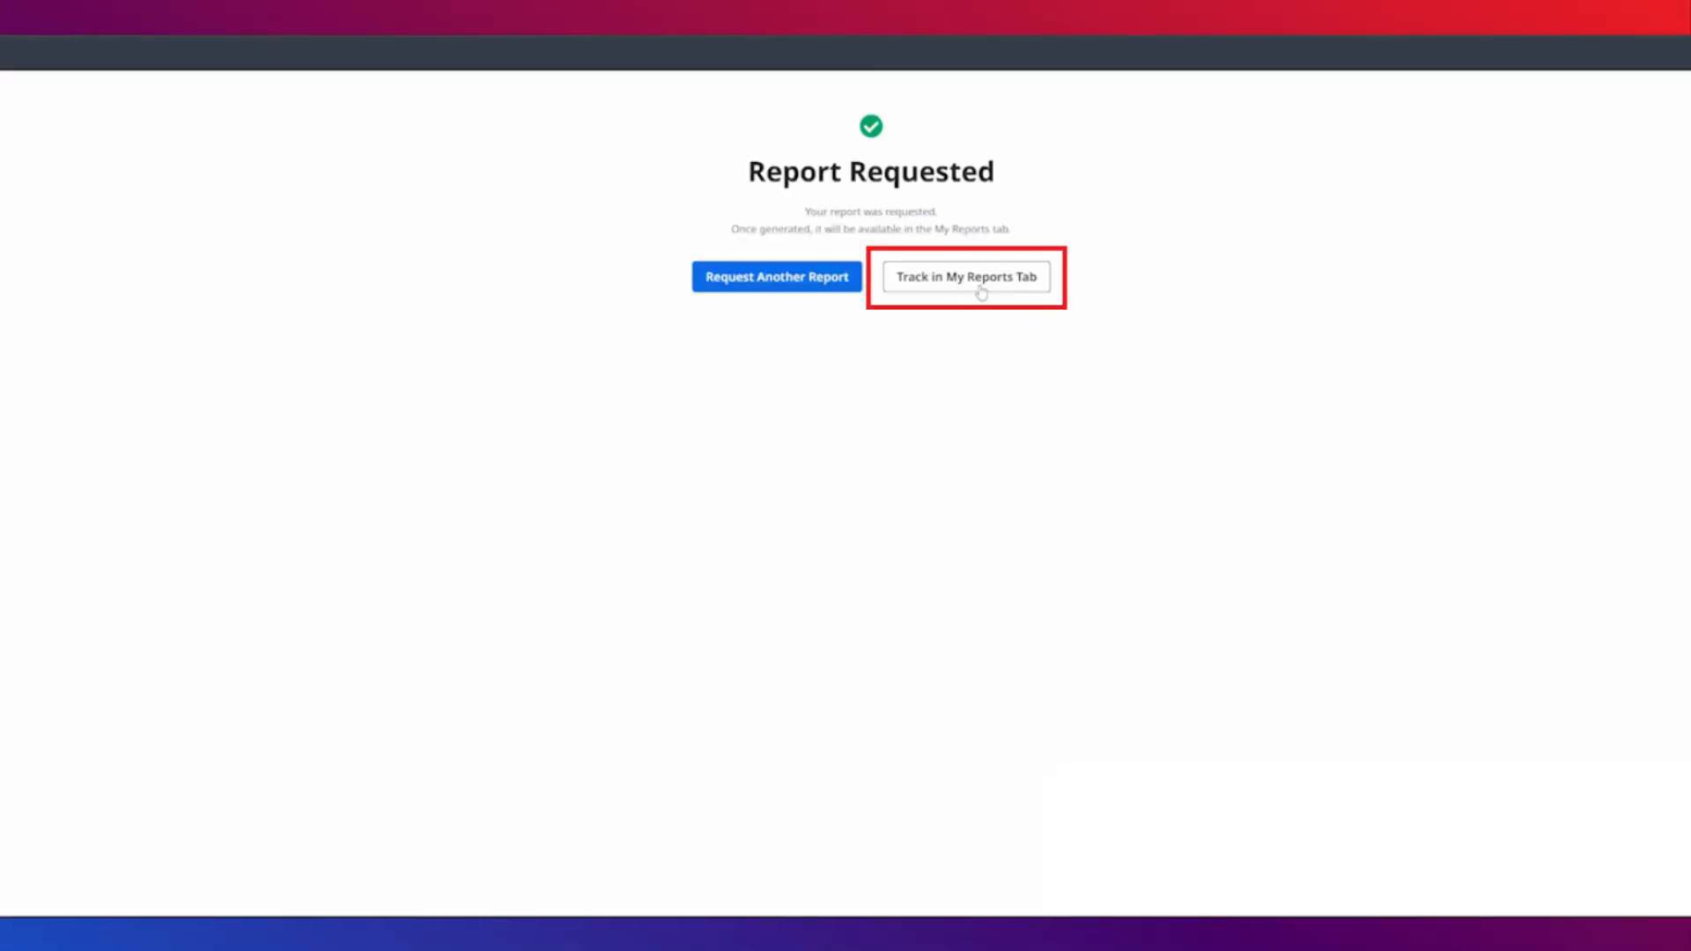
click(965, 277)
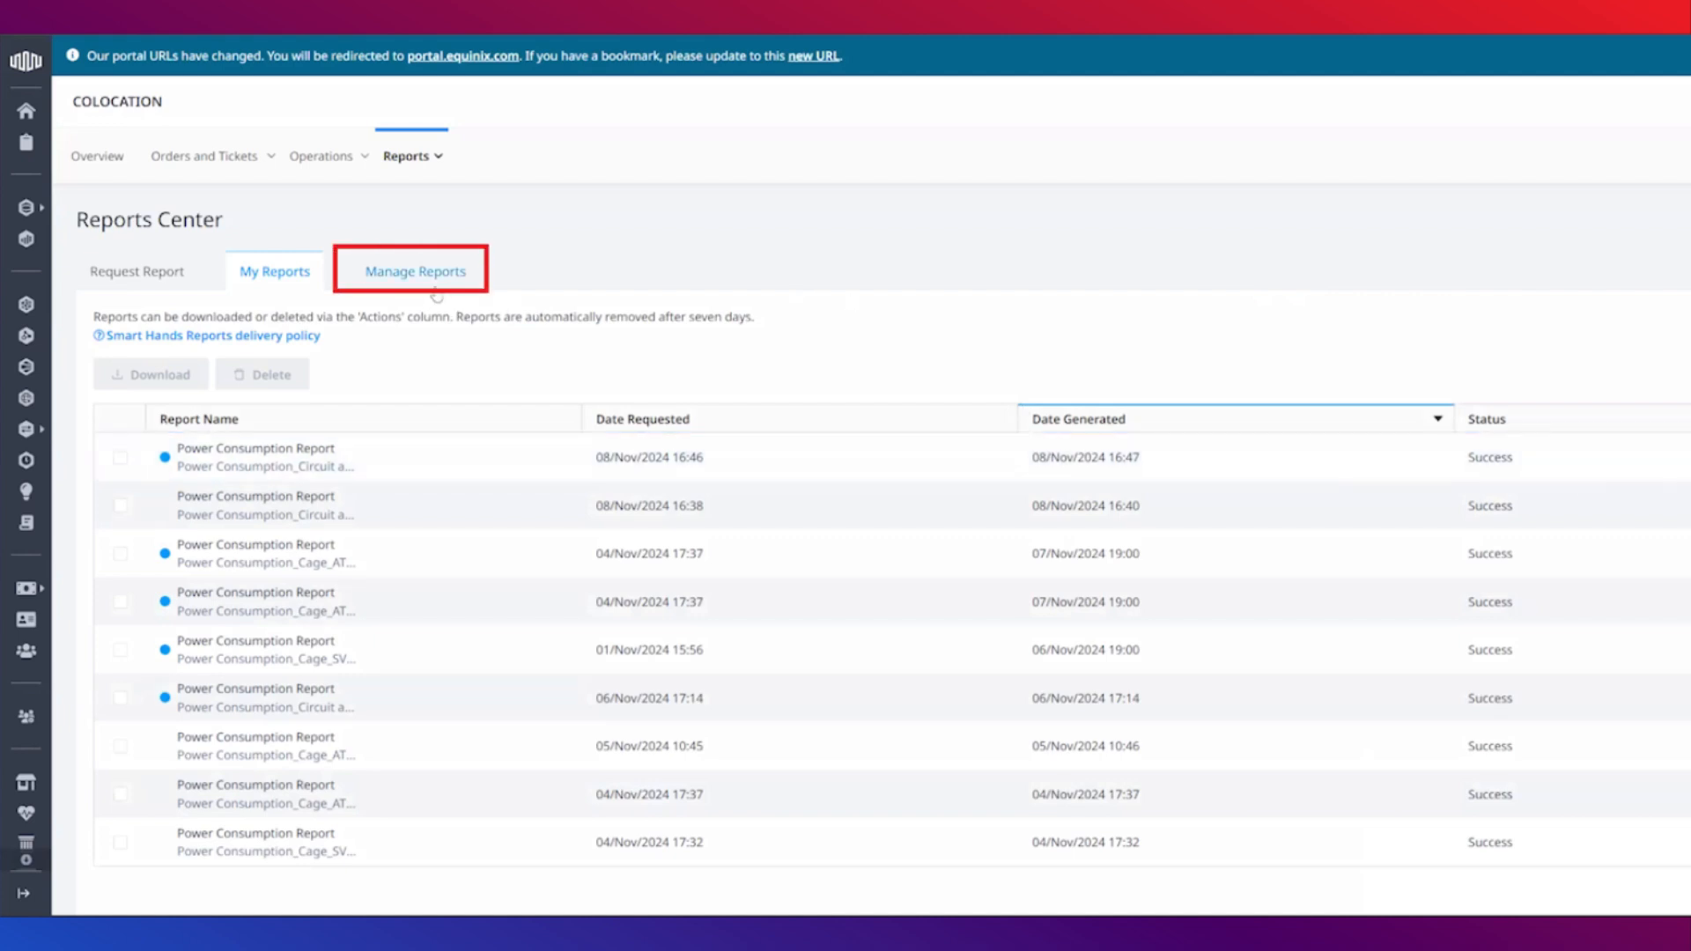
click(411, 271)
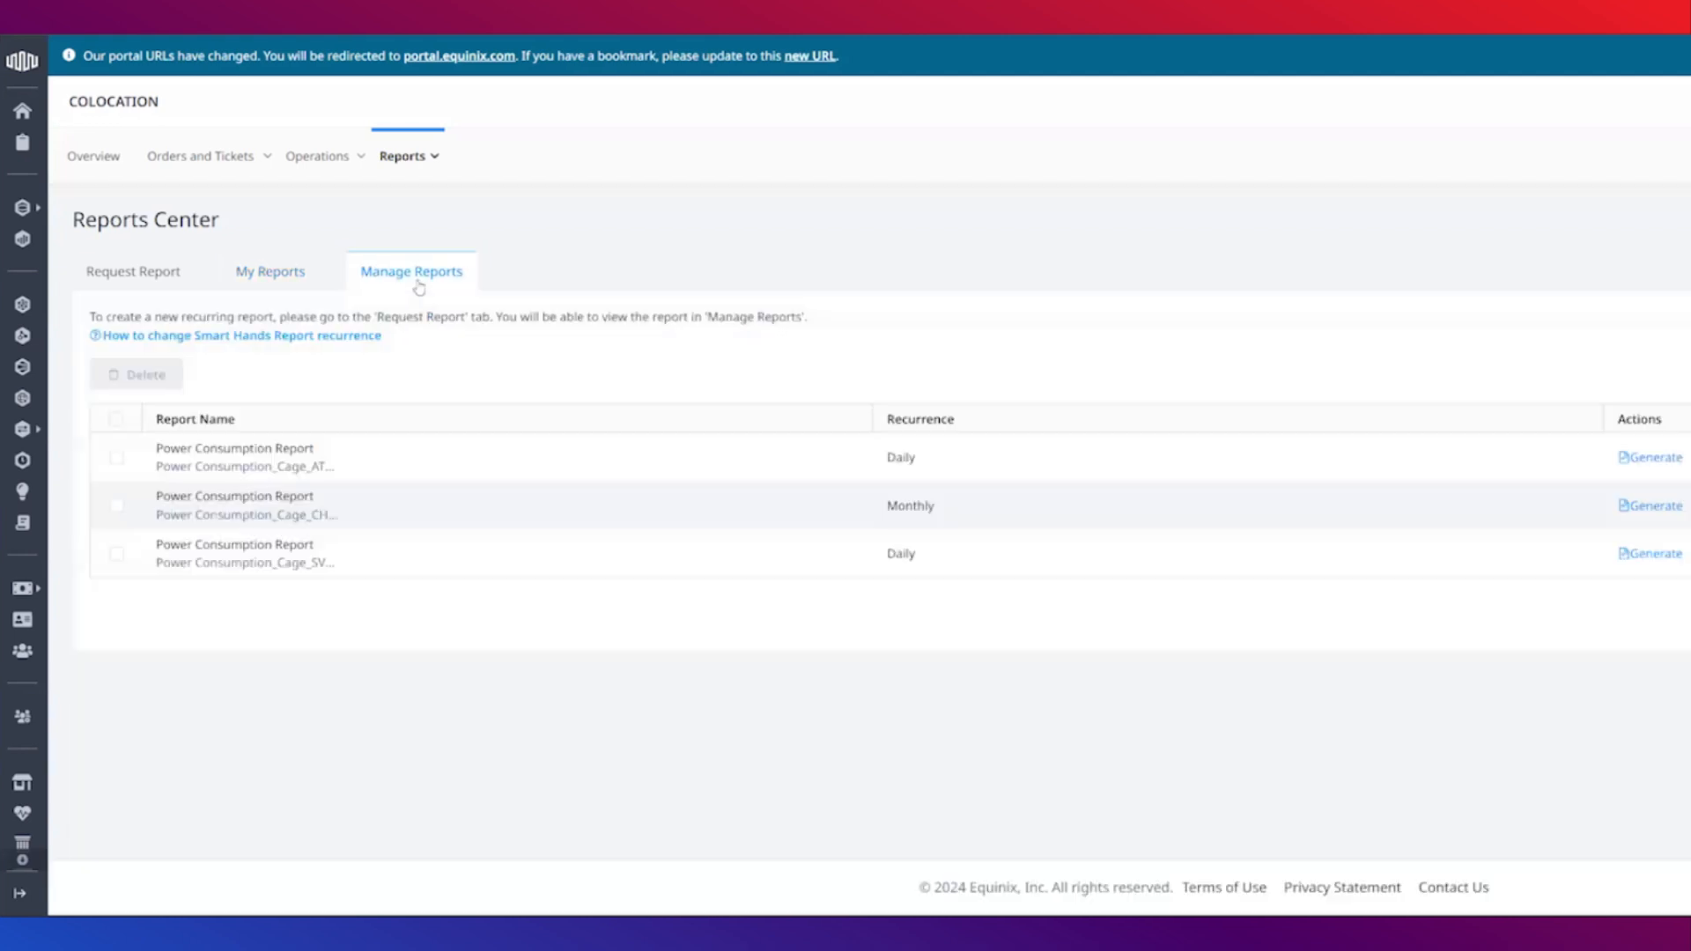